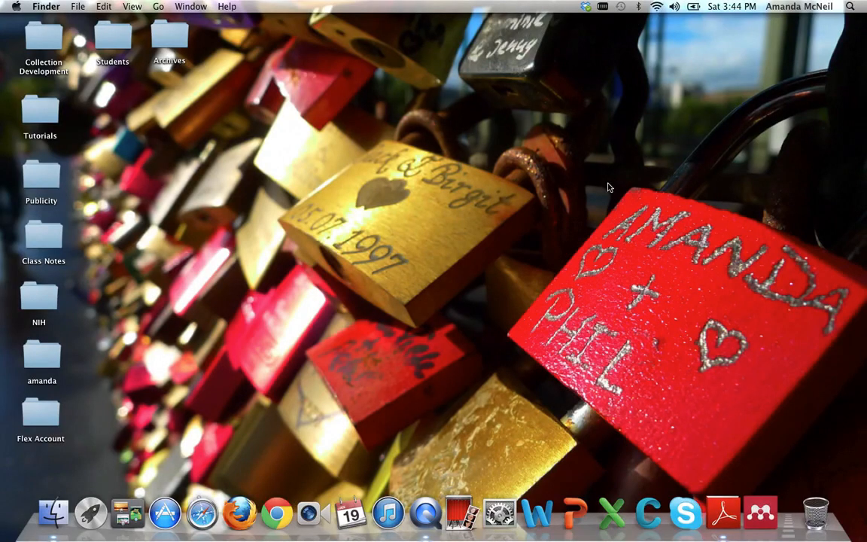
pyautogui.moveTo(240, 512)
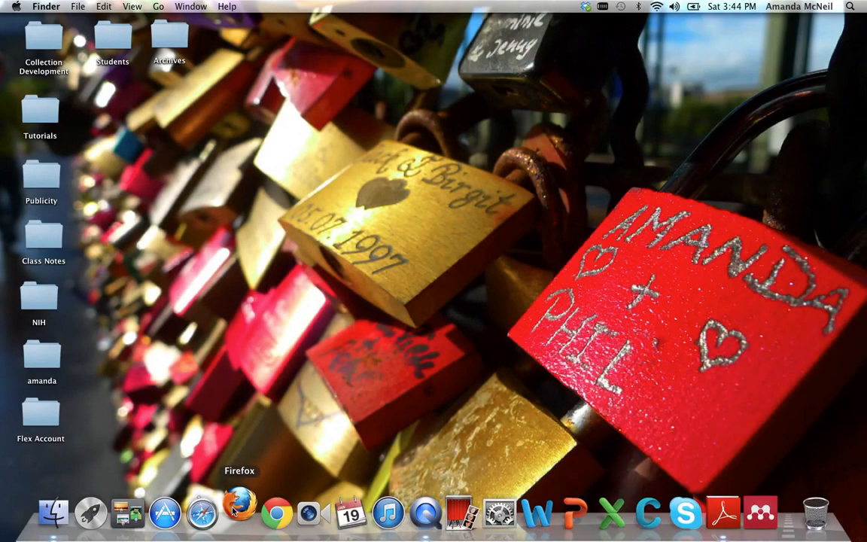
# Launch Firefox from the Dock so it opens on the Google homepage.
pyautogui.click(240, 513)
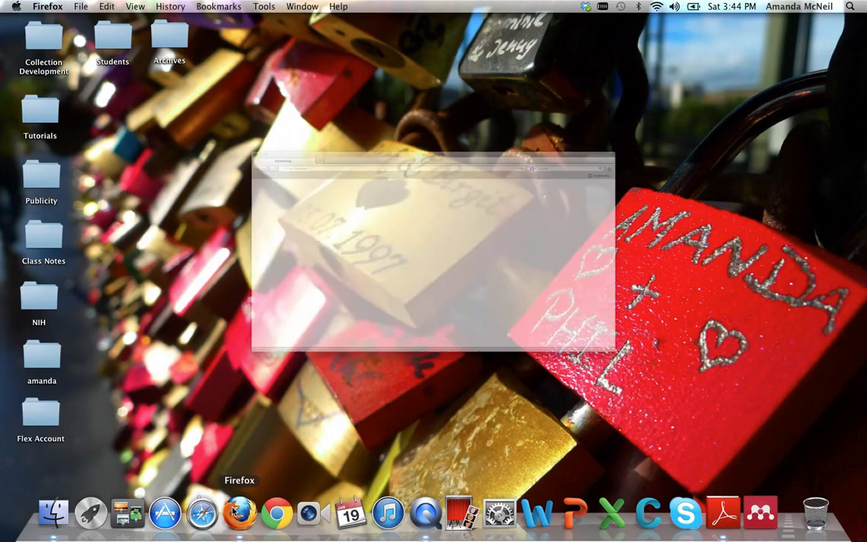
pyautogui.click(239, 514)
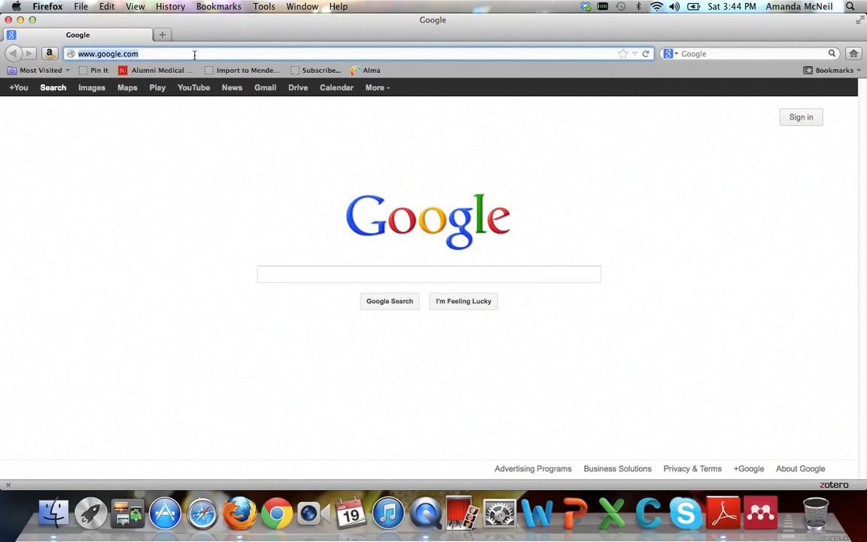
# Load medlib.bu.edu/ in the browser.
pyautogui.write('medlib.bu.edu/')
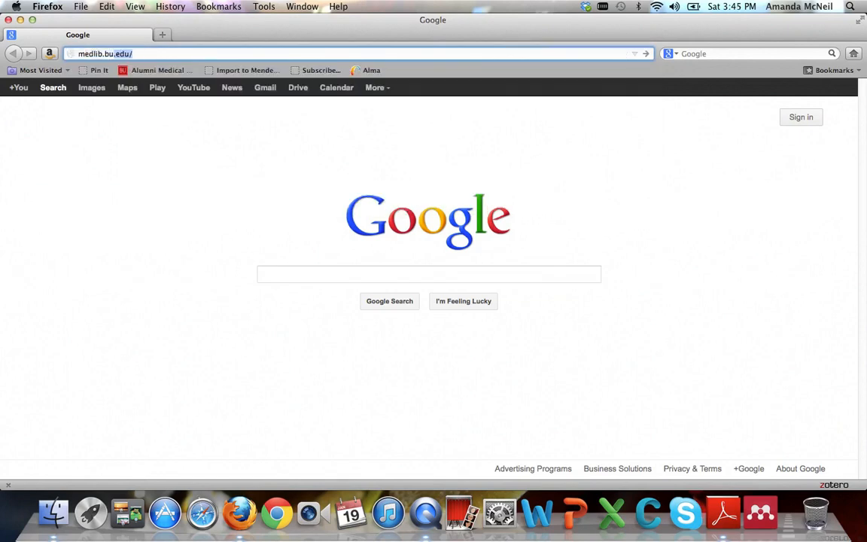
pyautogui.press('Return')
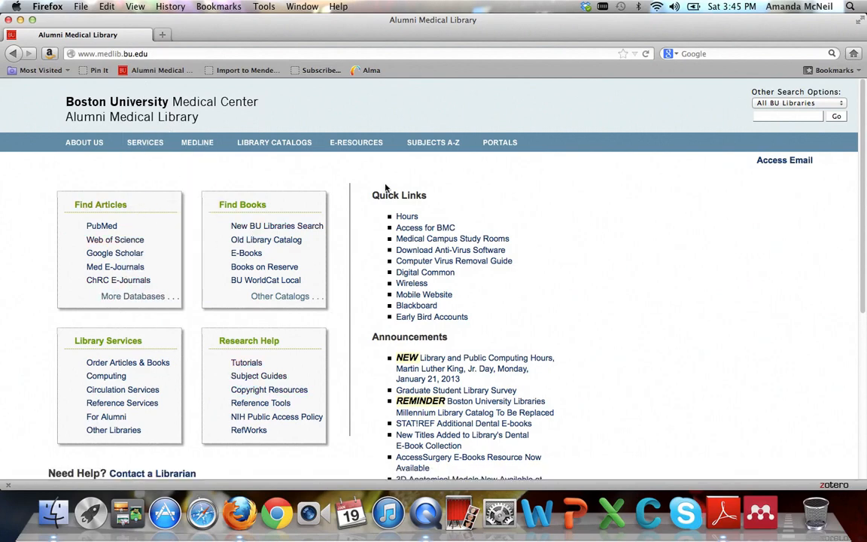
pyautogui.moveTo(330, 173)
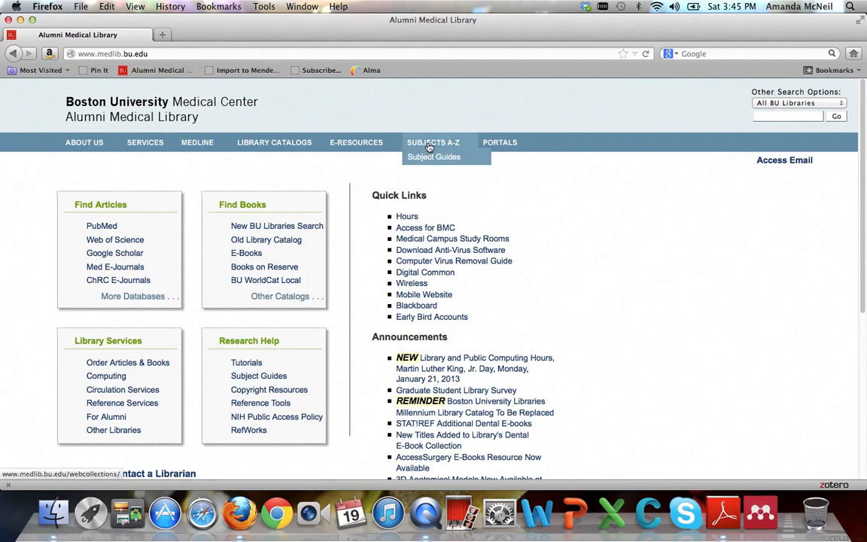
pyautogui.moveTo(432, 157)
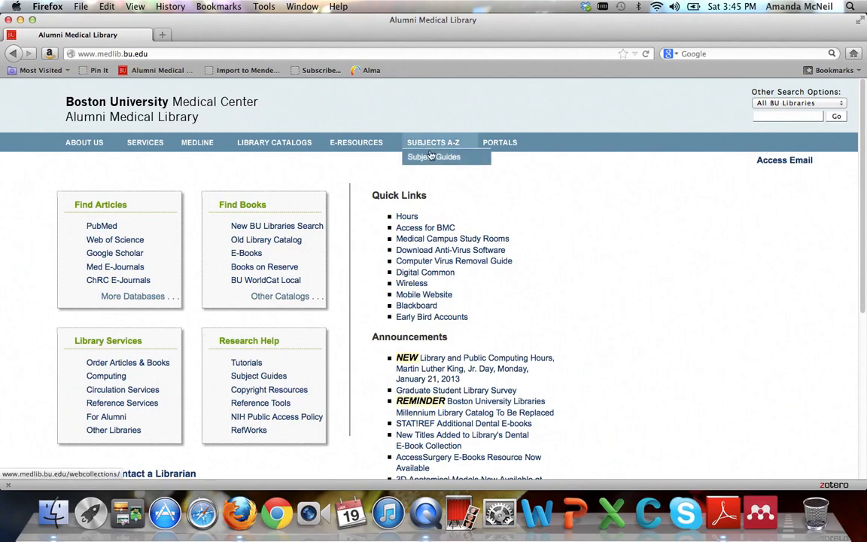
# Go through Subject Guides, D - H, to the Epidemiology and Biostatistics guide.
pyautogui.click(434, 157)
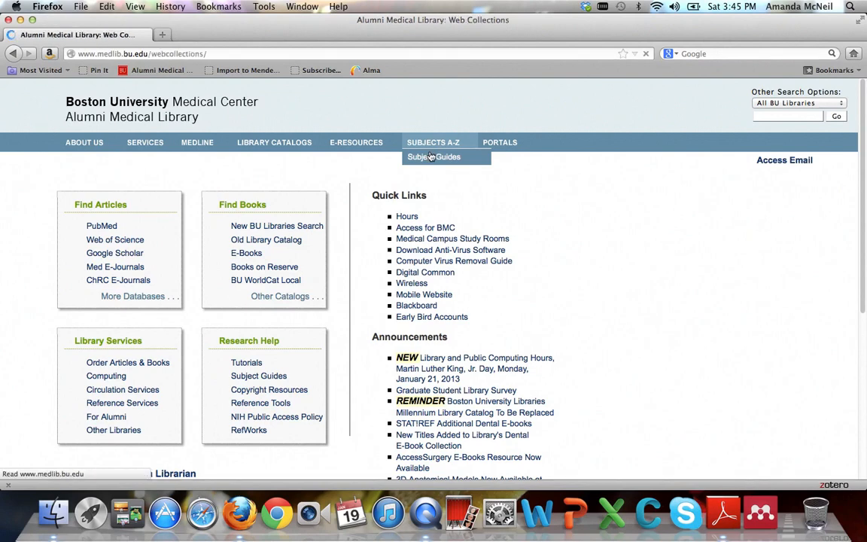
pyautogui.click(433, 157)
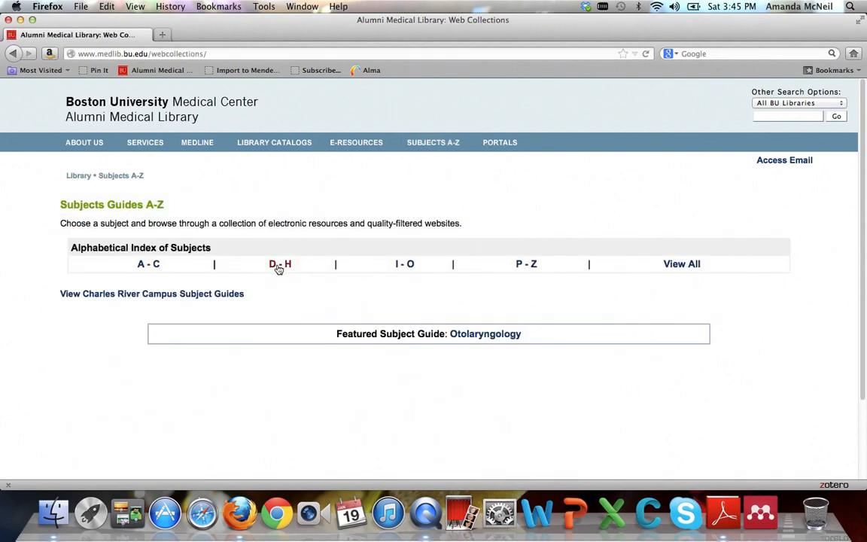
pyautogui.click(279, 263)
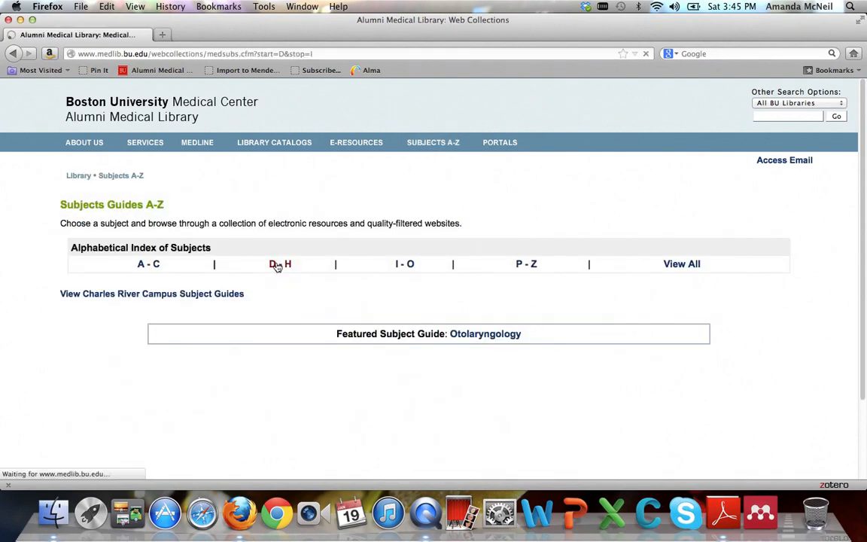
pyautogui.click(280, 263)
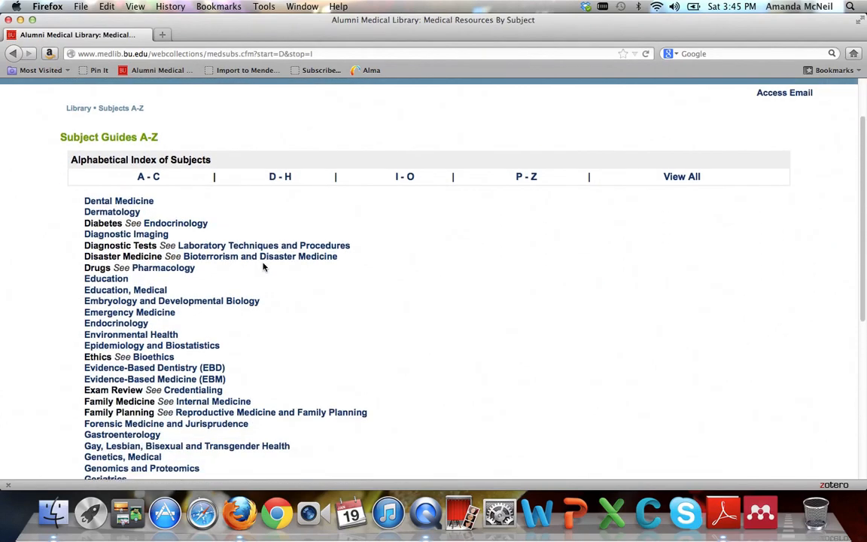
pyautogui.scroll(-3)
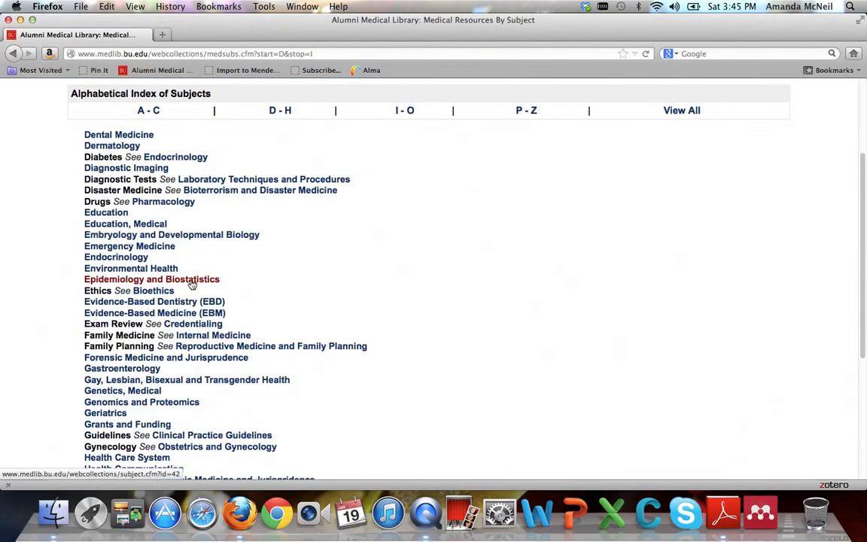
pyautogui.click(151, 280)
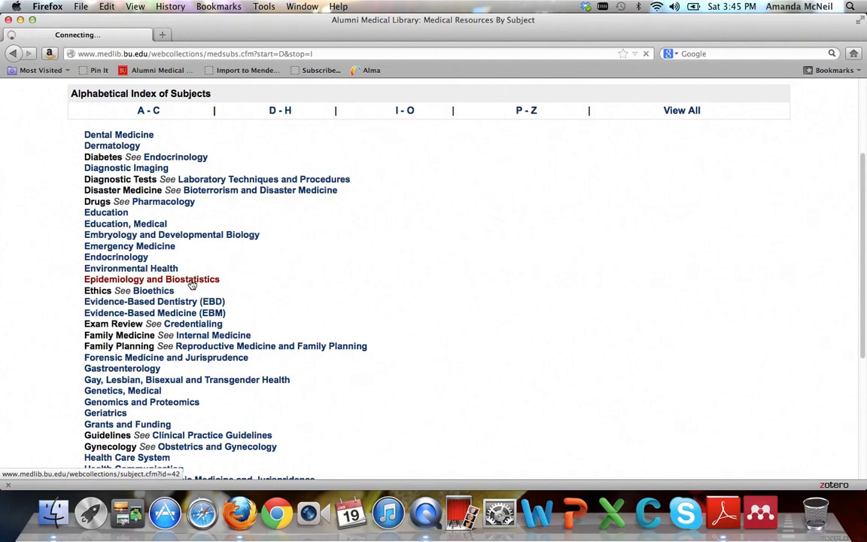
pyautogui.click(151, 280)
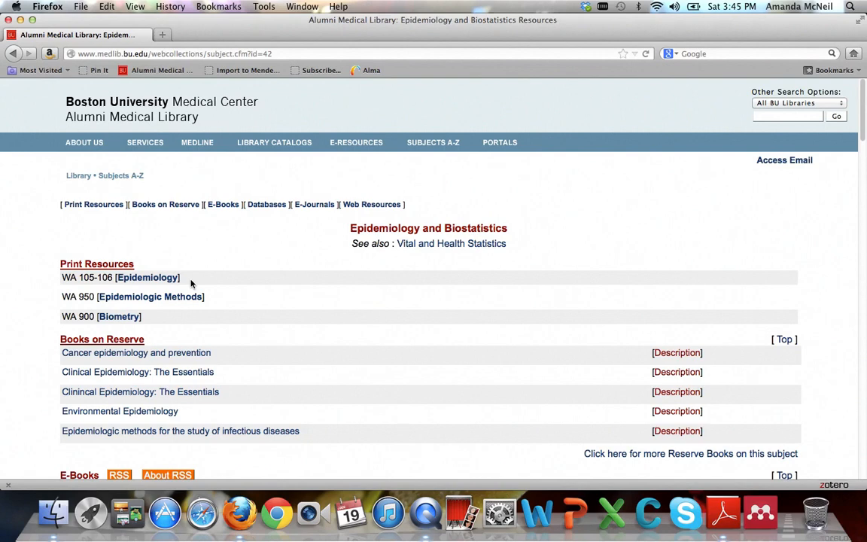
pyautogui.scroll(-3)
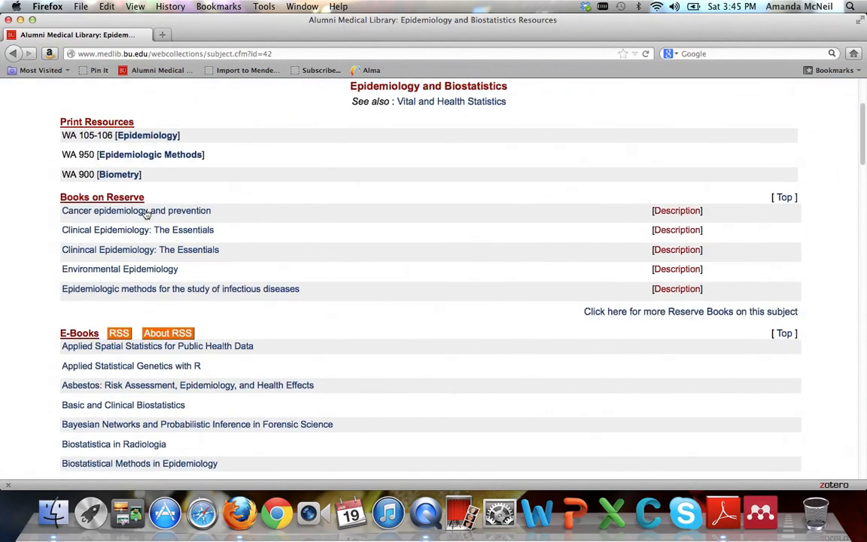
pyautogui.scroll(-3)
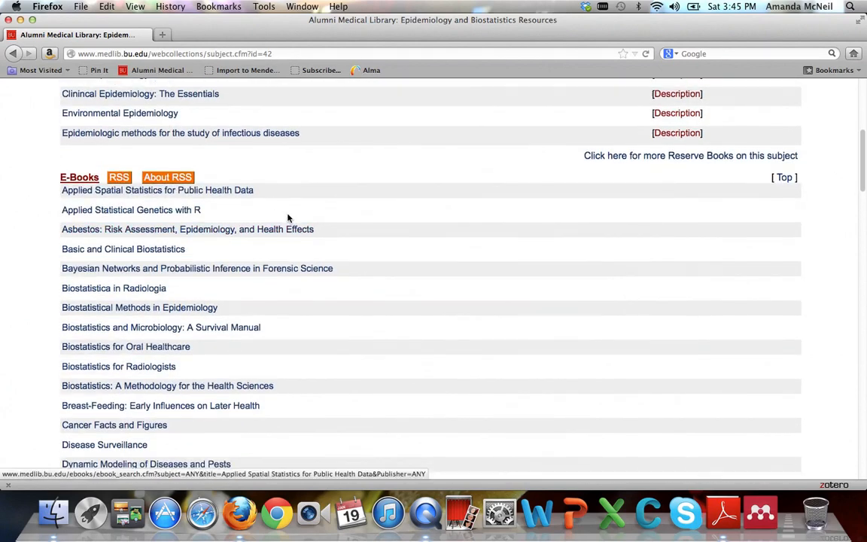
pyautogui.scroll(-3)
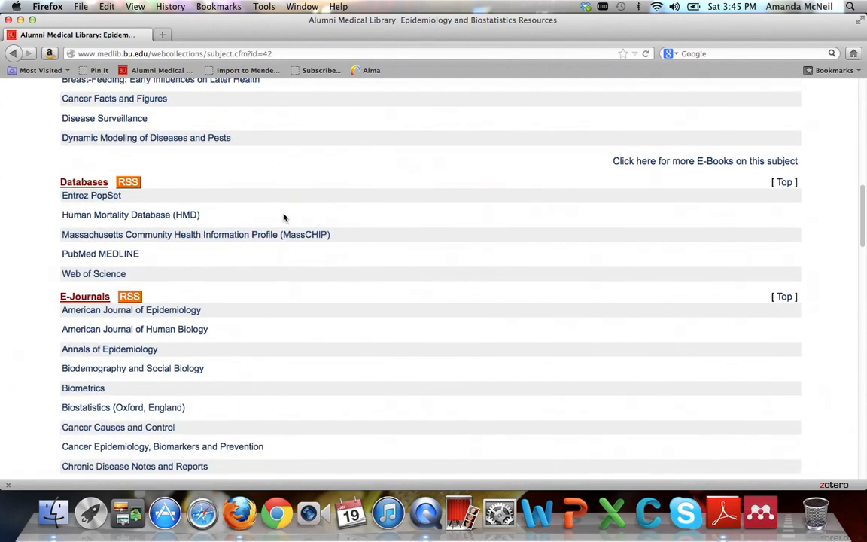
pyautogui.scroll(-3)
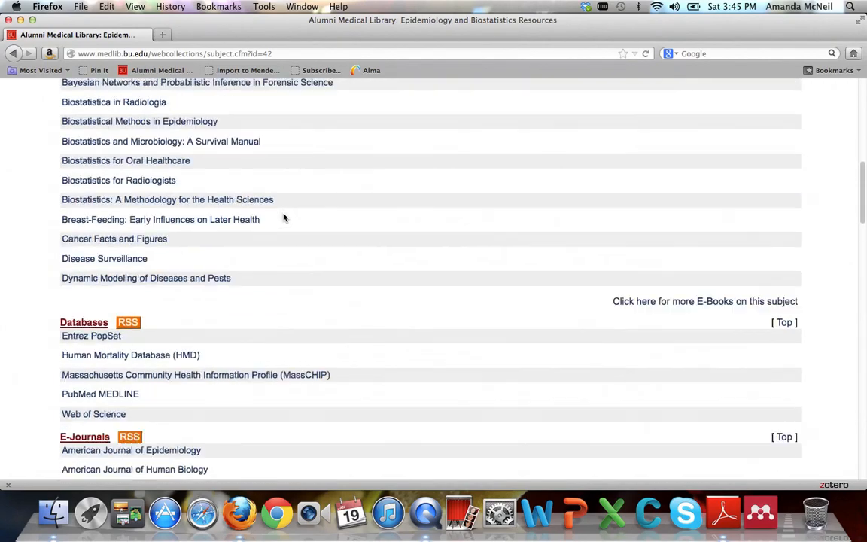
pyautogui.scroll(3)
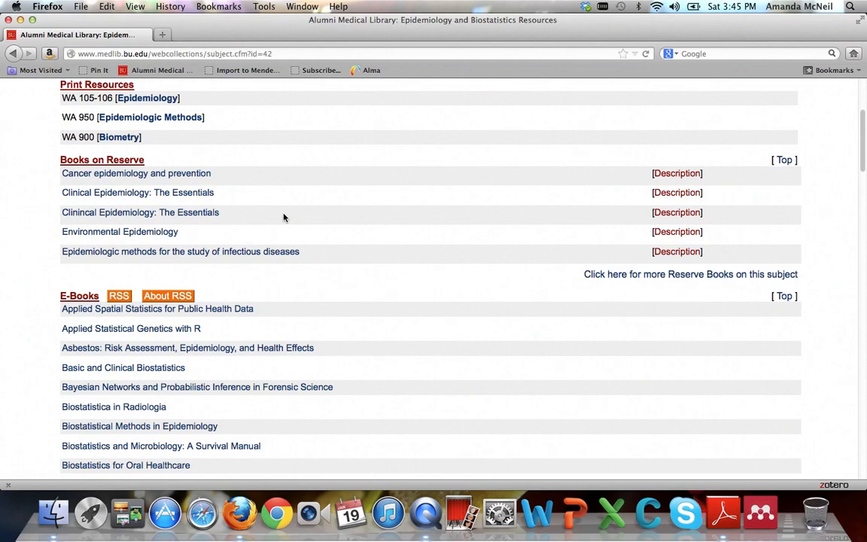
pyautogui.moveTo(300, 231)
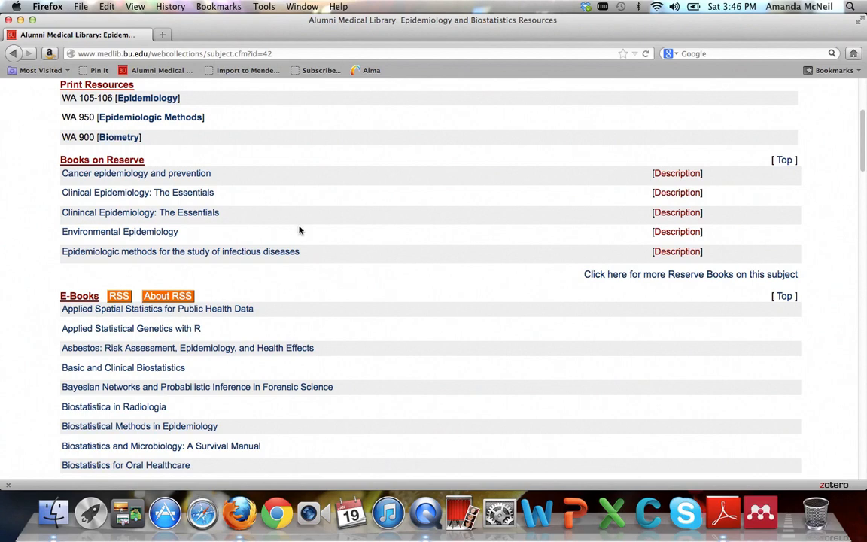
pyautogui.moveTo(322, 227)
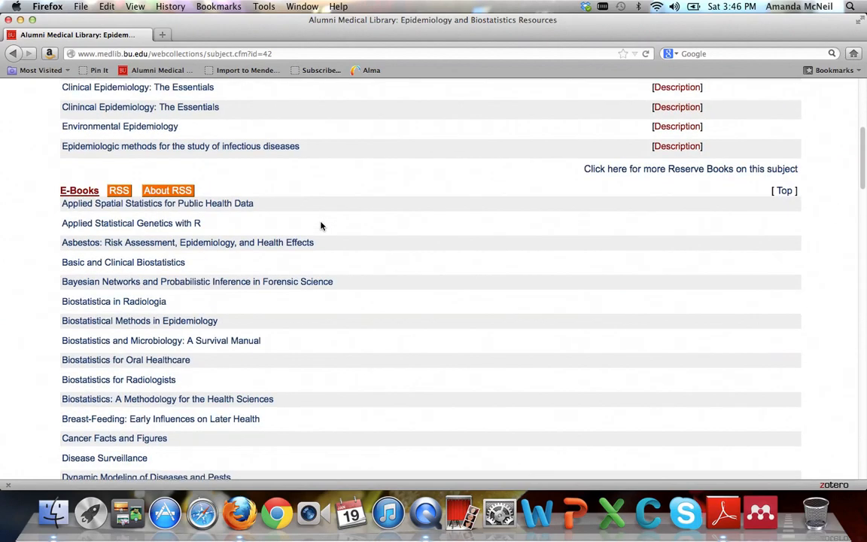
pyautogui.scroll(-3)
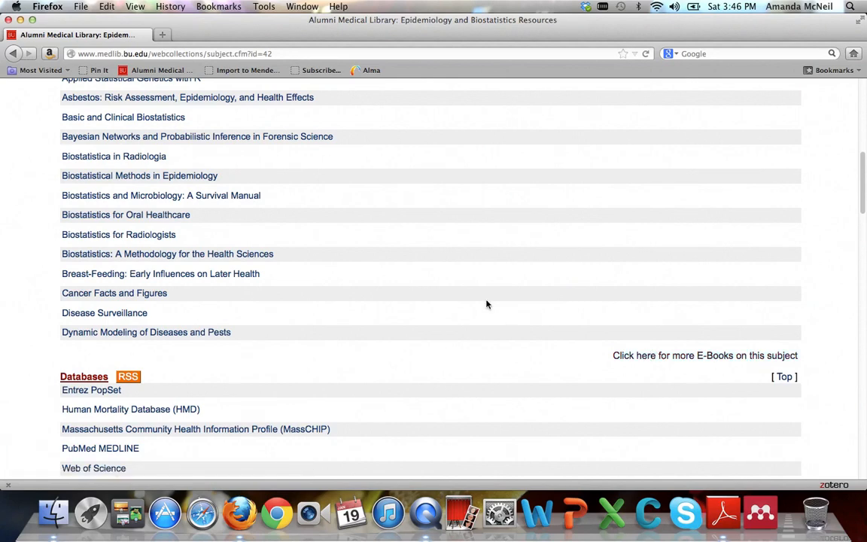
# Open the full e-books list and select Health, United States, 2011.
pyautogui.click(705, 356)
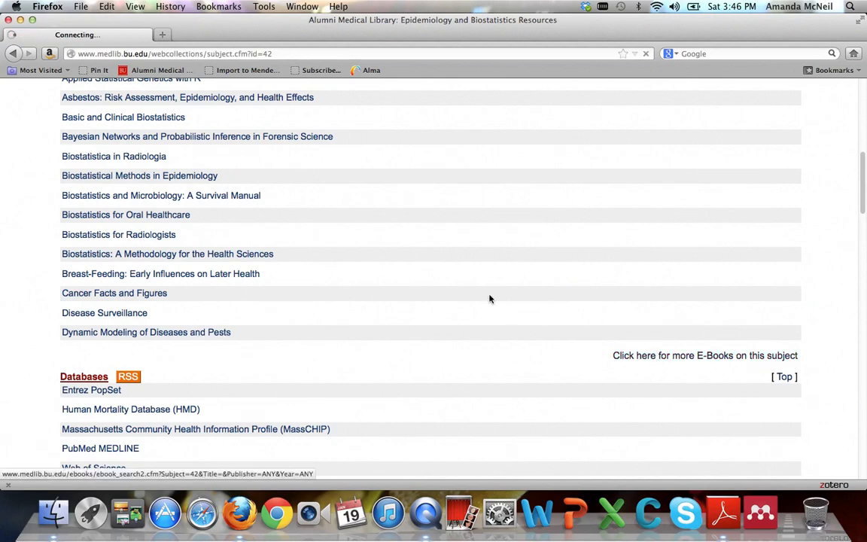
pyautogui.click(705, 355)
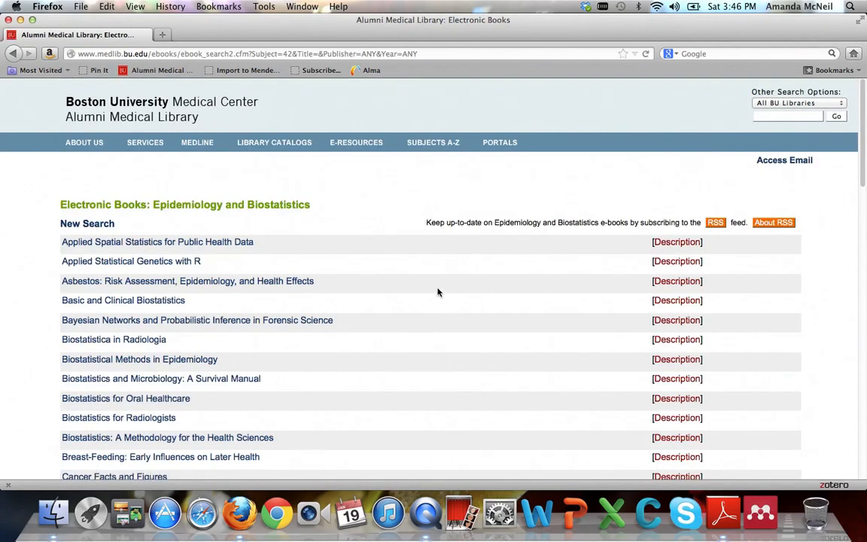
pyautogui.scroll(-3)
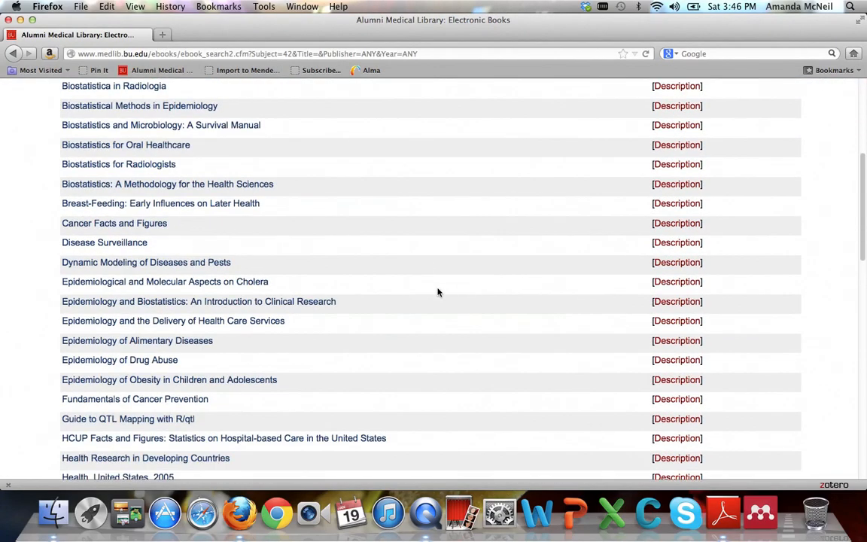
pyautogui.scroll(-3)
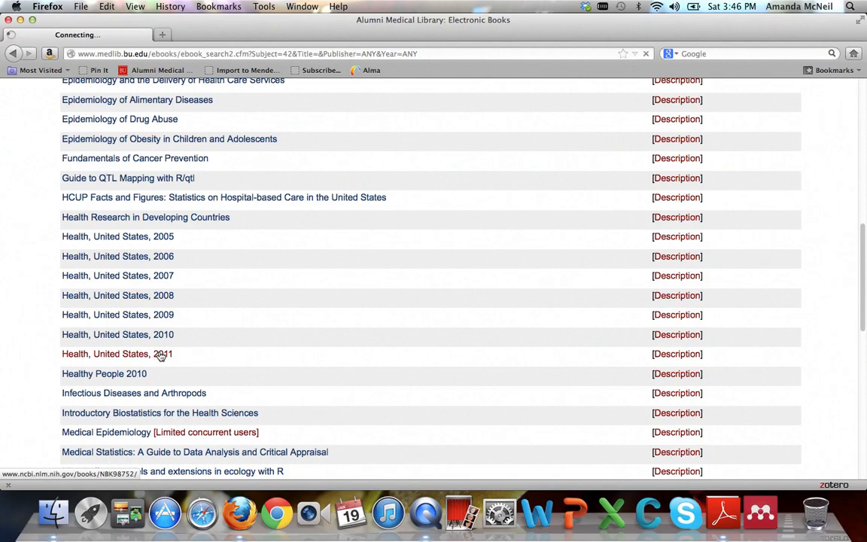
pyautogui.click(117, 354)
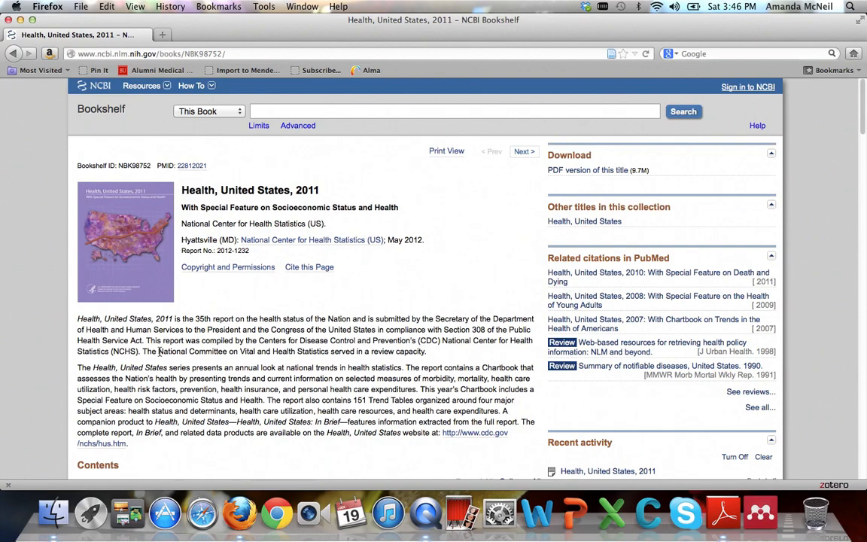
# Scroll the contents to Prevention and select Influenza and Pneumococcal Vaccination.
pyautogui.scroll(-3)
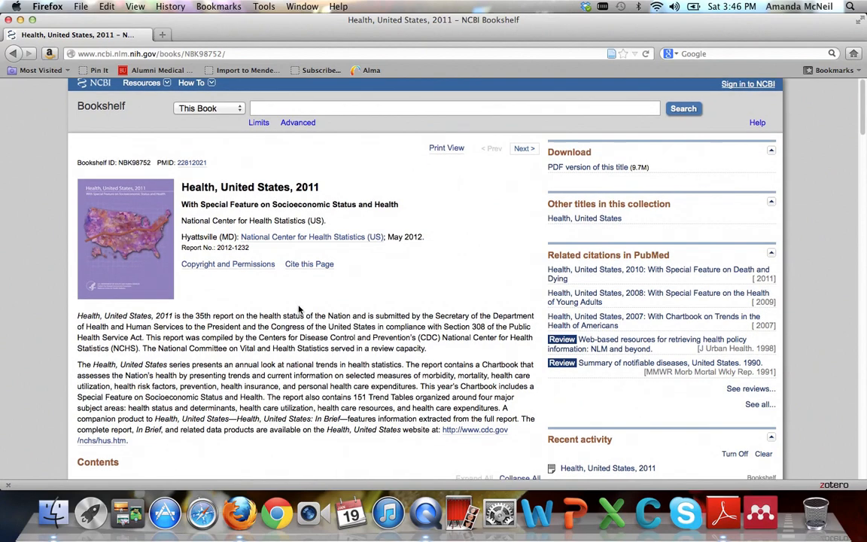
pyautogui.scroll(-3)
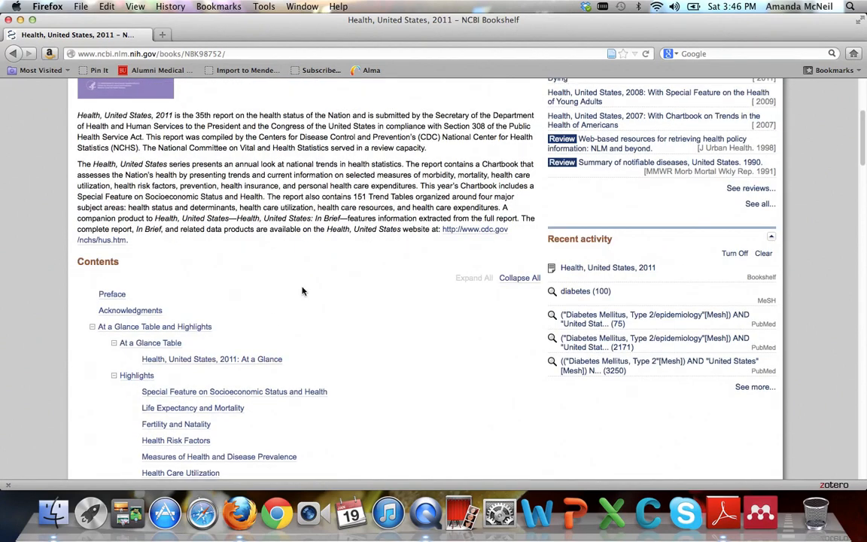
pyautogui.scroll(-3)
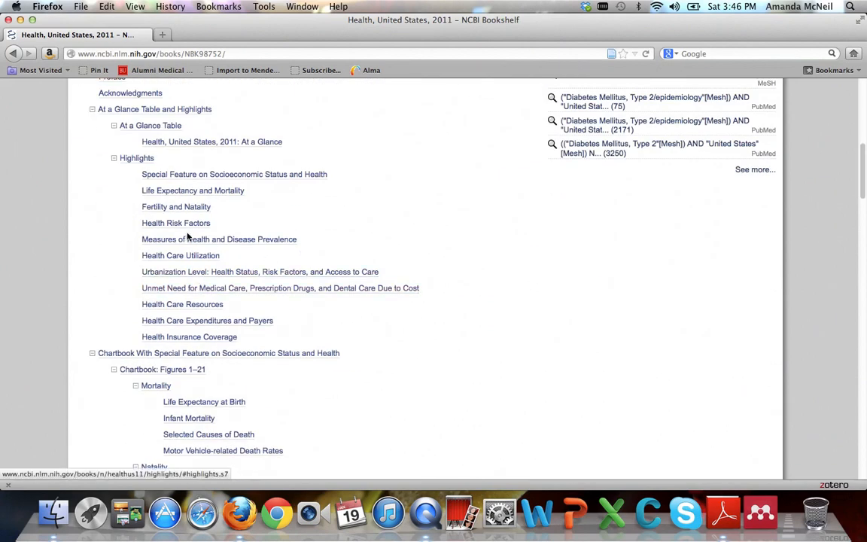
pyautogui.moveTo(451, 229)
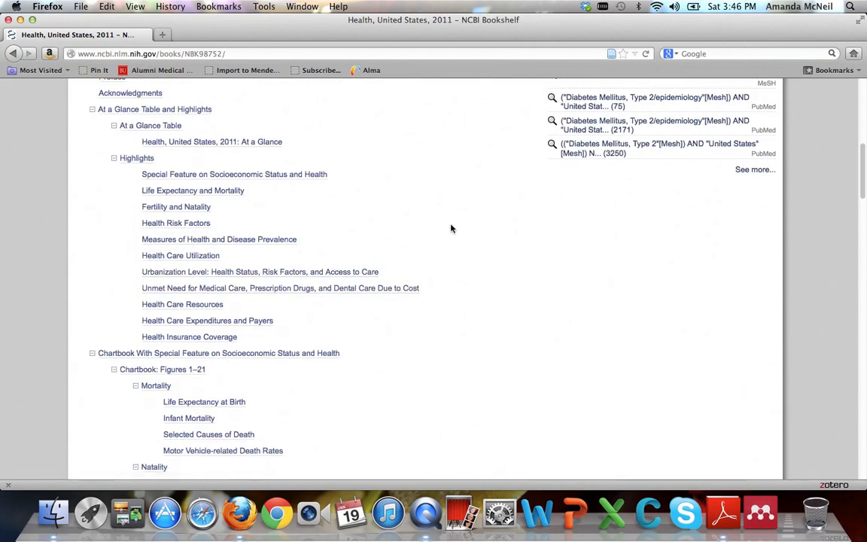
pyautogui.scroll(-3)
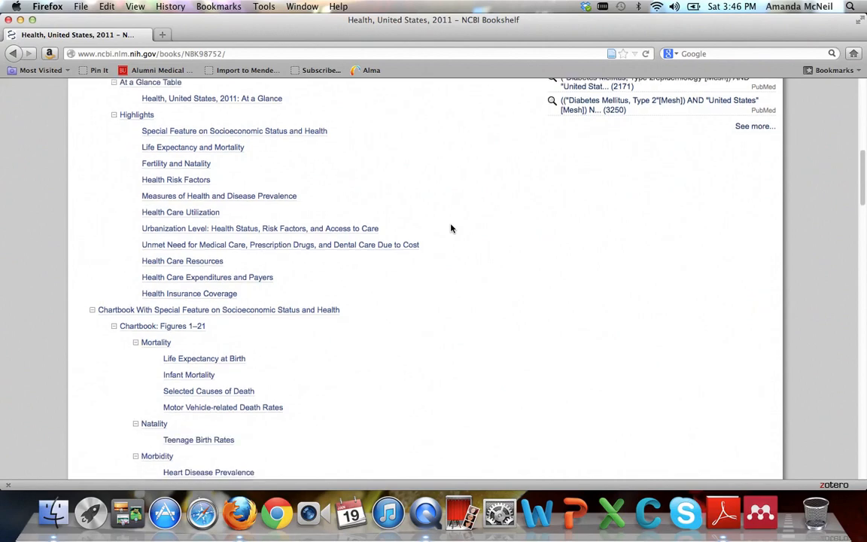
pyautogui.scroll(-3)
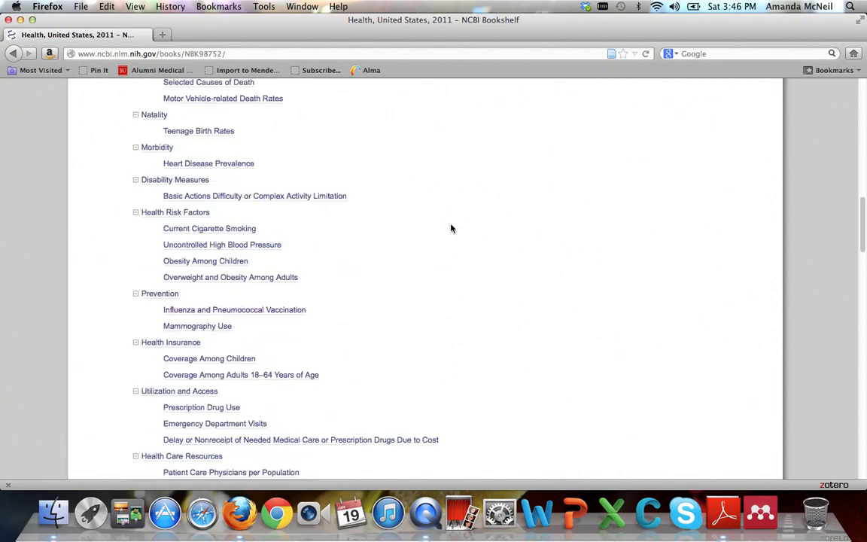
pyautogui.scroll(-3)
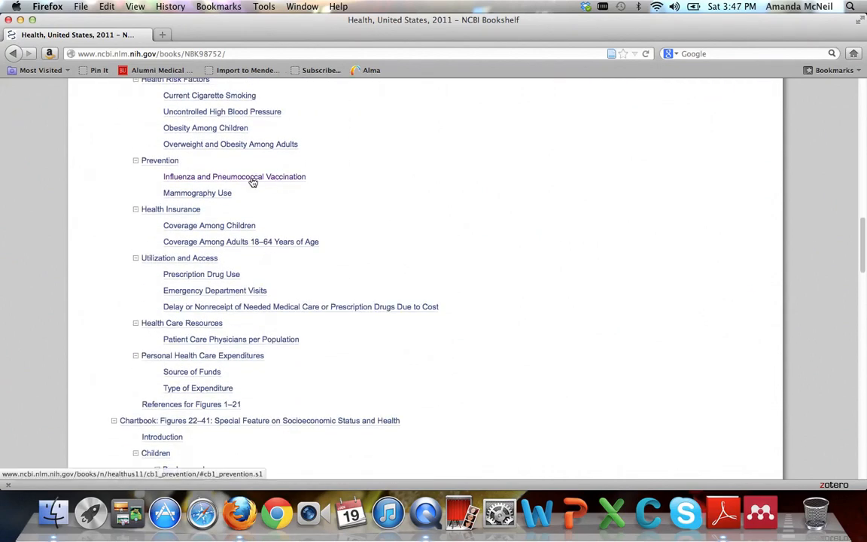
pyautogui.click(234, 176)
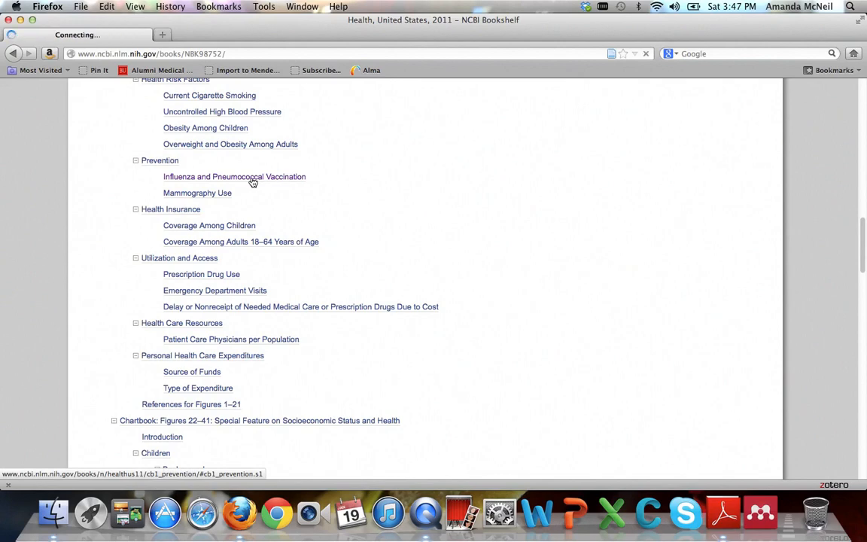
# Scroll through the vaccination summary text and age-group trend charts.
pyautogui.click(234, 176)
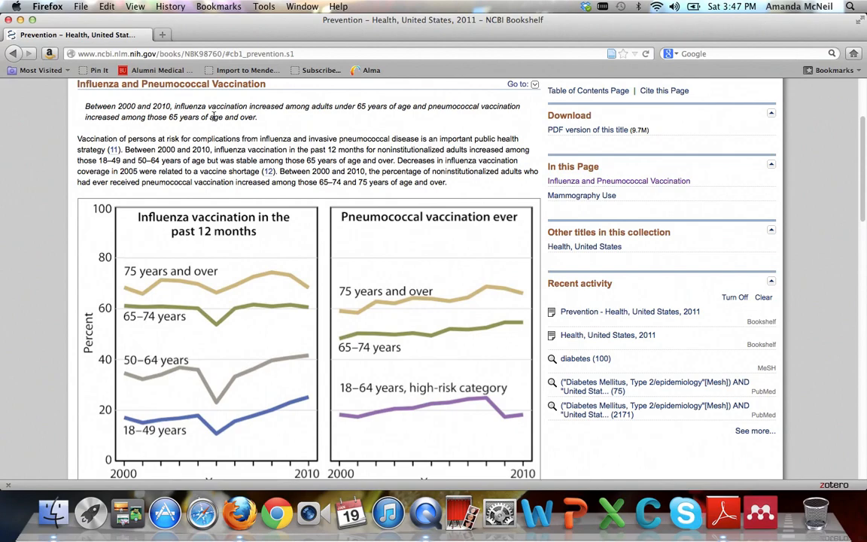
pyautogui.scroll(-3)
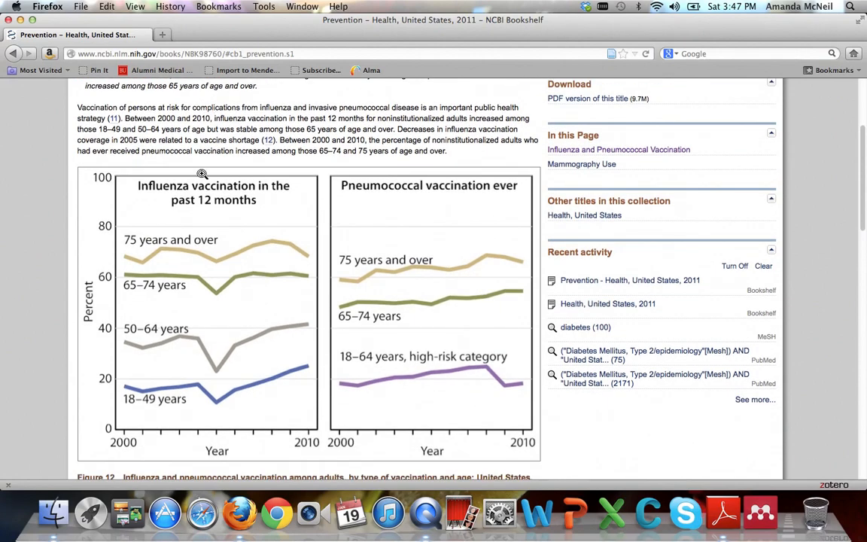
pyautogui.scroll(-3)
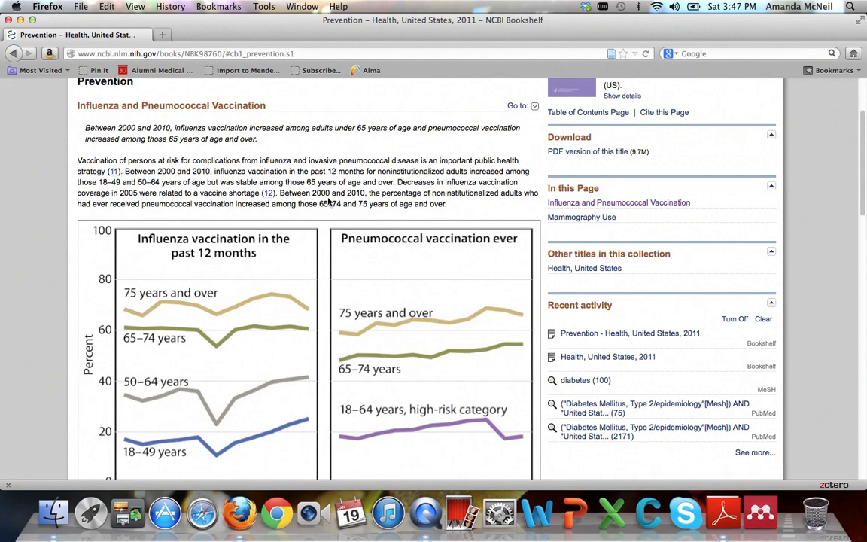
pyautogui.moveTo(17, 53)
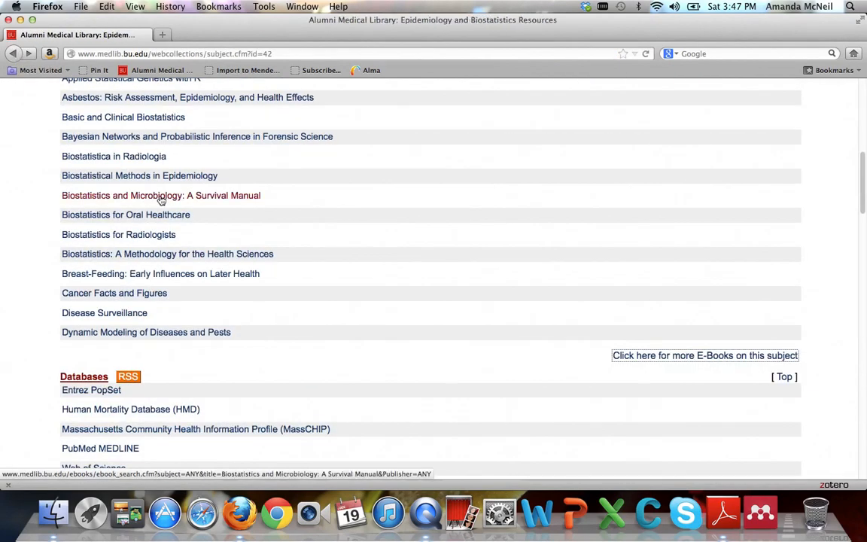
pyautogui.moveTo(369, 252)
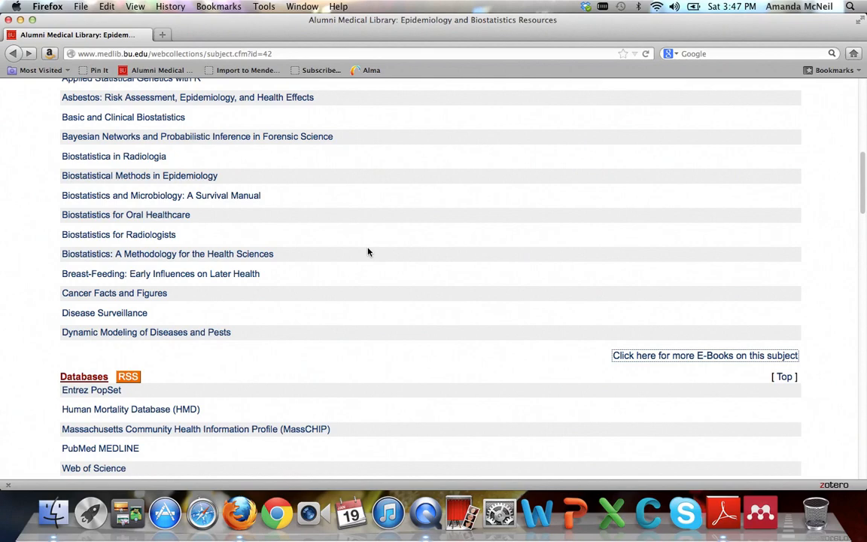
pyautogui.moveTo(428, 219)
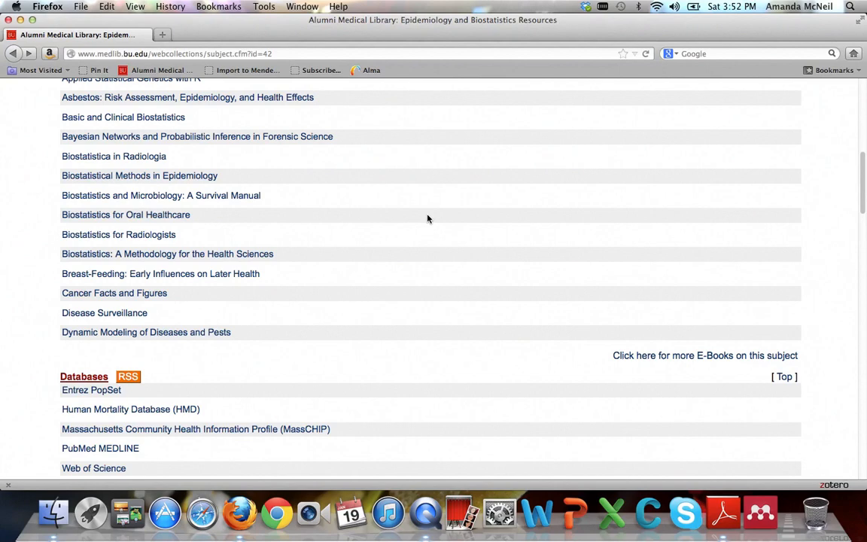
# Scroll past e-books and databases to the Recommended Websites list.
pyautogui.scroll(-3)
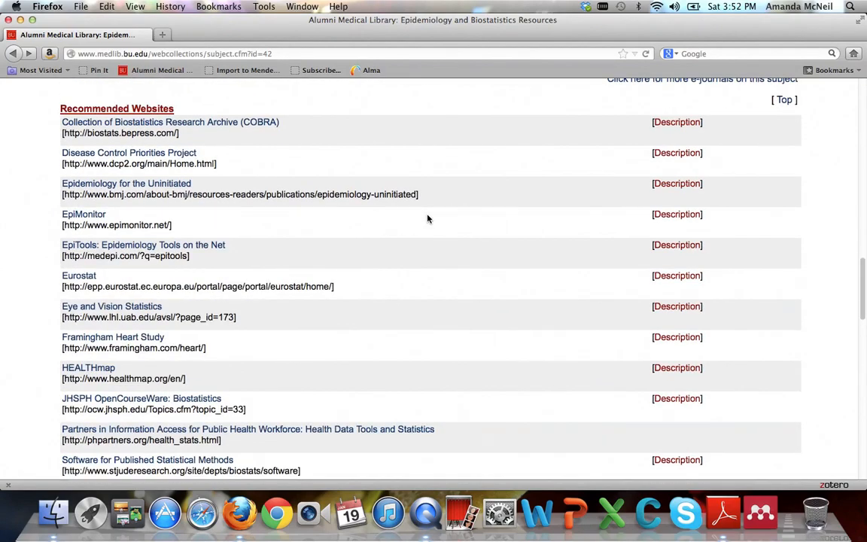
pyautogui.scroll(-3)
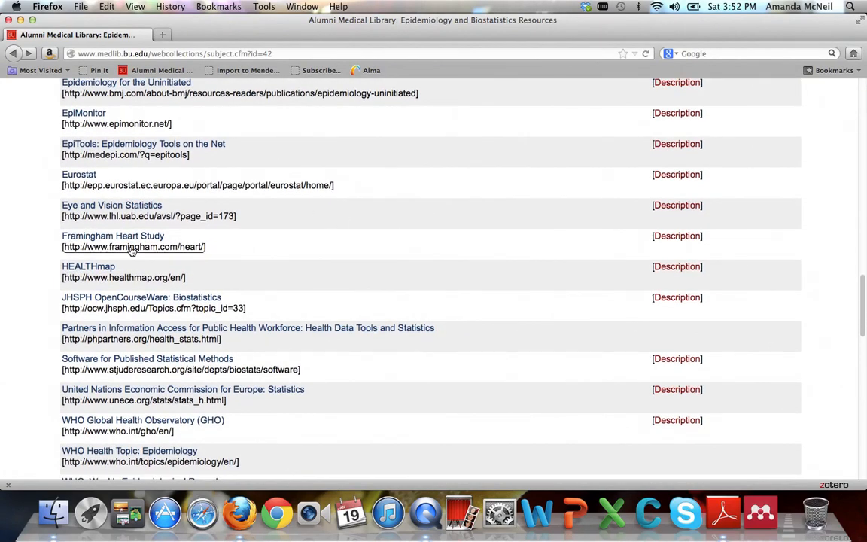
# Follow the HEALTHmap link to its global outbreak map.
pyautogui.click(88, 266)
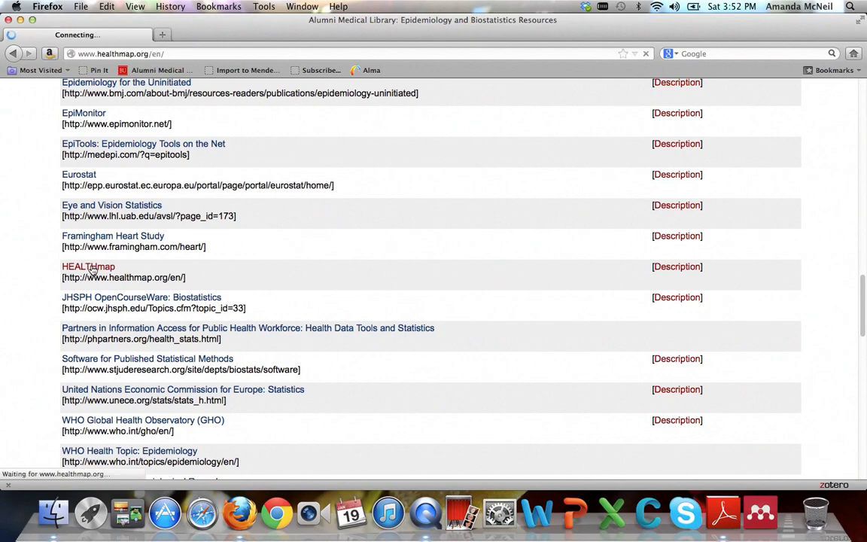
pyautogui.click(88, 267)
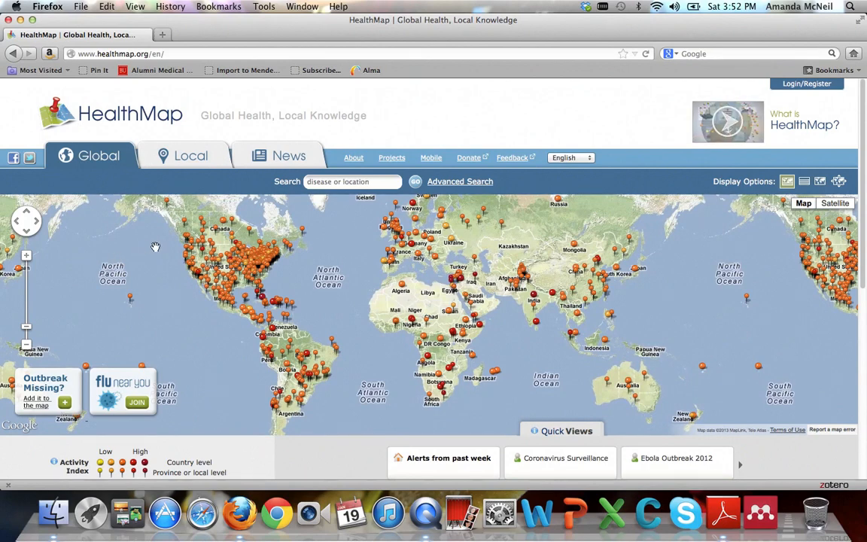
pyautogui.moveTo(256, 267)
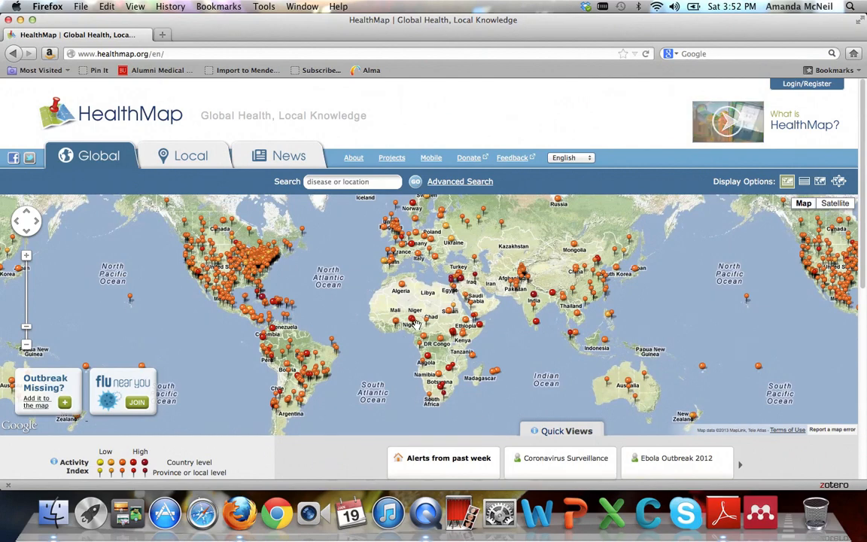
pyautogui.moveTo(414, 323)
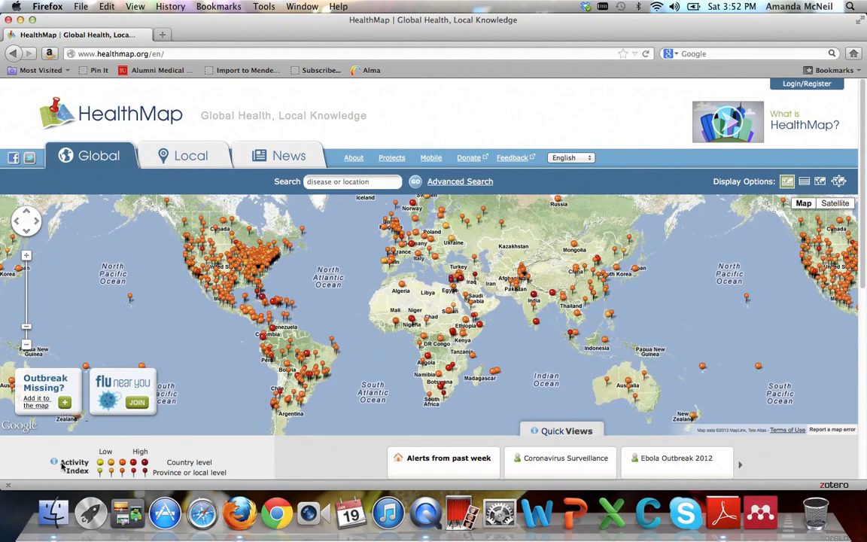
pyautogui.moveTo(97, 471)
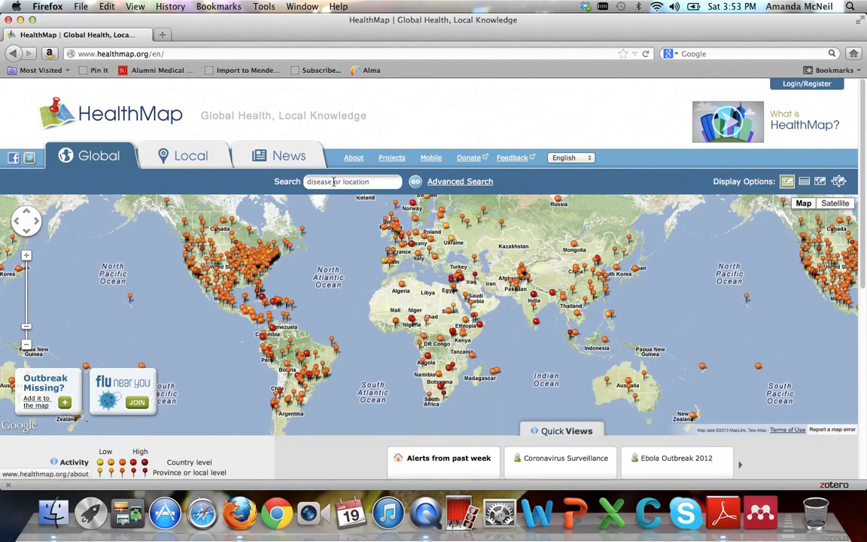
# Search HealthMap for 'influe' and pick the Influenza suggestion.
pyautogui.click(350, 181)
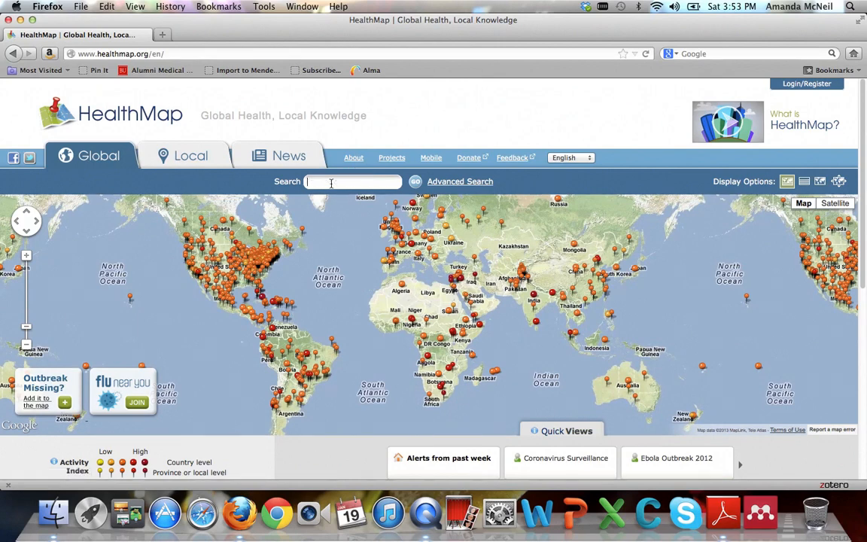
pyautogui.write('influenza')
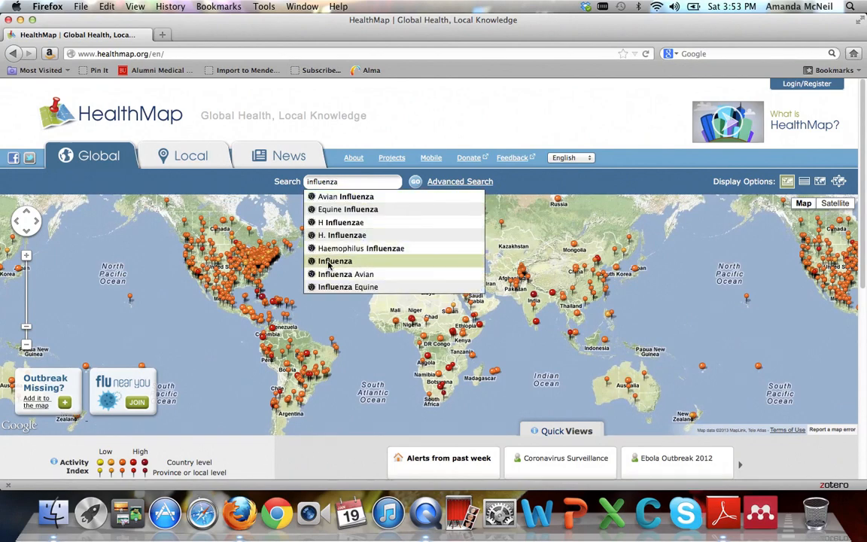
pyautogui.click(335, 261)
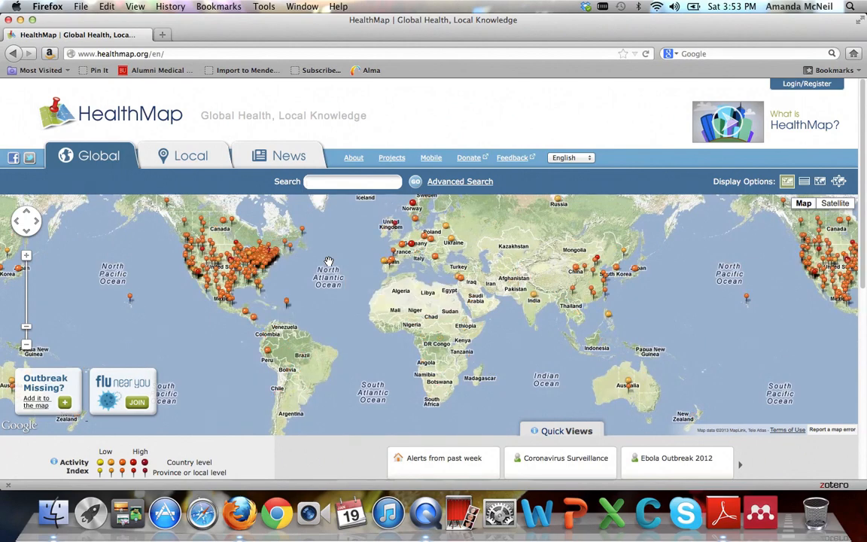
pyautogui.click(352, 181)
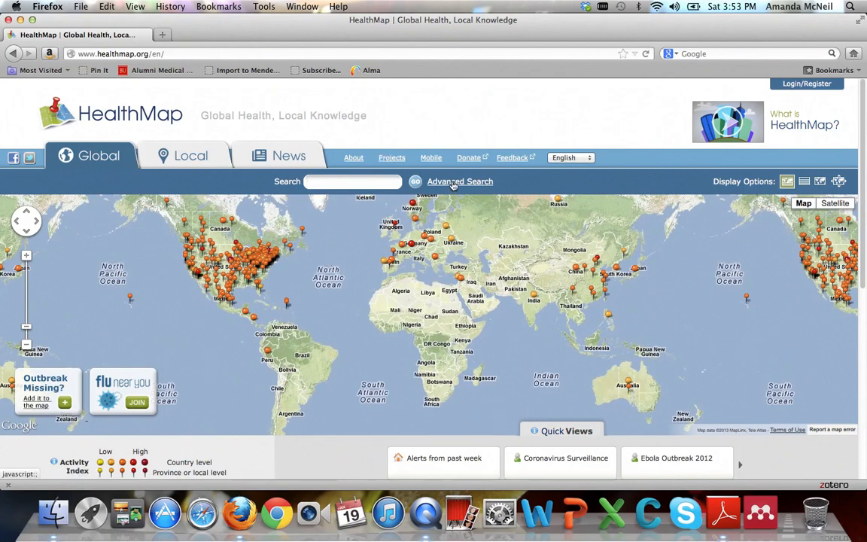
# Run an Advanced Search limited to United States as the location.
pyautogui.click(460, 182)
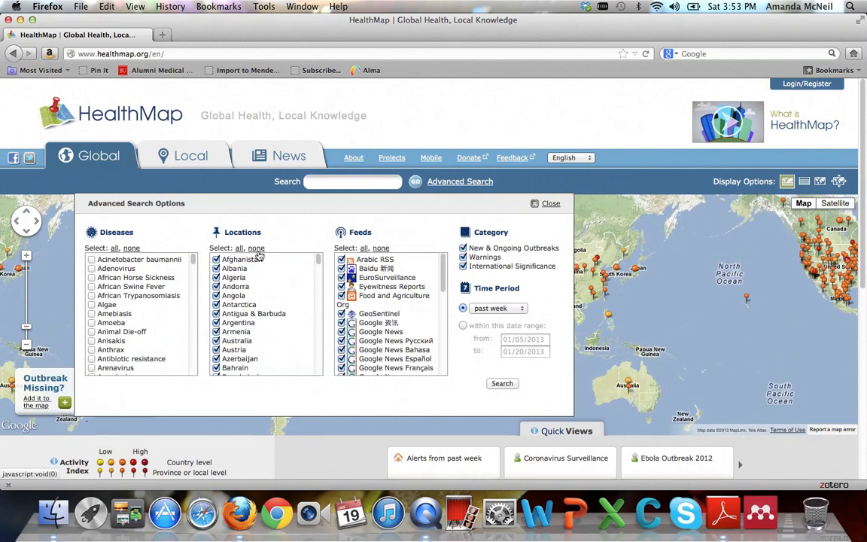
pyautogui.scroll(-3)
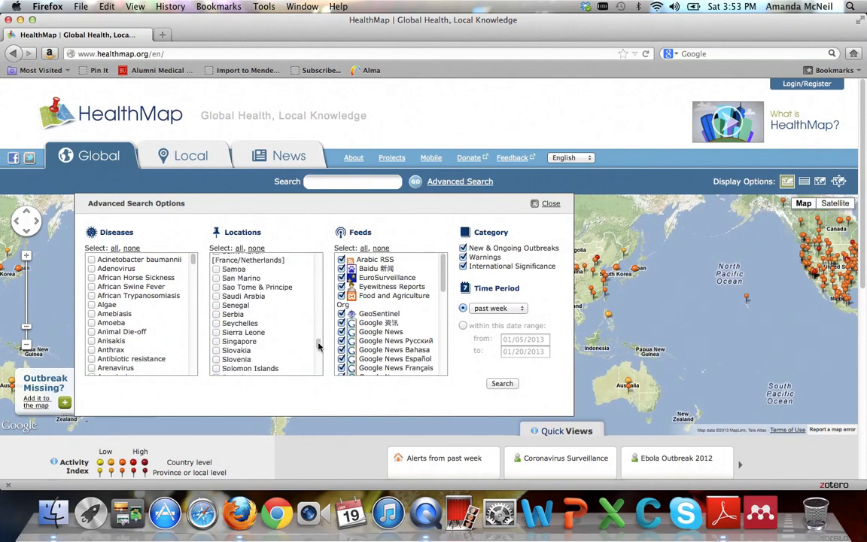
pyautogui.scroll(-3)
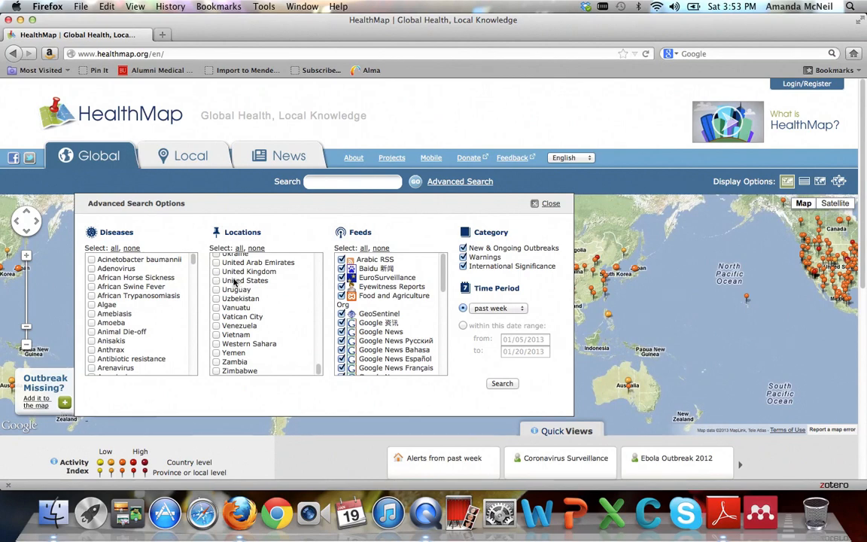
pyautogui.click(217, 280)
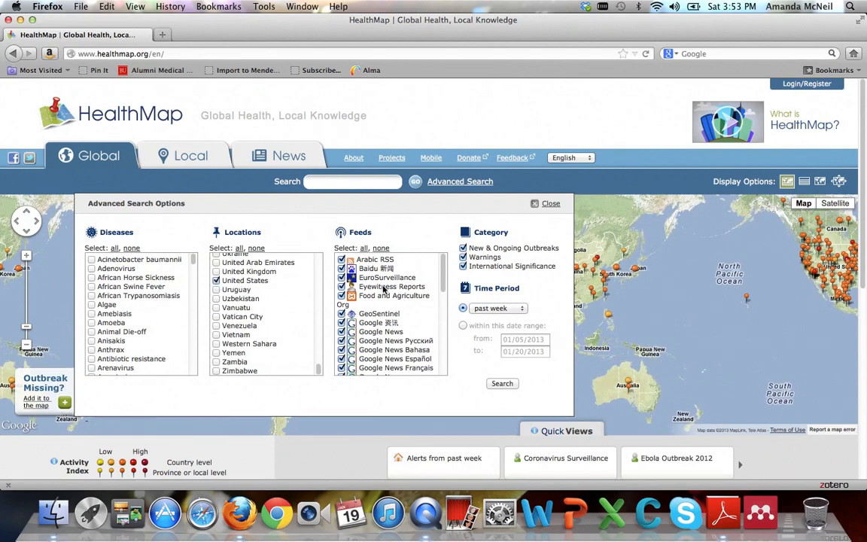
pyautogui.moveTo(497, 309)
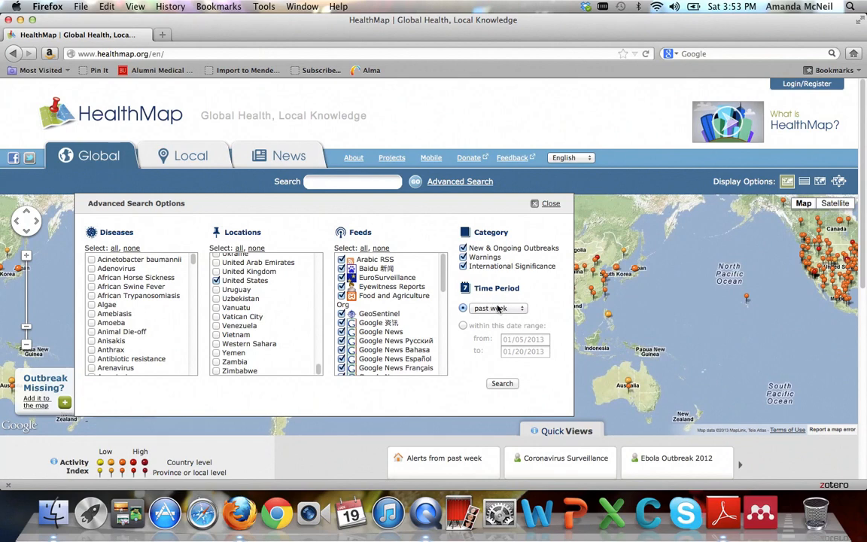
pyautogui.moveTo(502, 384)
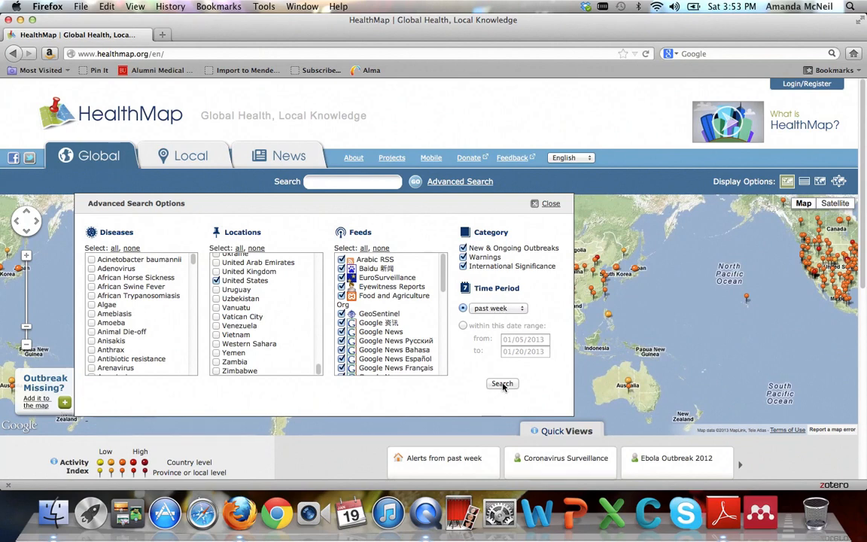
pyautogui.click(502, 384)
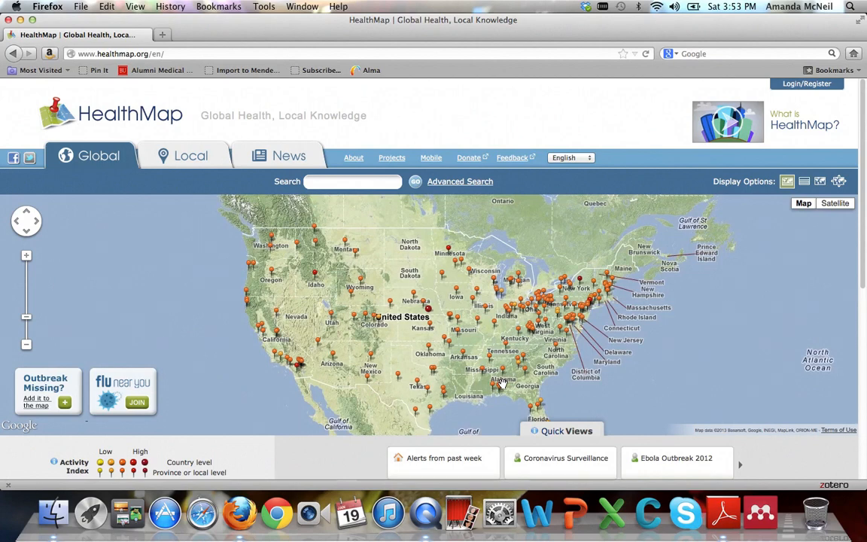
pyautogui.moveTo(329, 277)
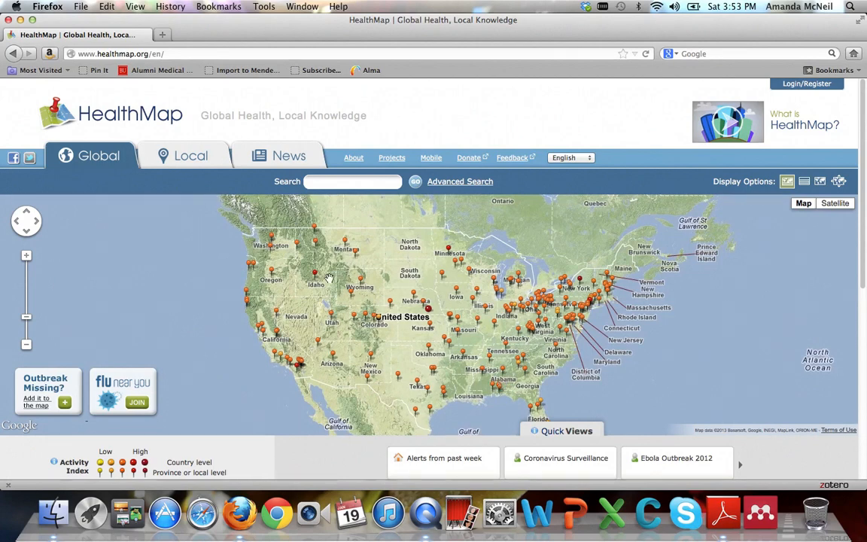
pyautogui.moveTo(126, 143)
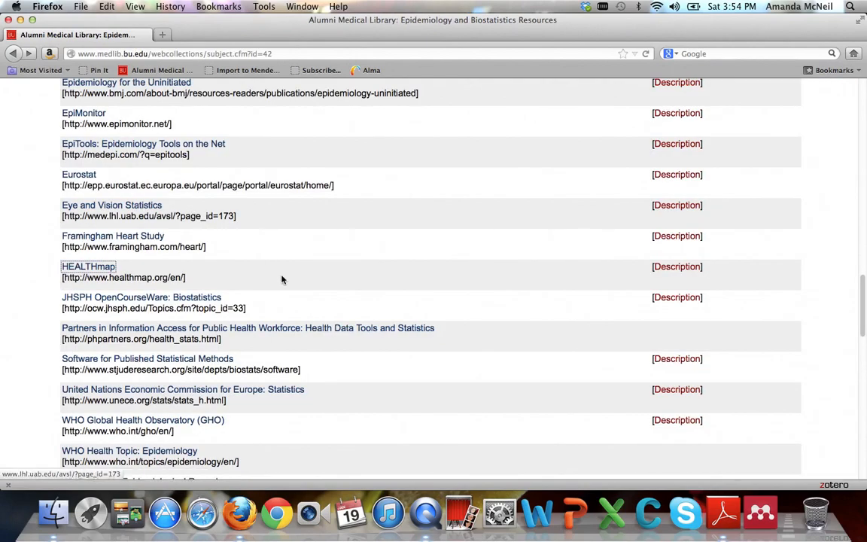
pyautogui.moveTo(295, 282)
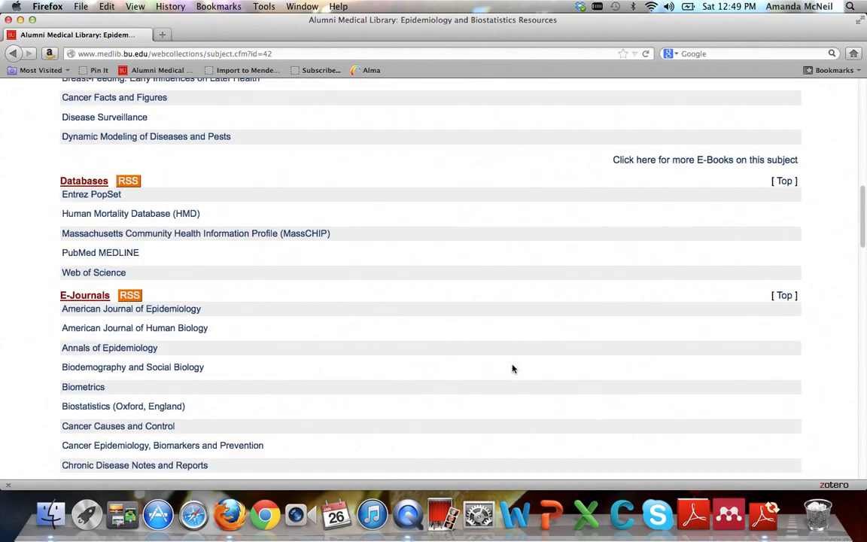
# Scroll the Epidemiology and Biostatistics guide down to its Databases and E-Journals lists.
pyautogui.scroll(-3)
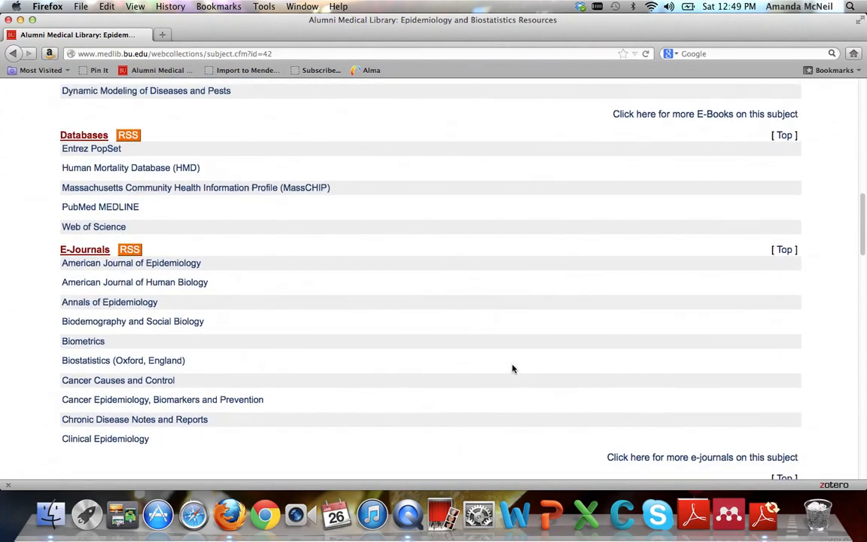
pyautogui.moveTo(76, 213)
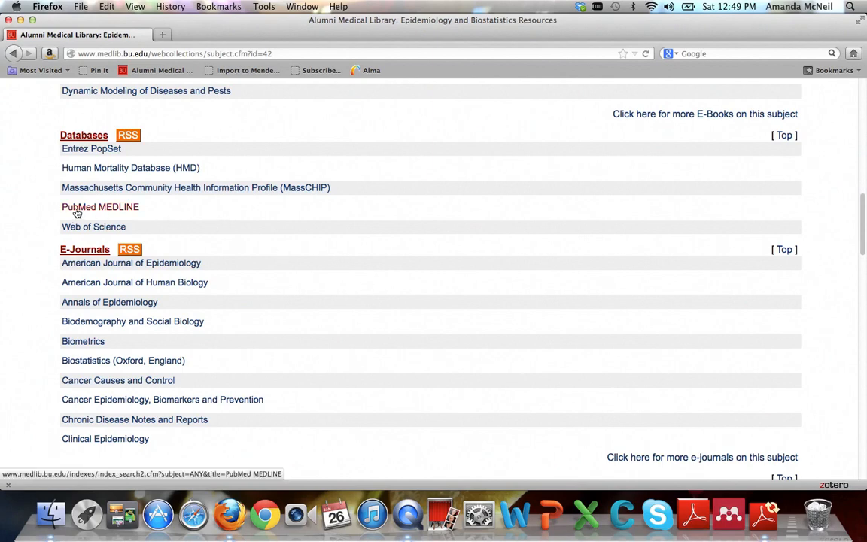
# Follow the PubMed MEDLINE link, log in on BU Web Login, and decline saving the password.
pyautogui.click(100, 206)
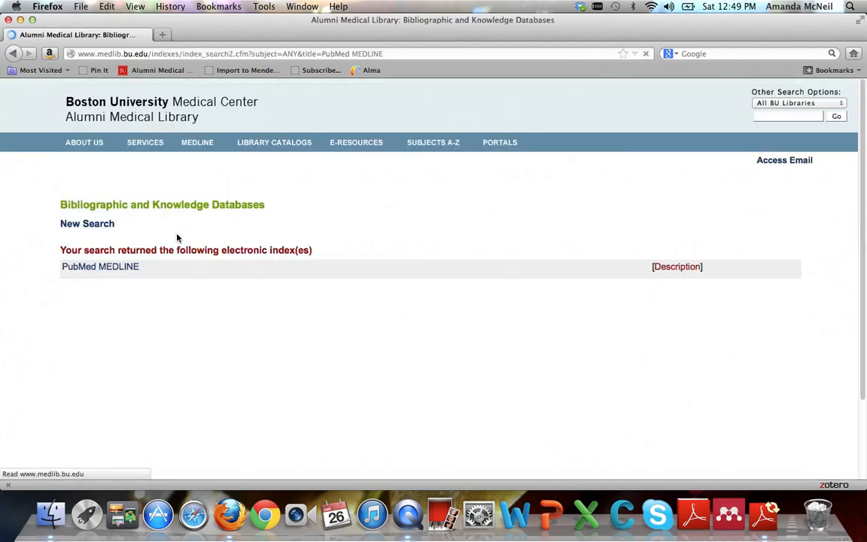
pyautogui.click(100, 266)
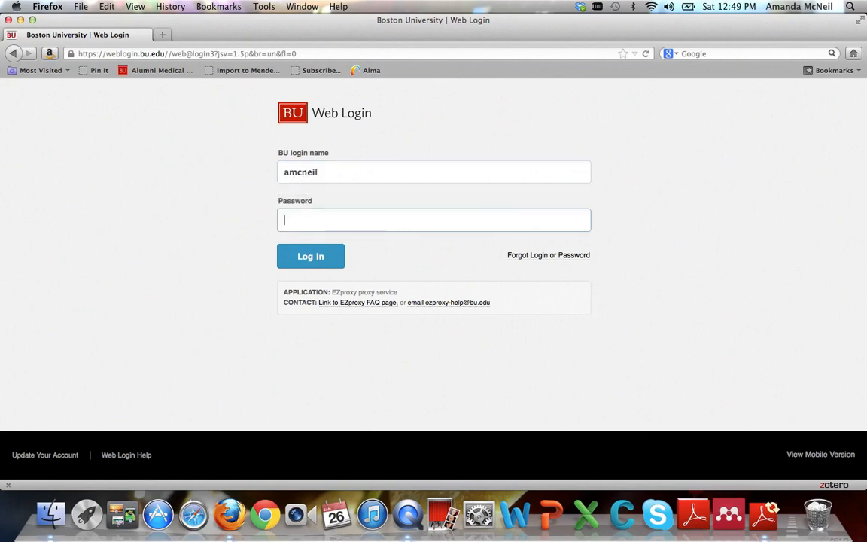
pyautogui.write('password')
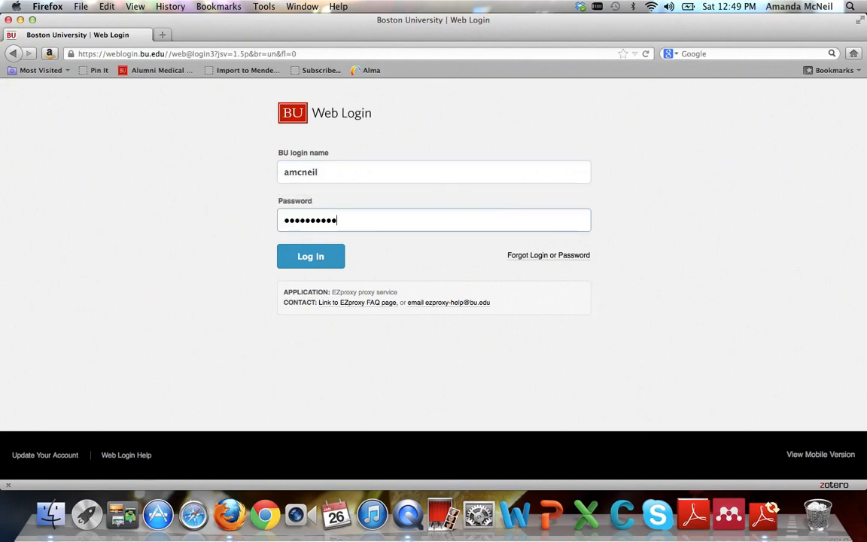
pyautogui.click(311, 256)
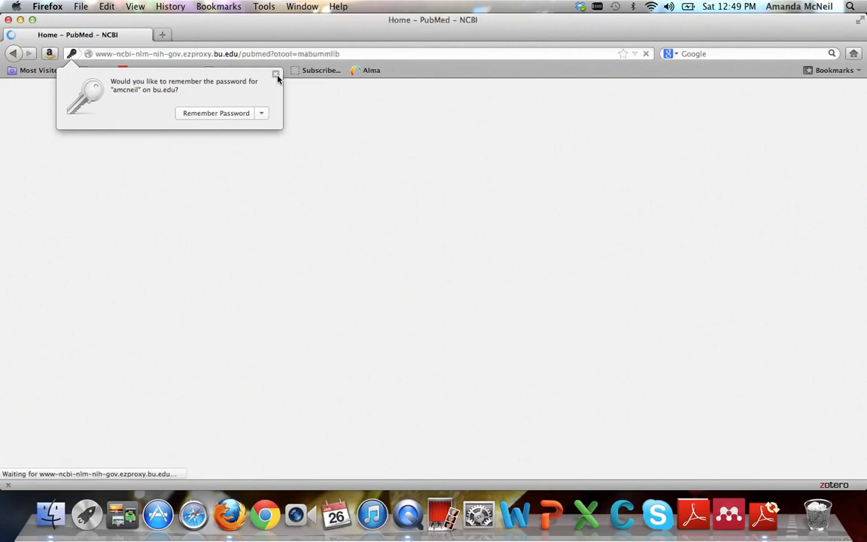
pyautogui.click(276, 75)
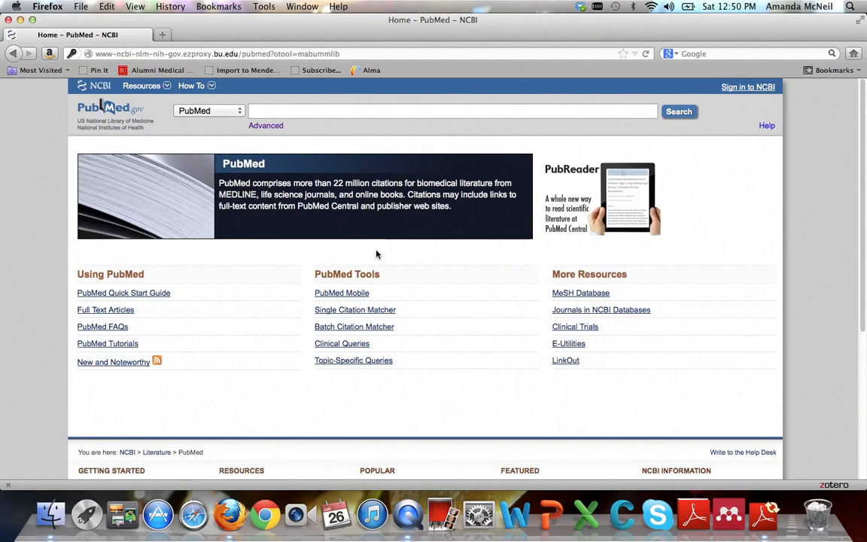
pyautogui.moveTo(330, 154)
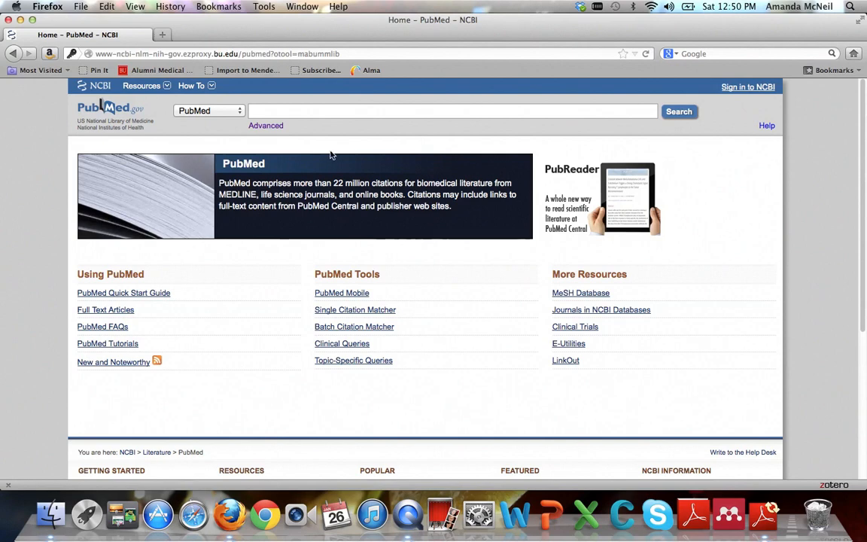
pyautogui.moveTo(384, 177)
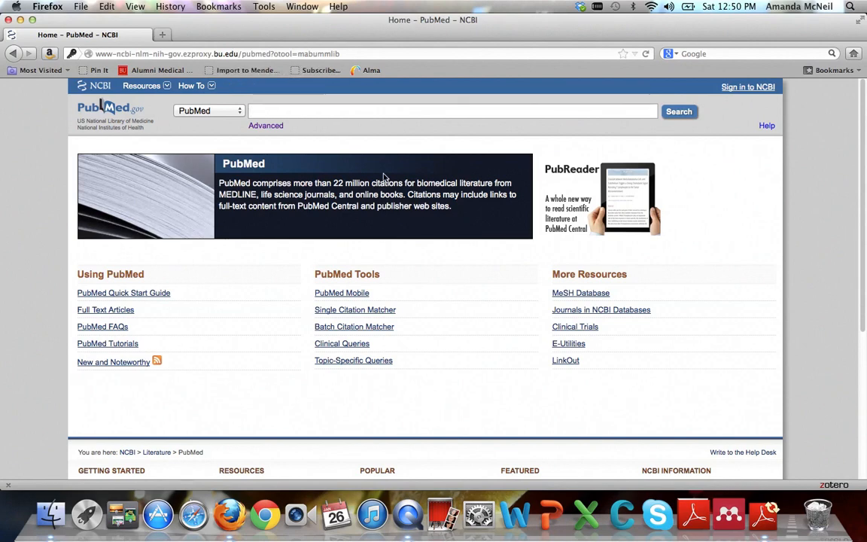
# Search PubMed for 'epidemiology of type 2 diabetes', returning 20,430 results.
pyautogui.click(452, 111)
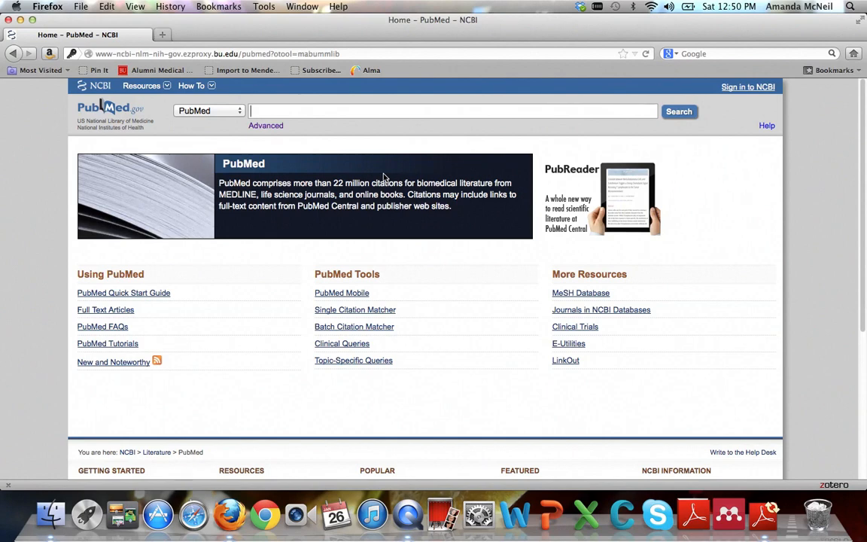
pyautogui.write('epidemiology of type 2 diabetes')
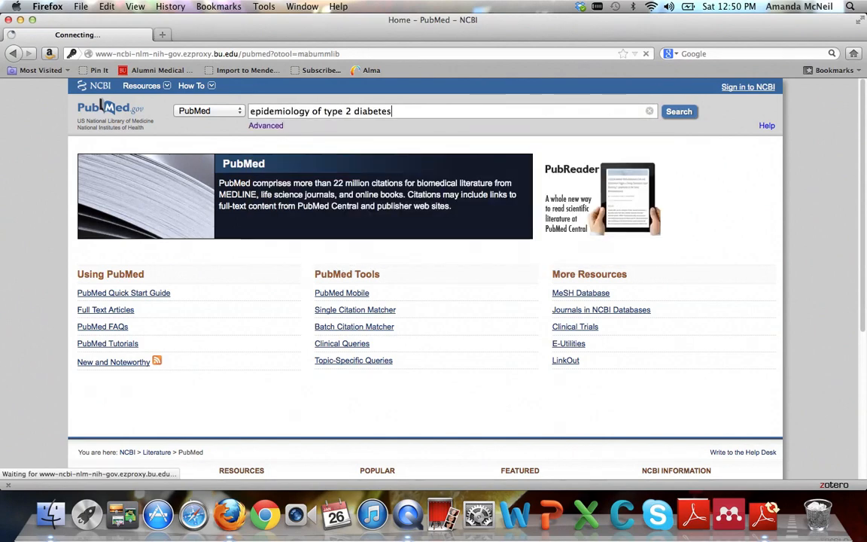
pyautogui.click(678, 110)
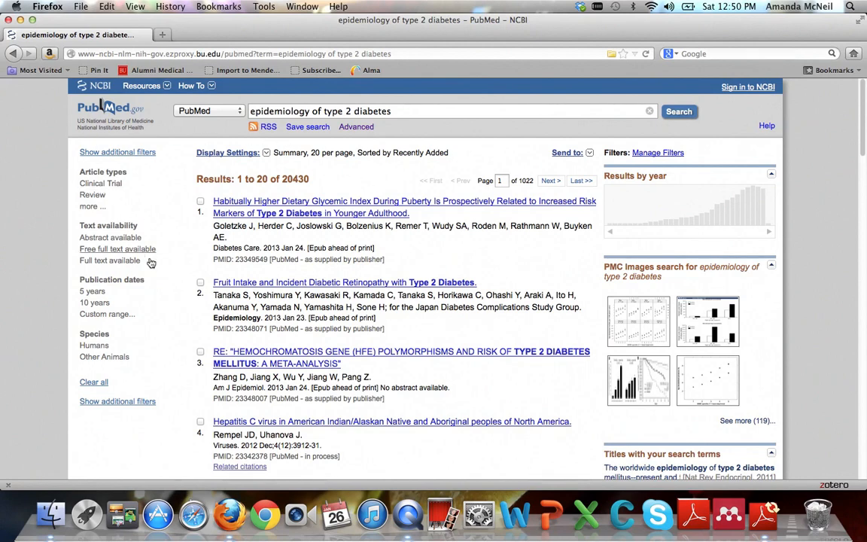
pyautogui.moveTo(170, 189)
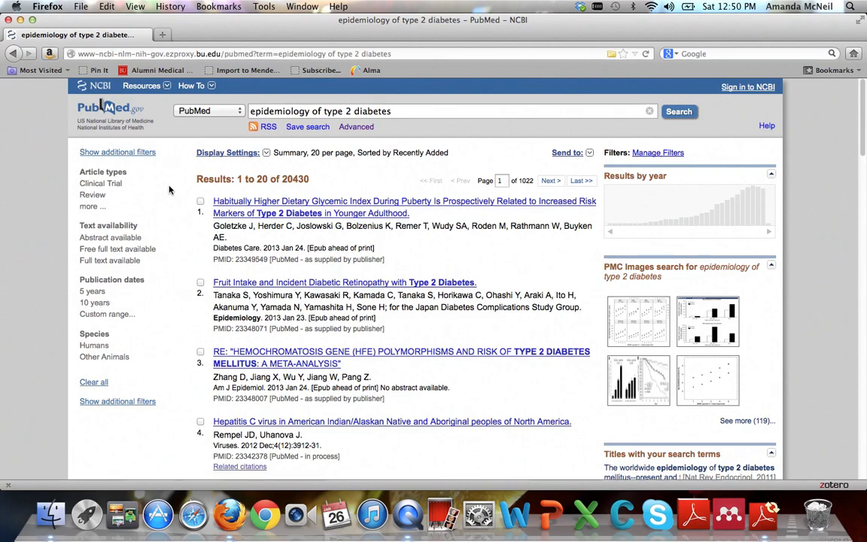
pyautogui.moveTo(145, 199)
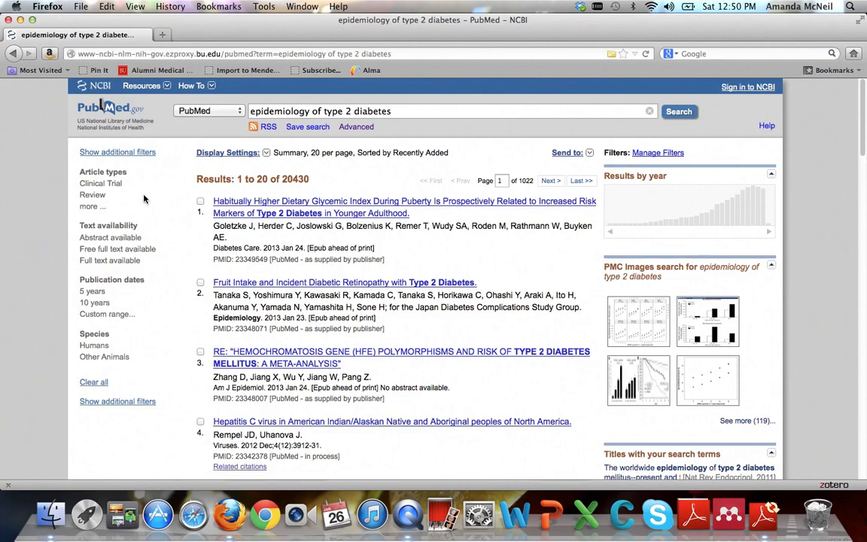
pyautogui.moveTo(151, 209)
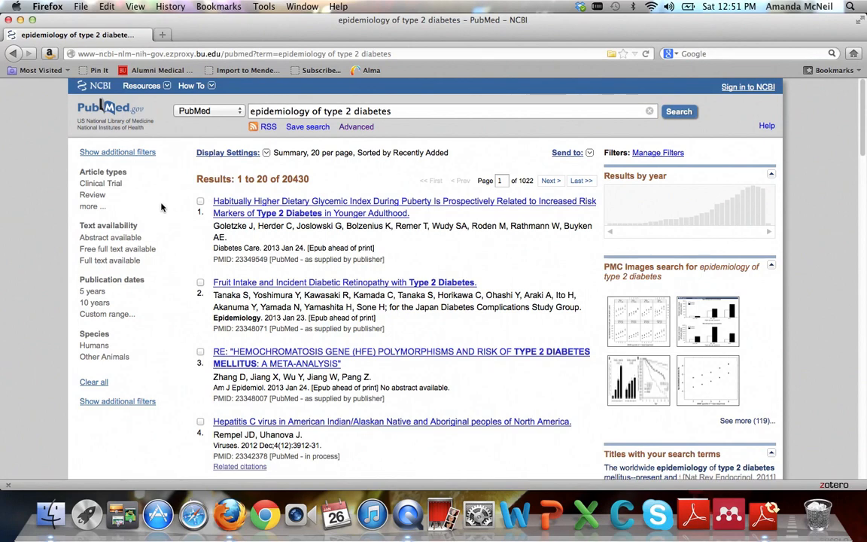
pyautogui.moveTo(159, 209)
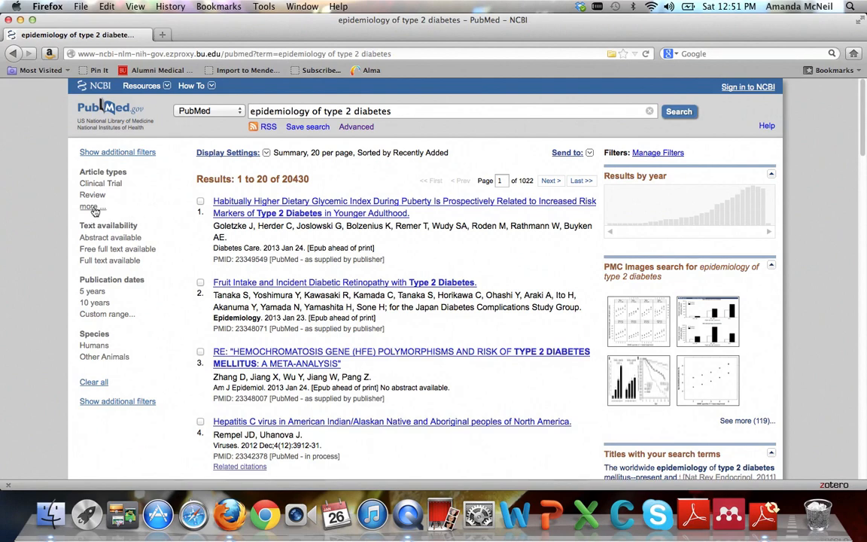
# Add and apply the Systematic Reviews article-type filter, leaving 796 citations.
pyautogui.click(88, 207)
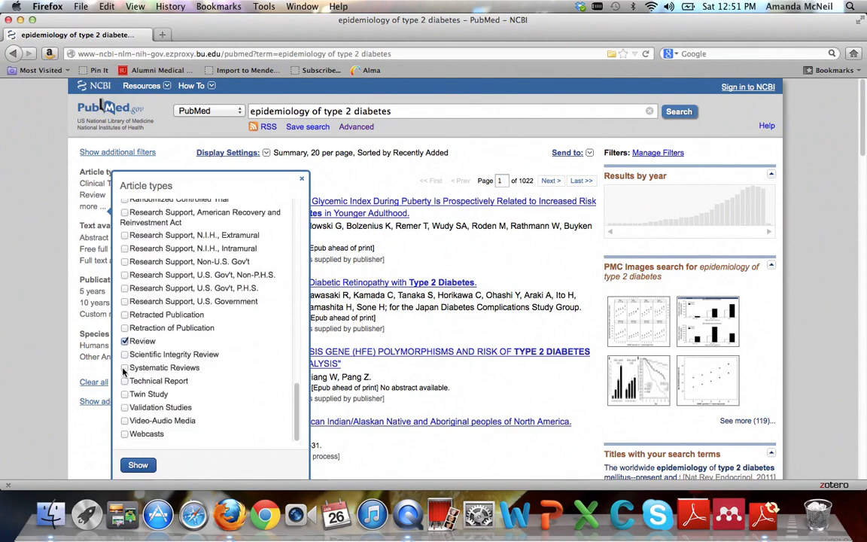
pyautogui.click(137, 464)
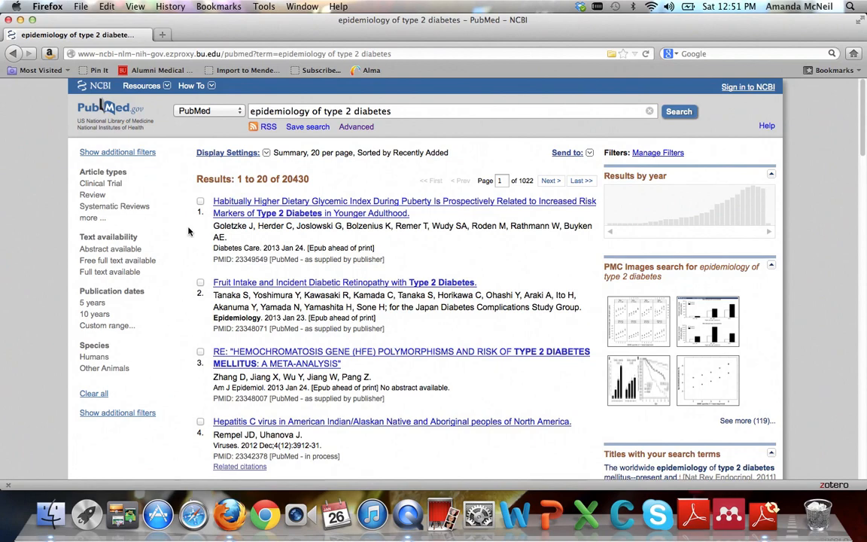
pyautogui.click(115, 206)
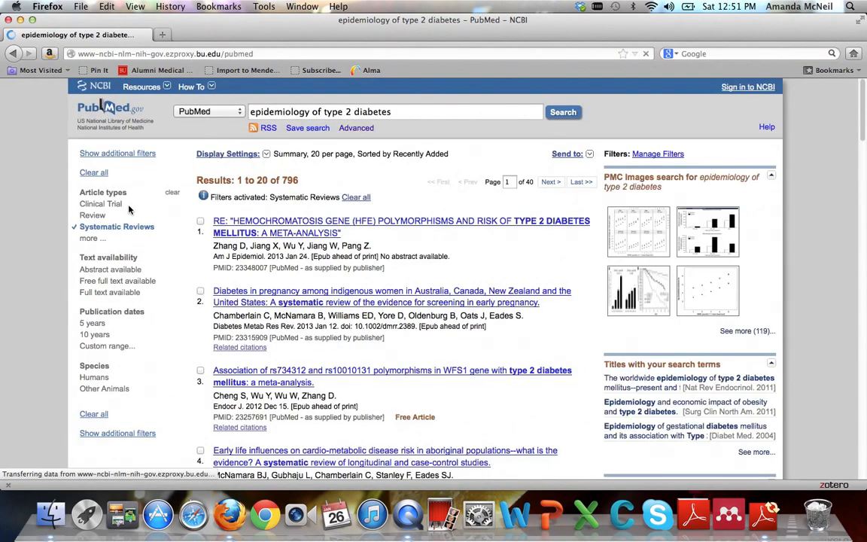
pyautogui.moveTo(172, 285)
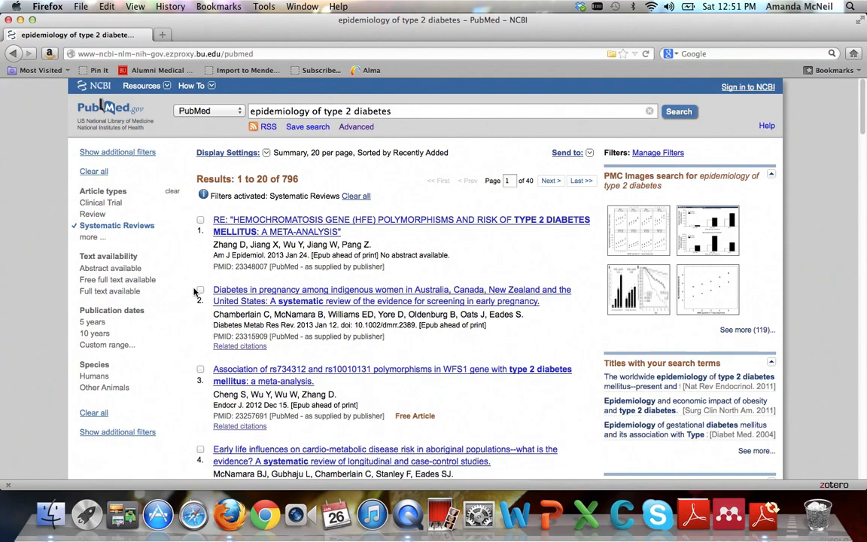
# Apply the Female and Adult: 19+ years filters, cutting results to 221 citations.
pyautogui.scroll(-3)
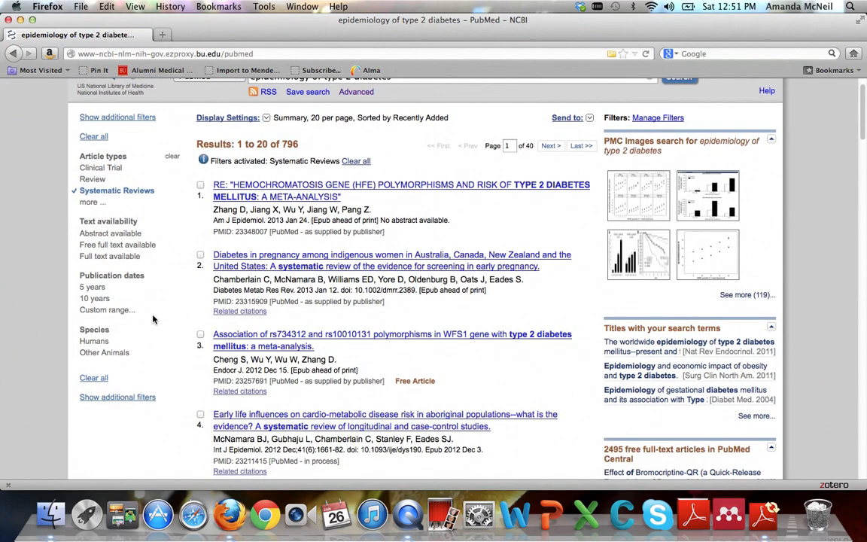
pyautogui.scroll(-3)
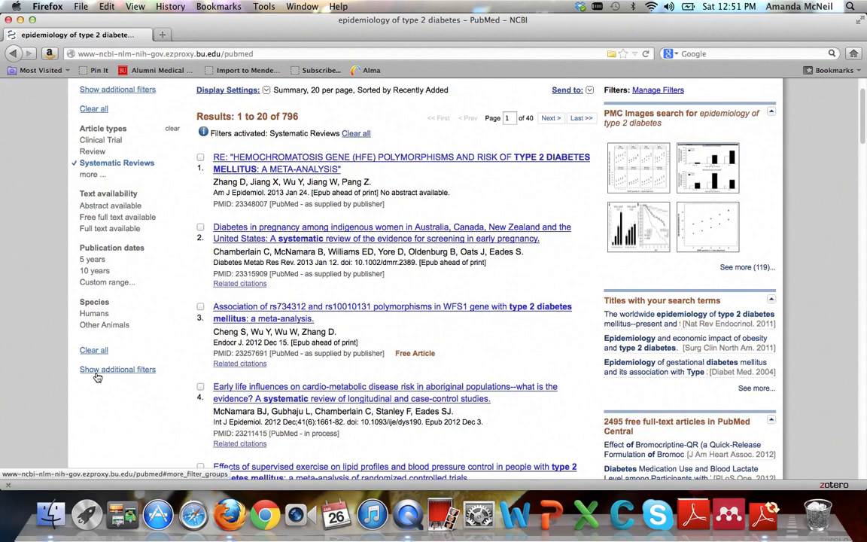
pyautogui.click(117, 369)
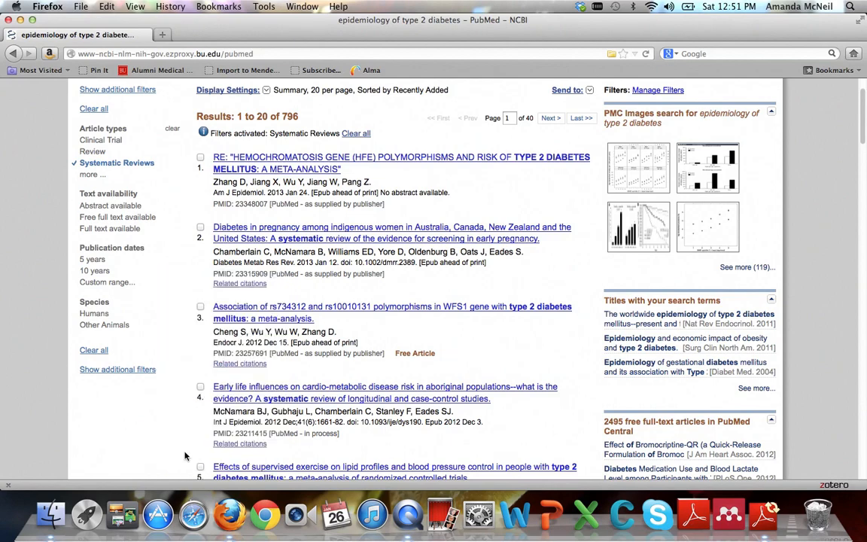
pyautogui.scroll(-3)
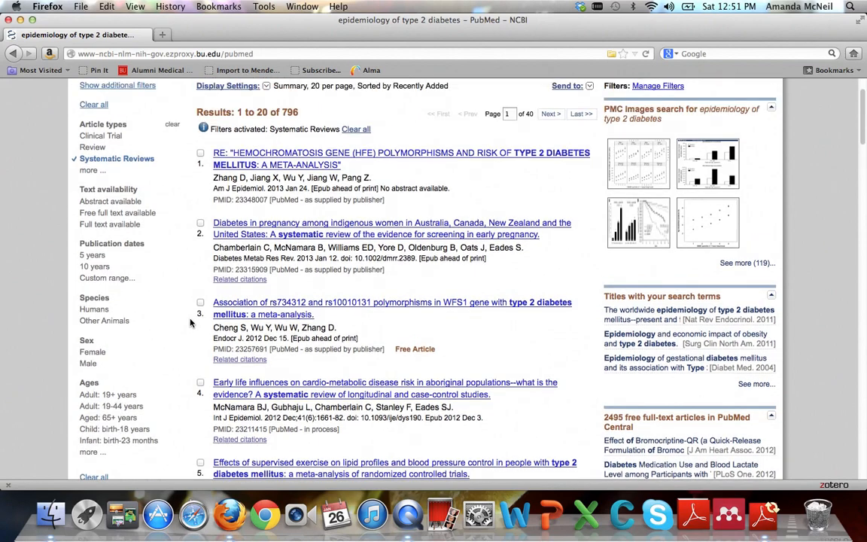
pyautogui.scroll(-3)
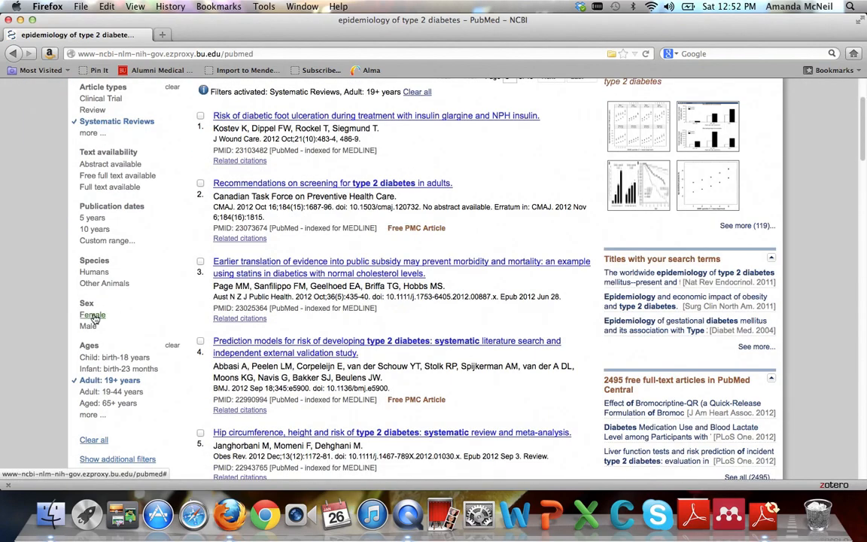
pyautogui.click(91, 315)
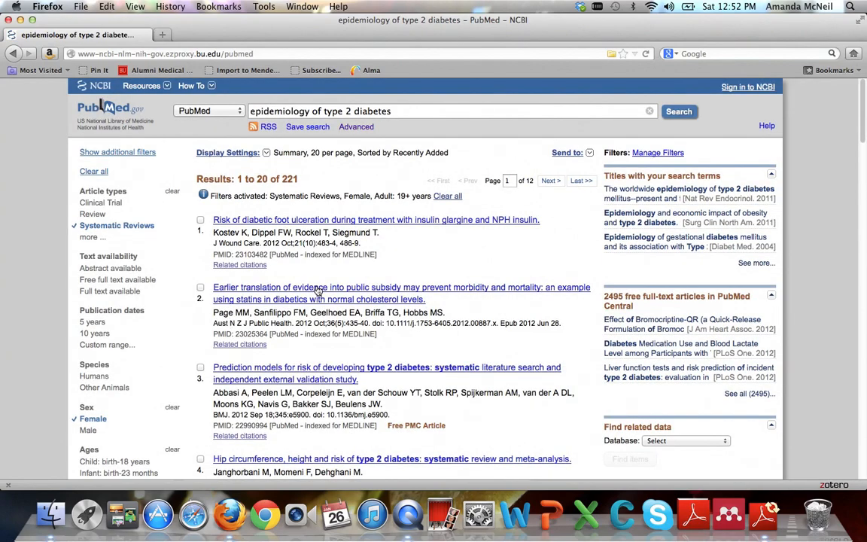
pyautogui.moveTo(316, 293)
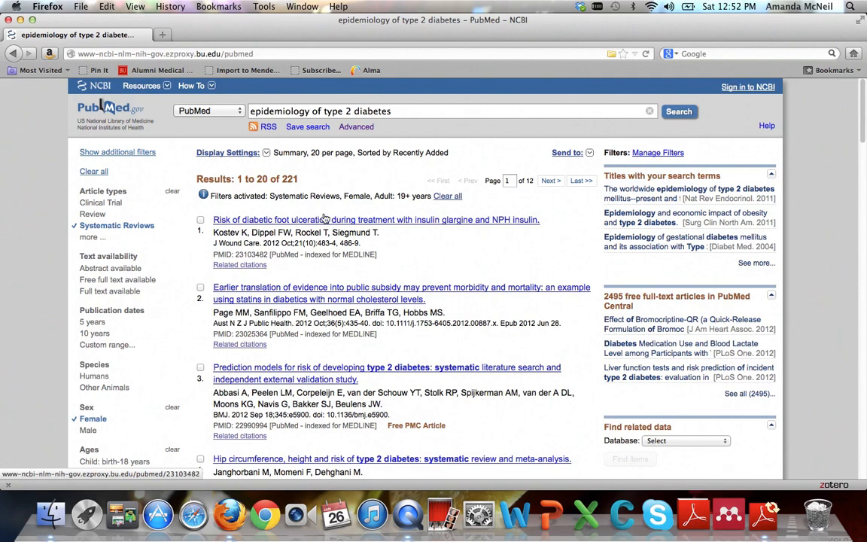
pyautogui.moveTo(320, 253)
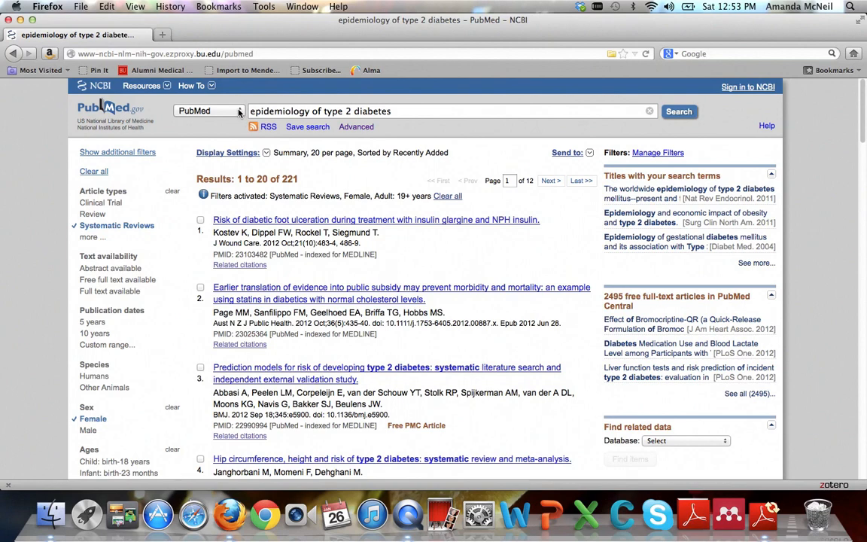
# Switch the database to MeSH, search 'diabetes', and scroll through the 100 headings.
pyautogui.click(209, 110)
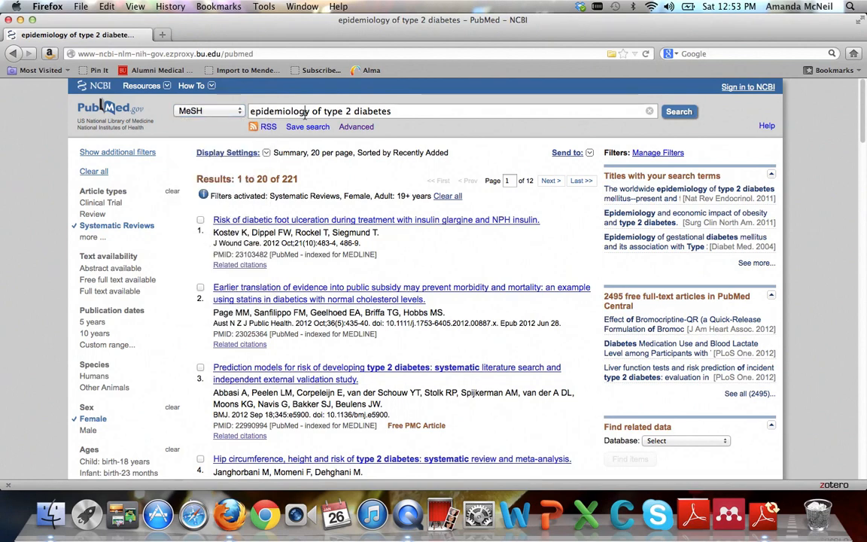
pyautogui.click(649, 111)
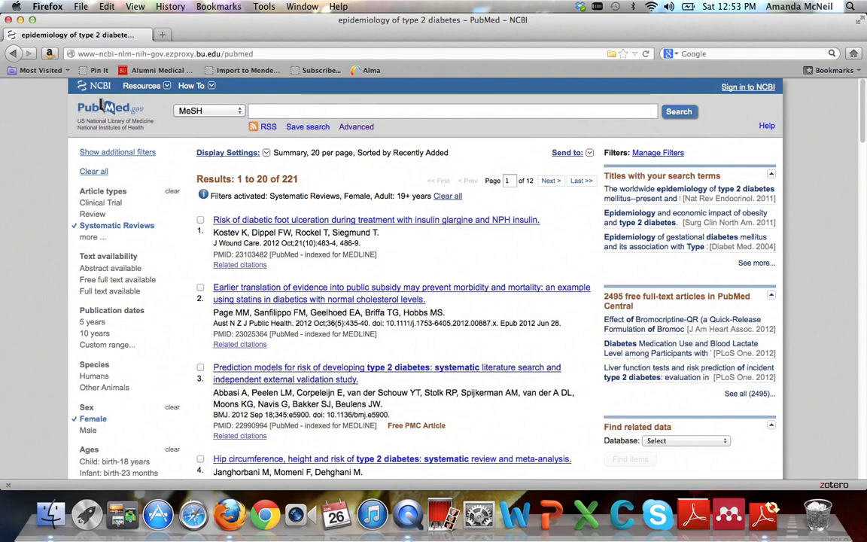
pyautogui.write('d')
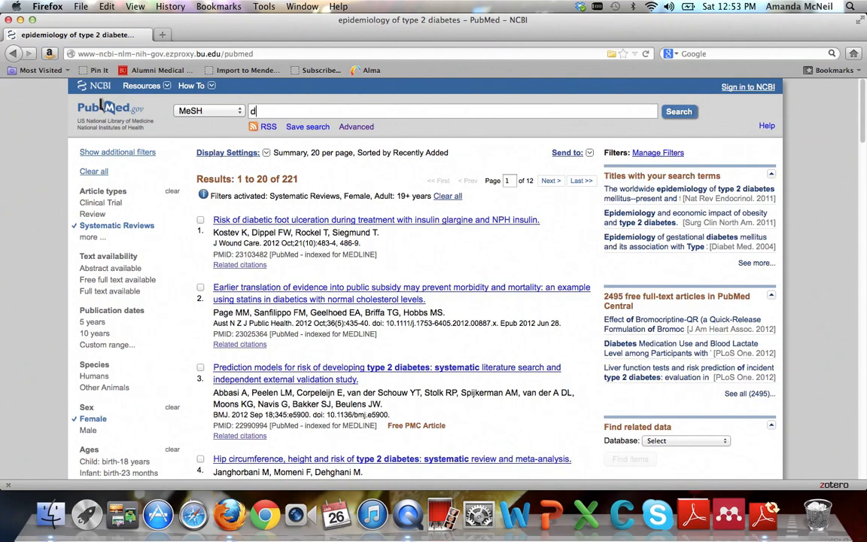
pyautogui.write('iabetes')
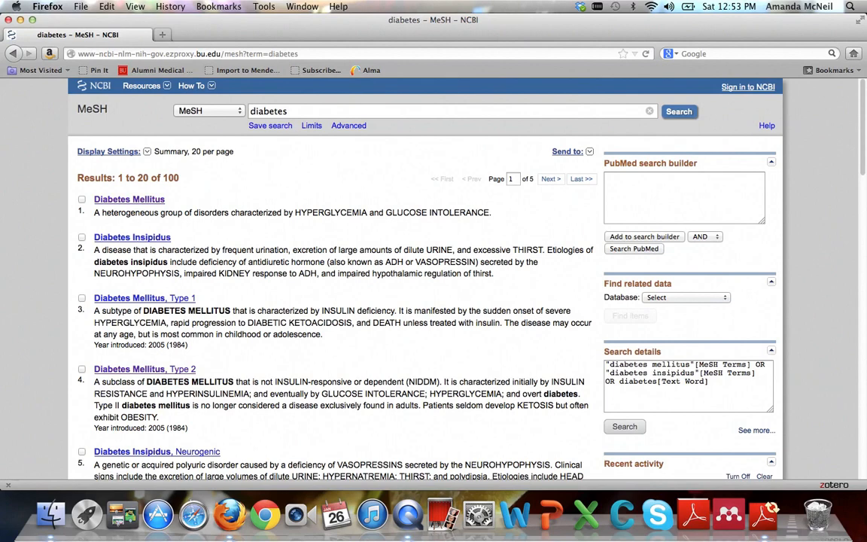
pyautogui.moveTo(278, 163)
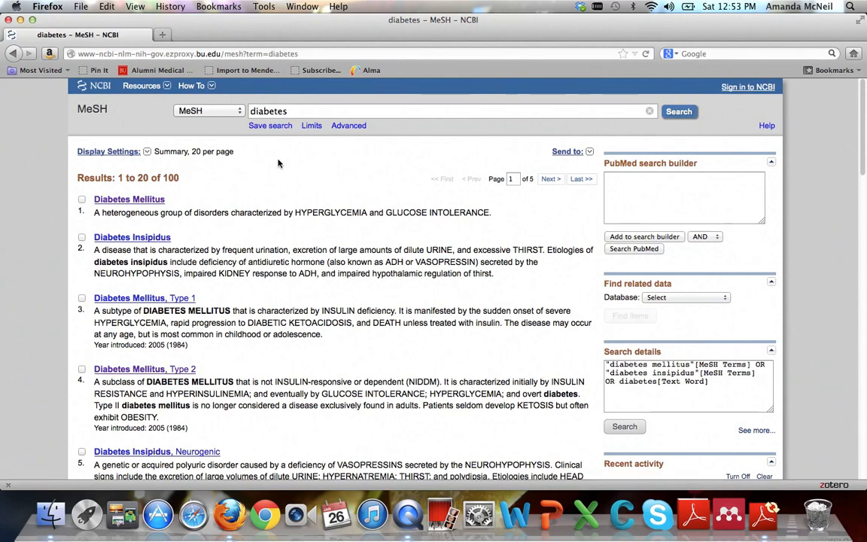
pyautogui.scroll(-3)
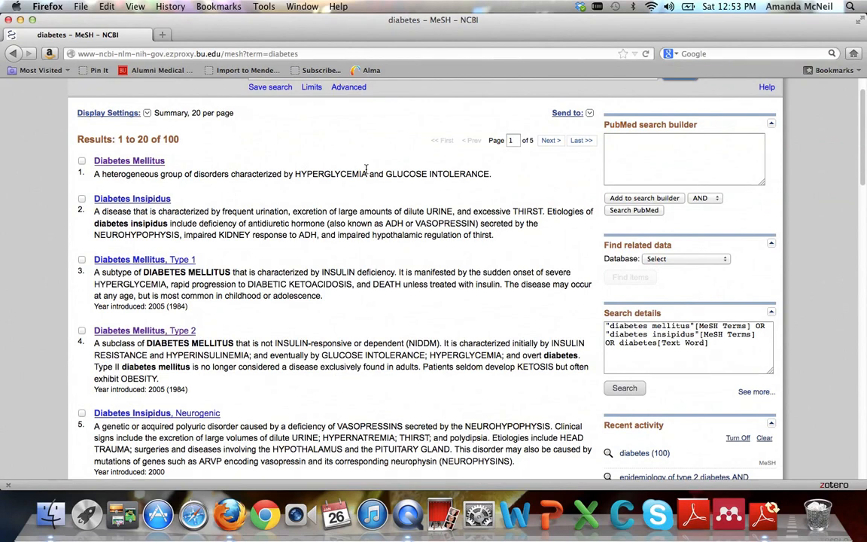
pyautogui.moveTo(349, 200)
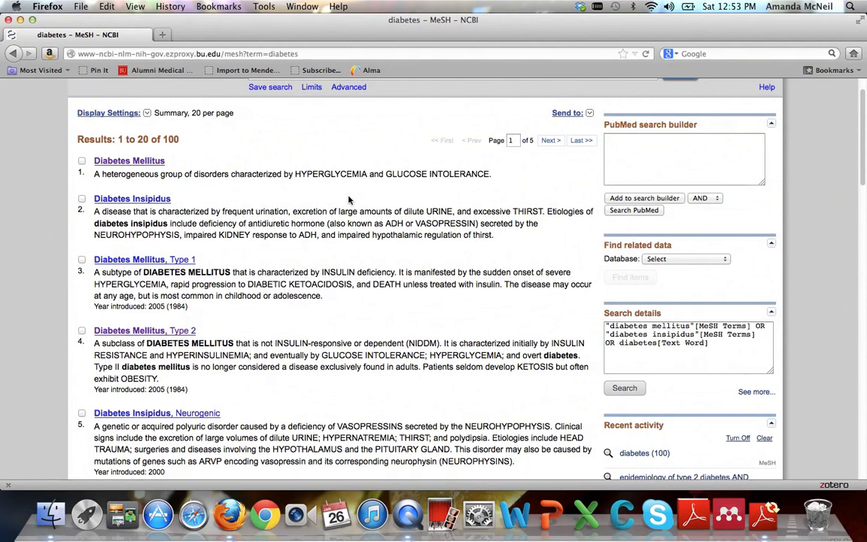
pyautogui.scroll(-3)
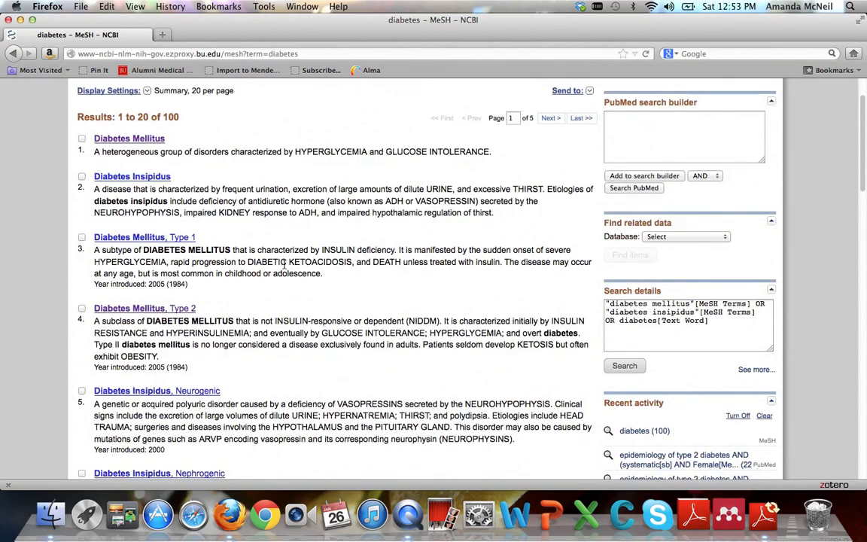
pyautogui.moveTo(297, 314)
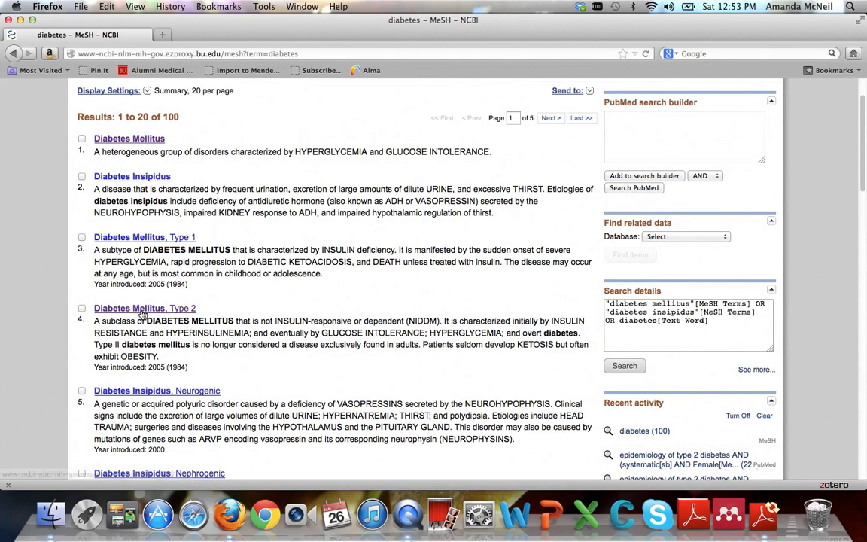
# Open the Diabetes Mellitus, Type 2 heading and scroll through its subheadings, entry terms and tree.
pyautogui.click(144, 308)
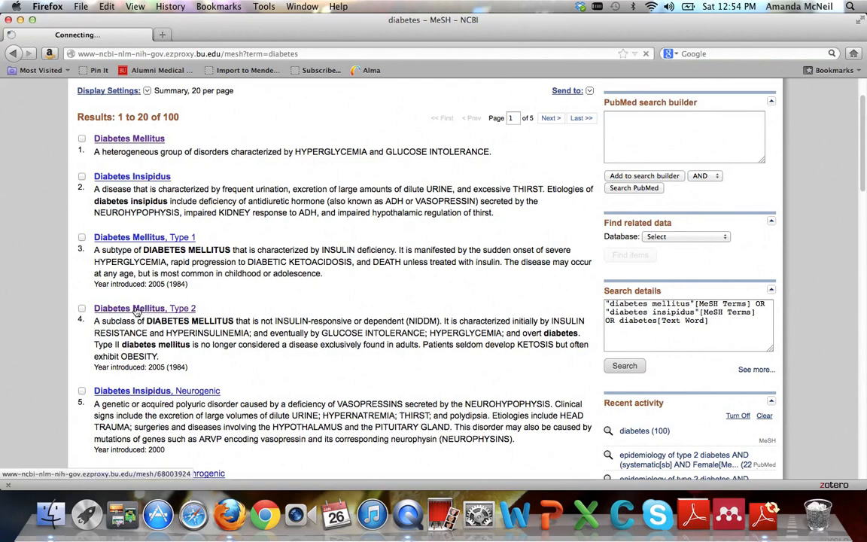
pyautogui.click(143, 308)
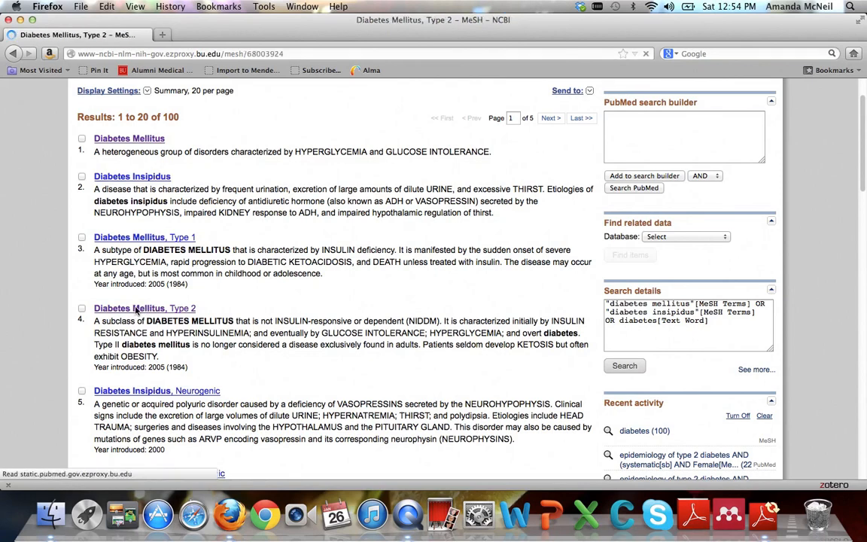
pyautogui.click(144, 308)
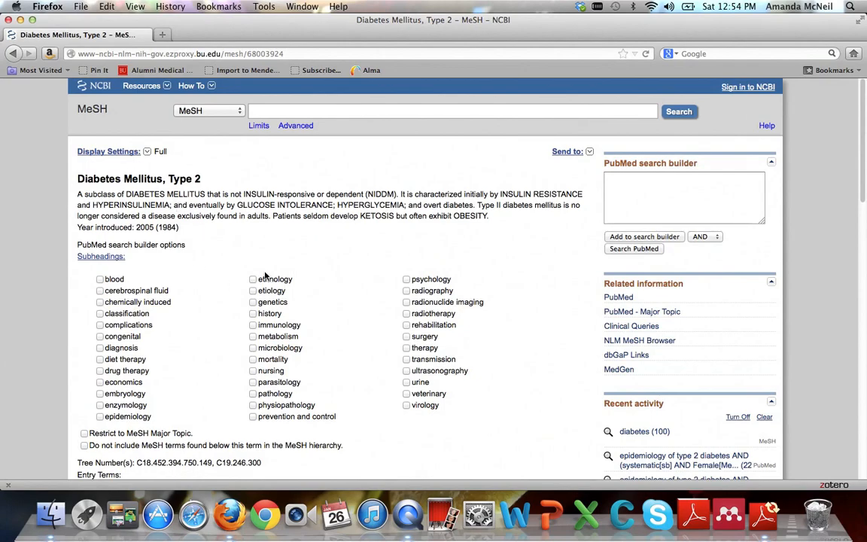
pyautogui.scroll(-3)
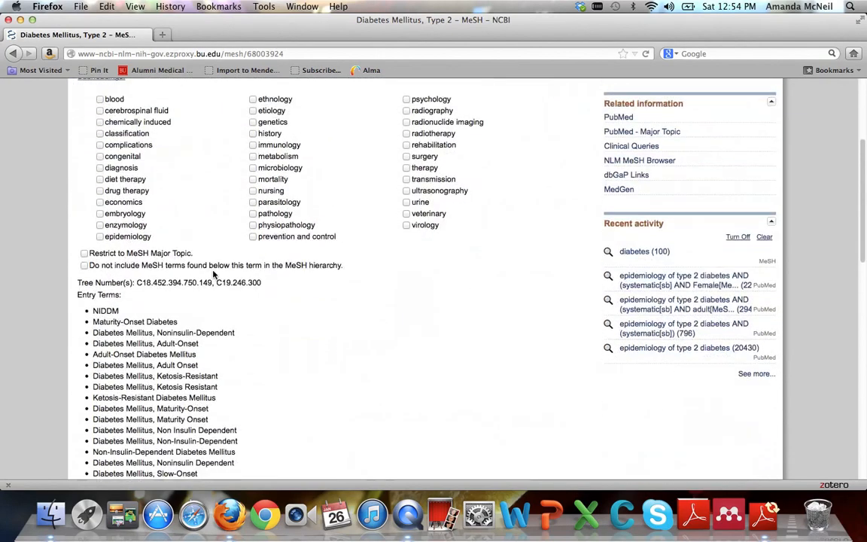
pyautogui.scroll(-3)
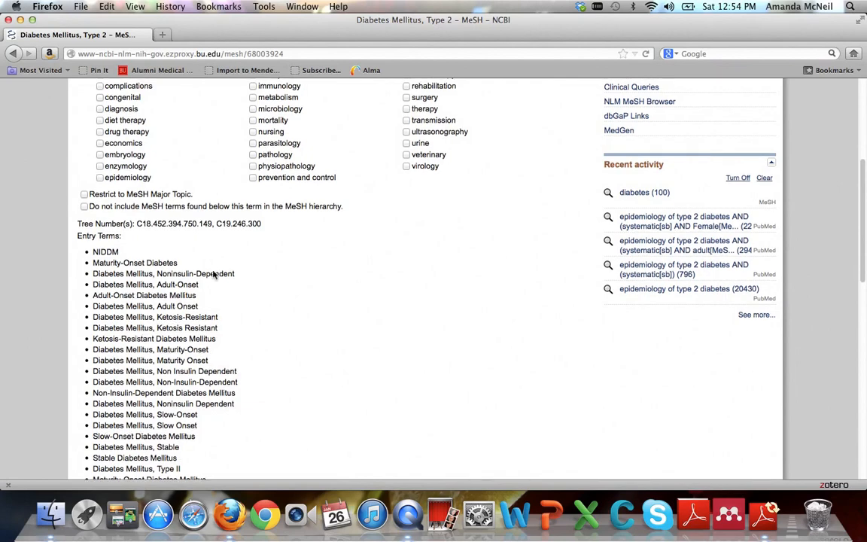
pyautogui.scroll(-3)
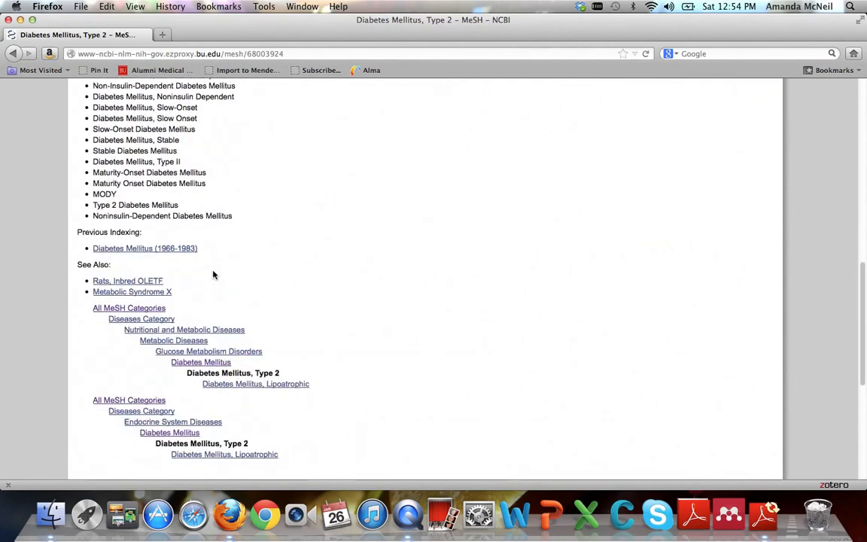
pyautogui.scroll(-3)
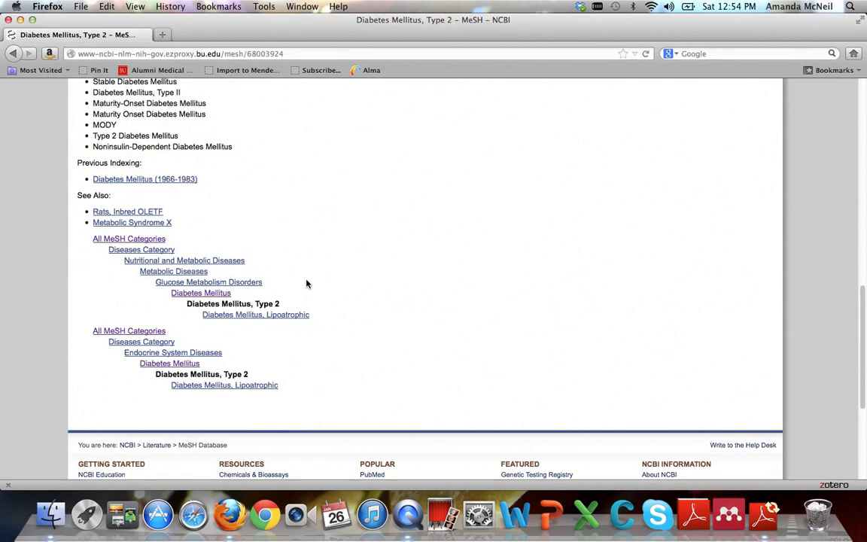
pyautogui.moveTo(142, 249)
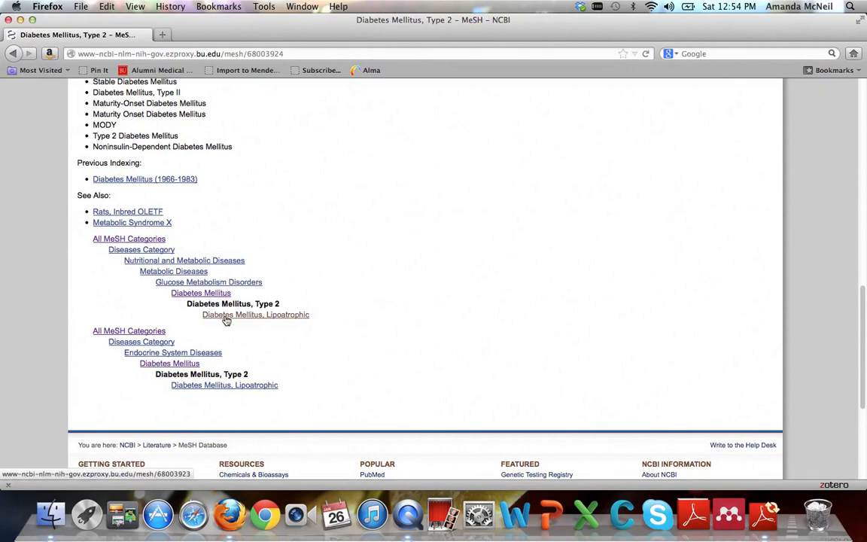
pyautogui.moveTo(345, 308)
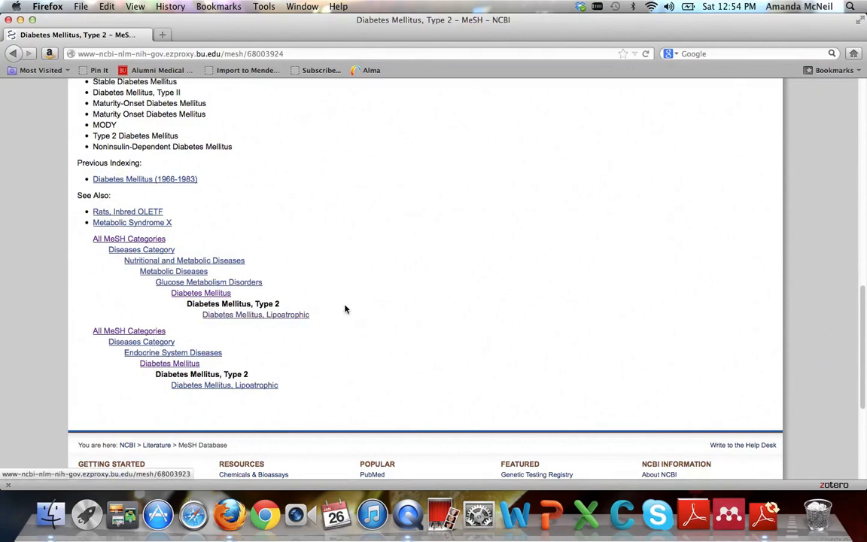
pyautogui.moveTo(345, 280)
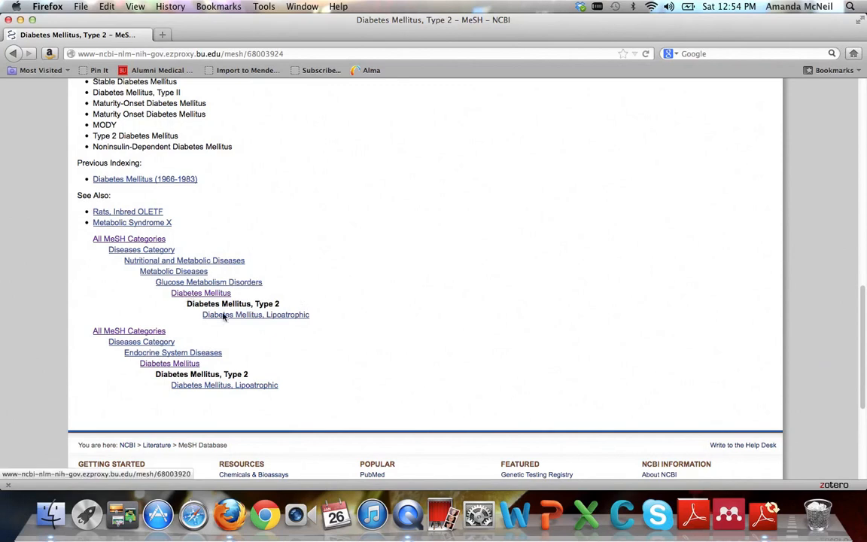
pyautogui.moveTo(369, 382)
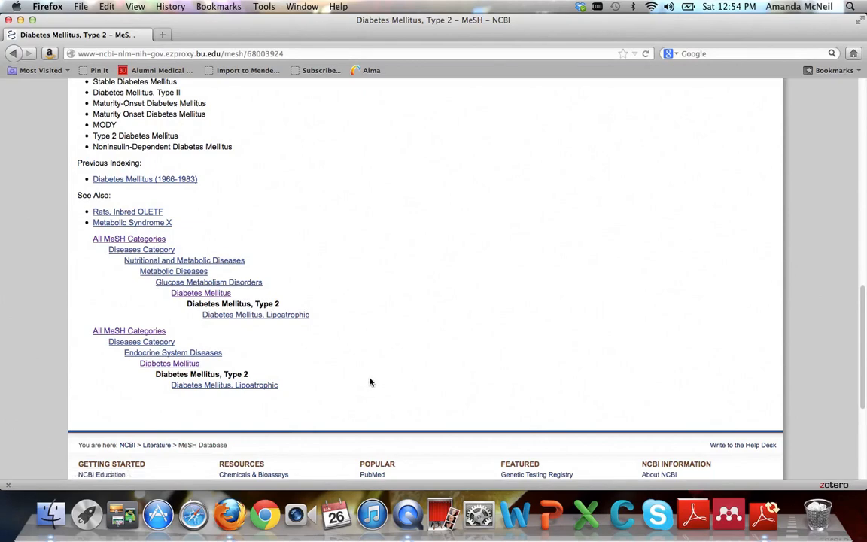
# Tick the epidemiology subheading and add "Diabetes Mellitus, Type 2/epidemiology" to the builder.
pyautogui.scroll(-3)
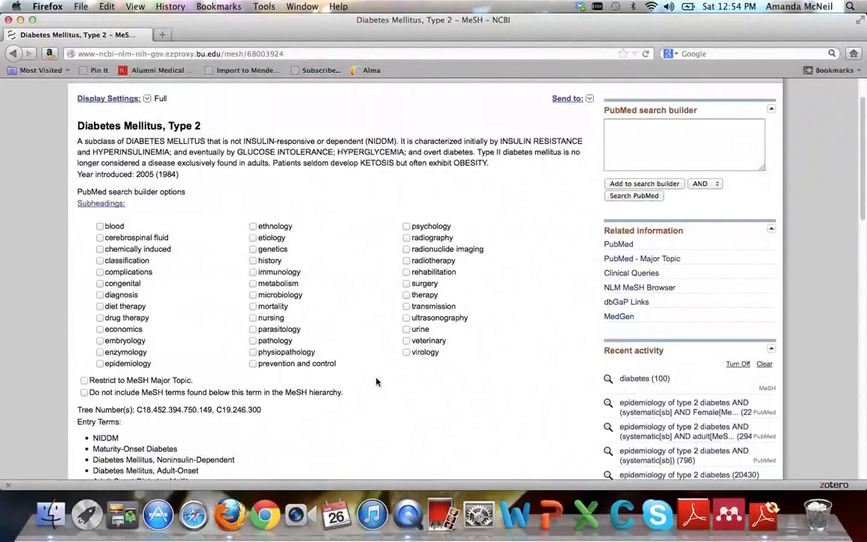
pyautogui.moveTo(326, 320)
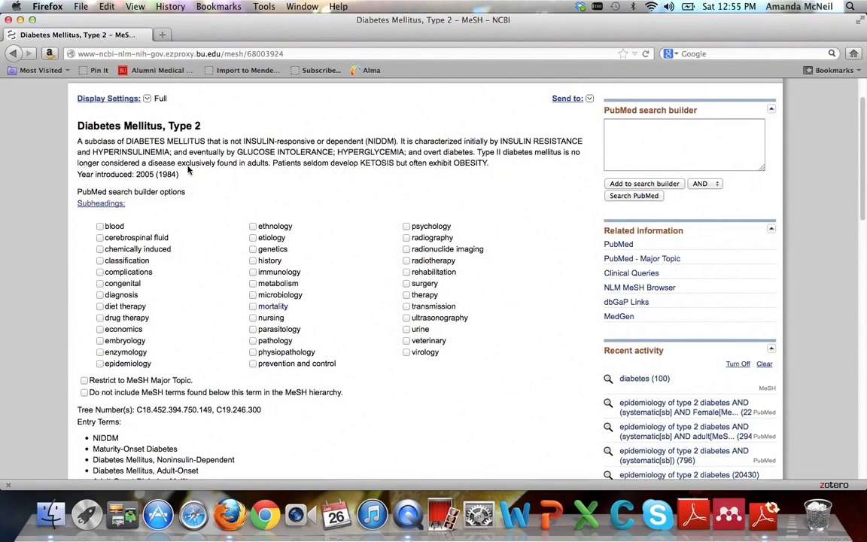
pyautogui.moveTo(251, 235)
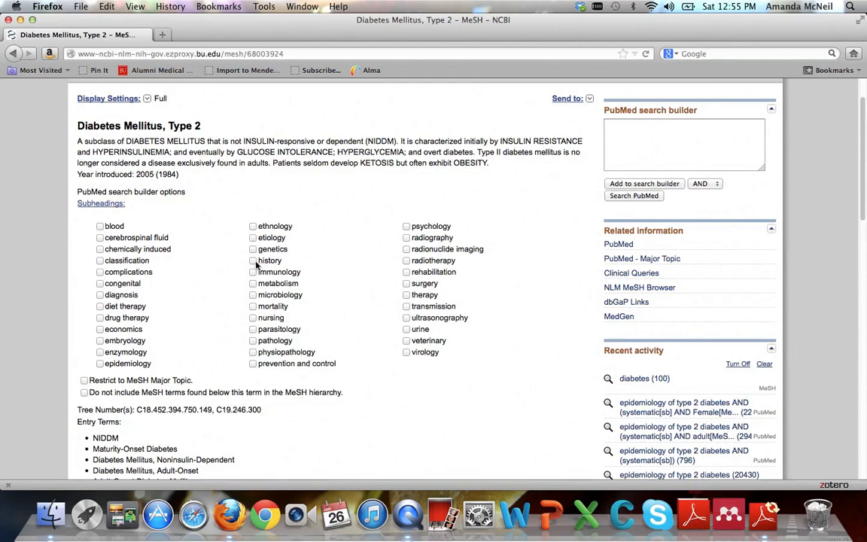
pyautogui.moveTo(224, 279)
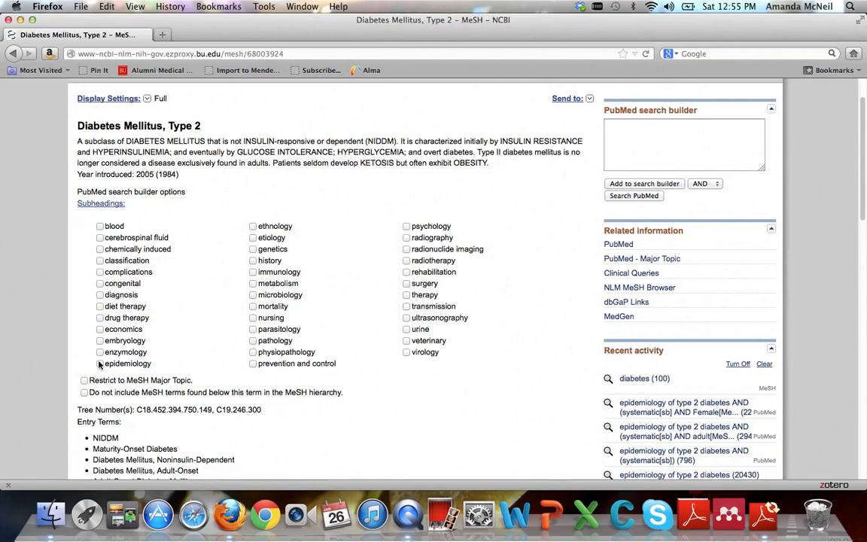
pyautogui.click(99, 363)
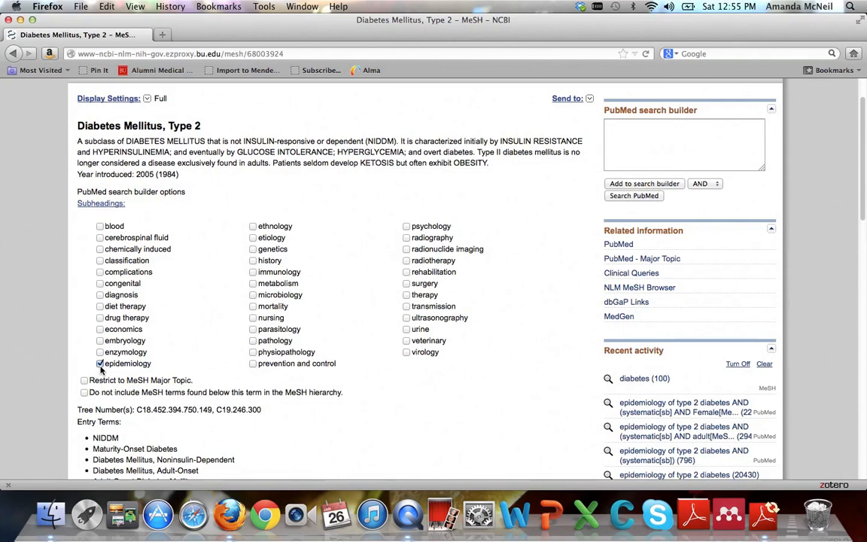
pyautogui.moveTo(254, 307)
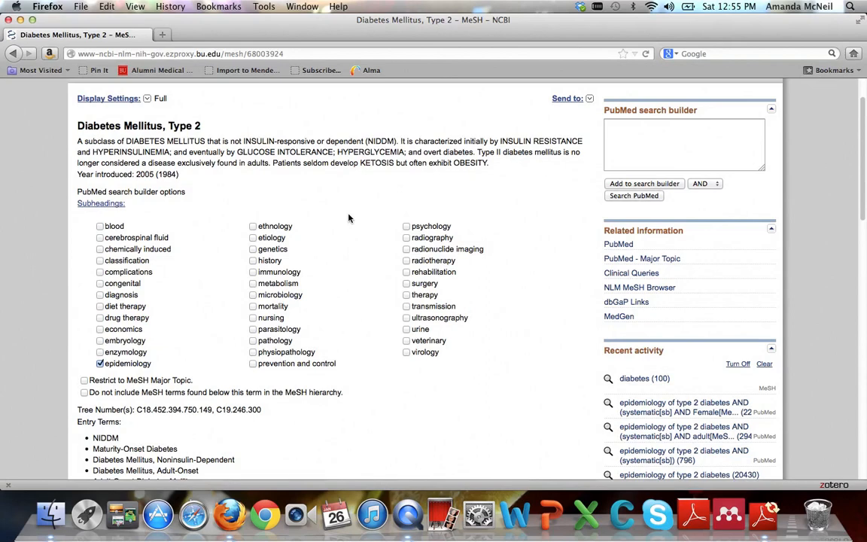
pyautogui.moveTo(158, 337)
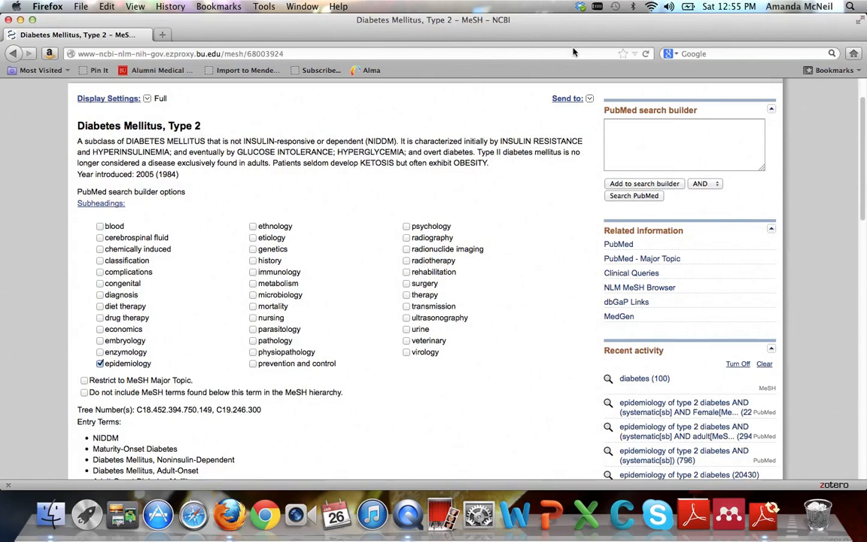
pyautogui.moveTo(609, 105)
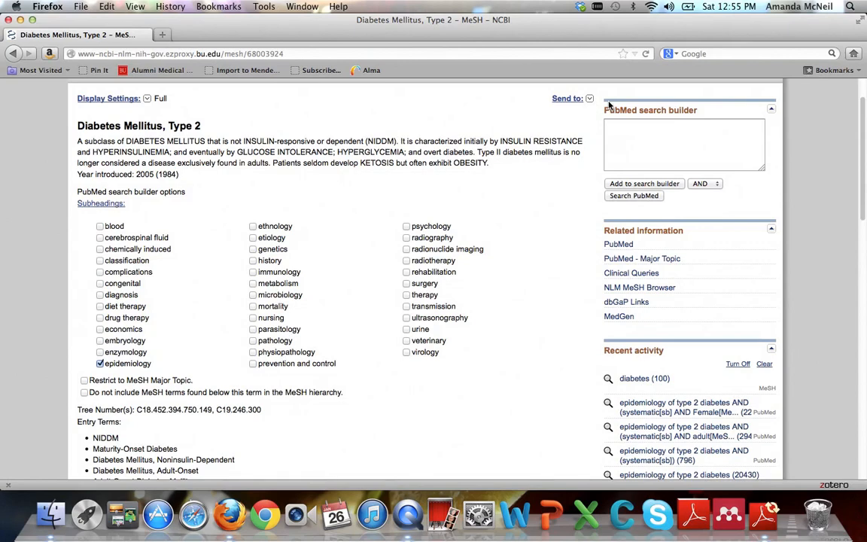
pyautogui.moveTo(618, 190)
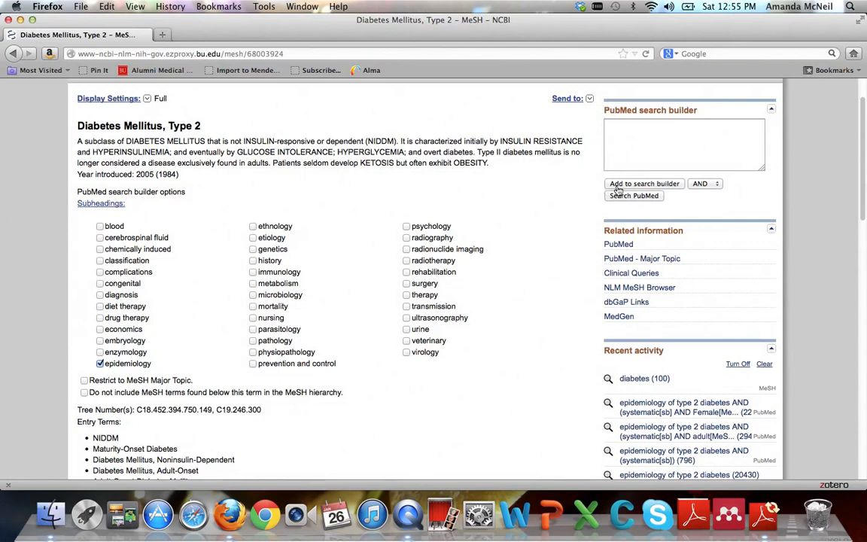
pyautogui.click(644, 183)
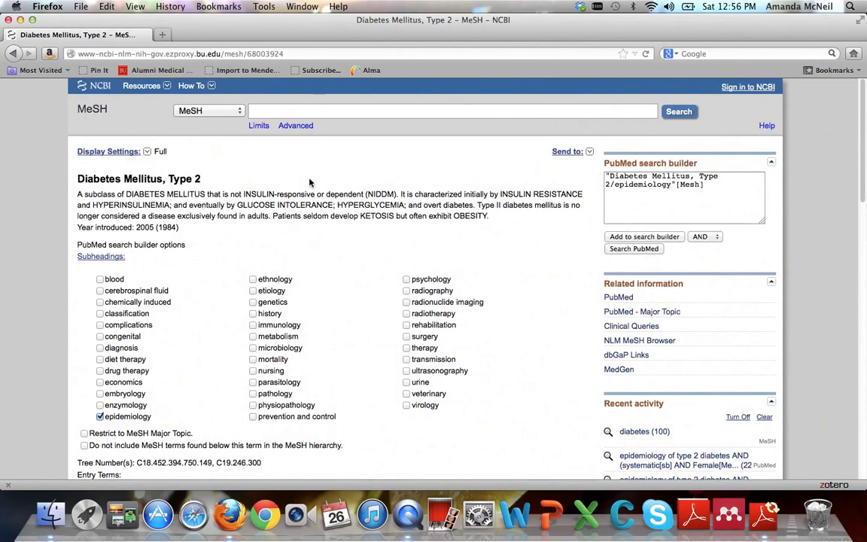
pyautogui.moveTo(285, 99)
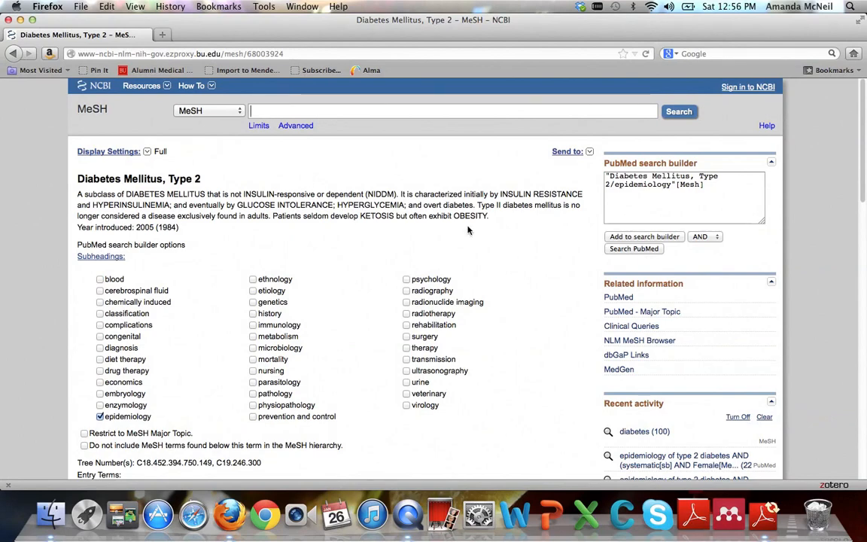
# Find United States in MeSH and add it to the search builder with AND.
pyautogui.write('united states')
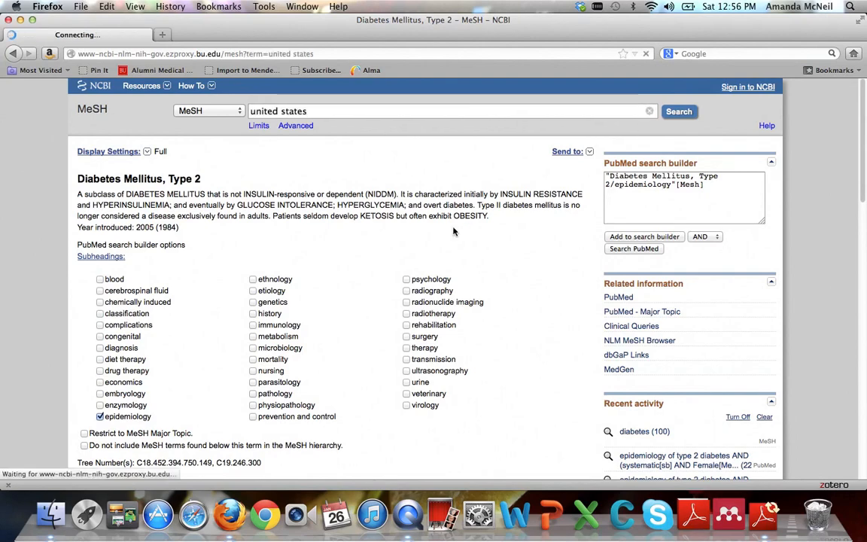
pyautogui.click(679, 112)
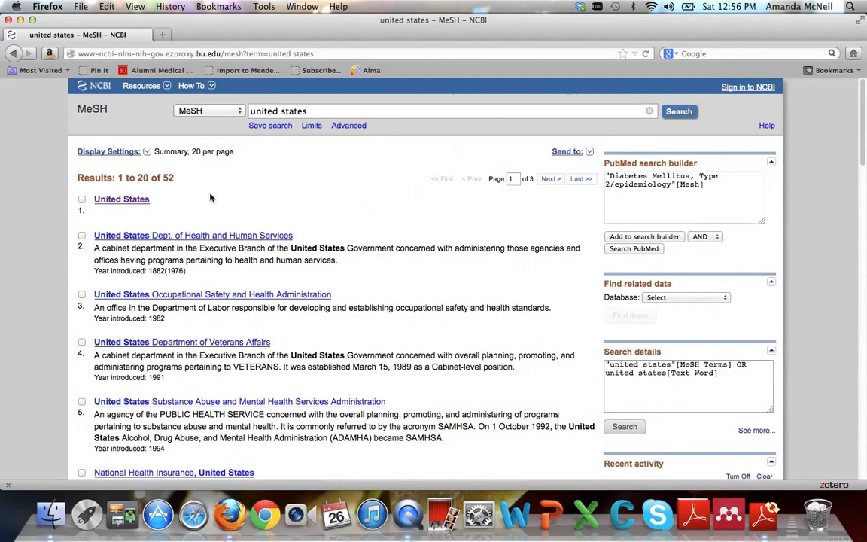
pyautogui.moveTo(204, 201)
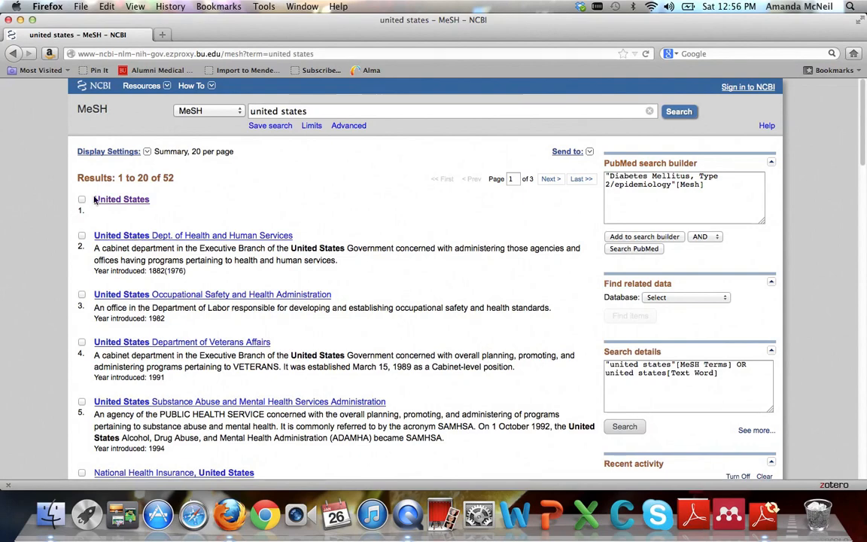
pyautogui.click(82, 198)
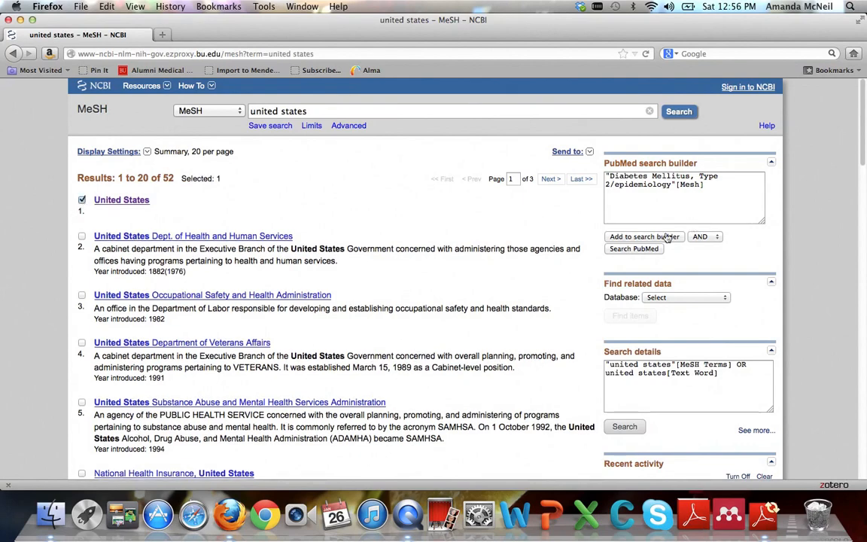
pyautogui.click(644, 236)
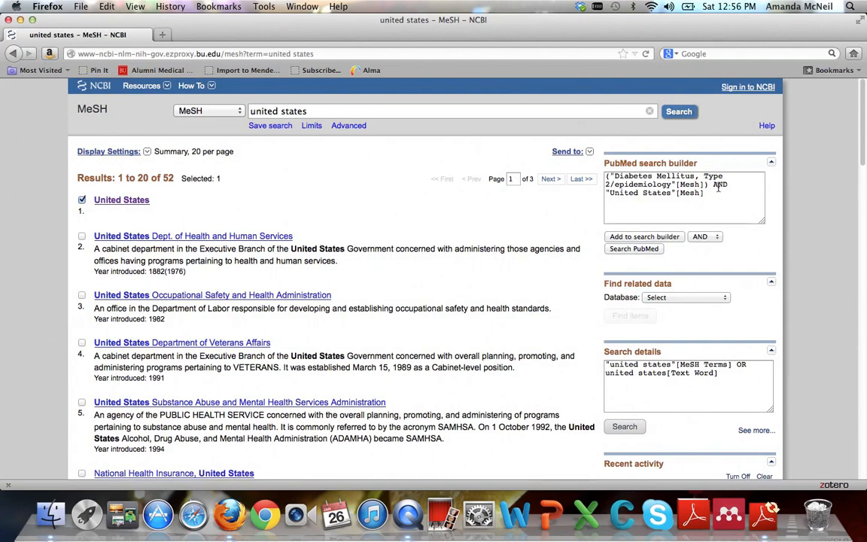
pyautogui.click(706, 236)
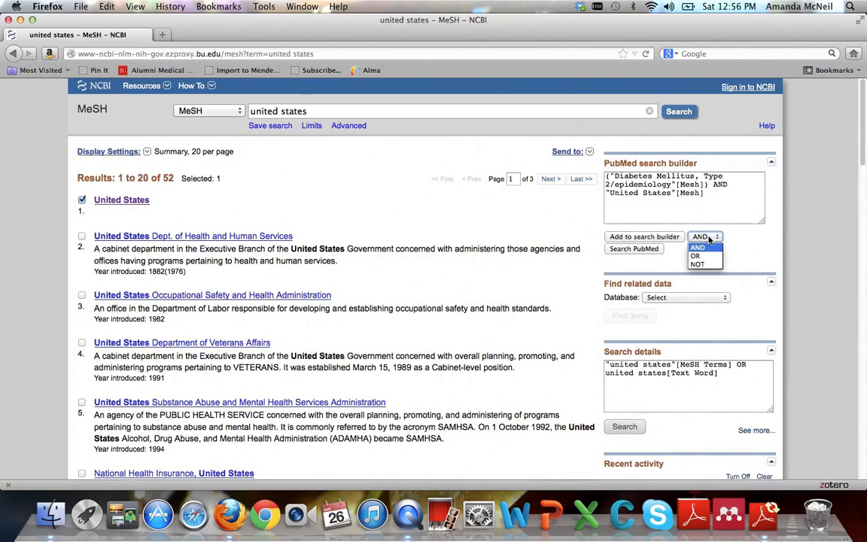
pyautogui.click(705, 236)
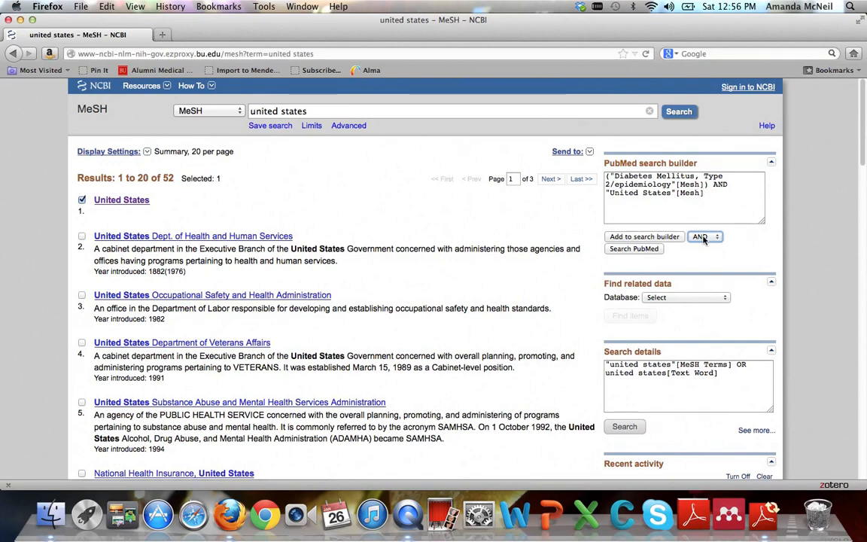
pyautogui.moveTo(685, 253)
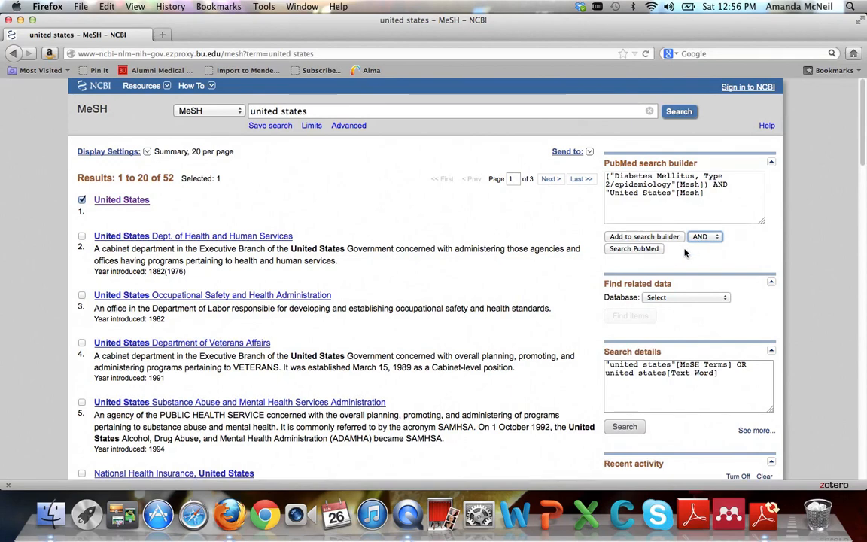
pyautogui.moveTo(649, 251)
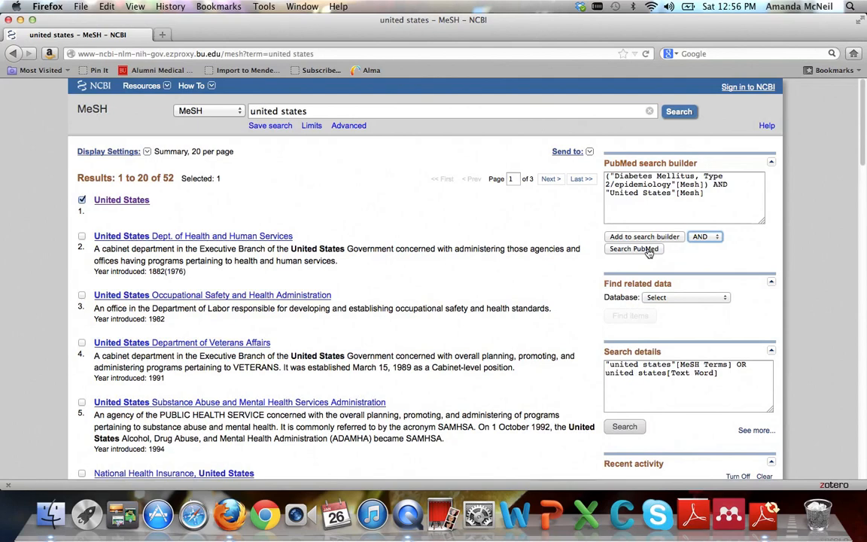
# Run the combined query, clear all active filters, and scroll the 2,171 results.
pyautogui.click(634, 249)
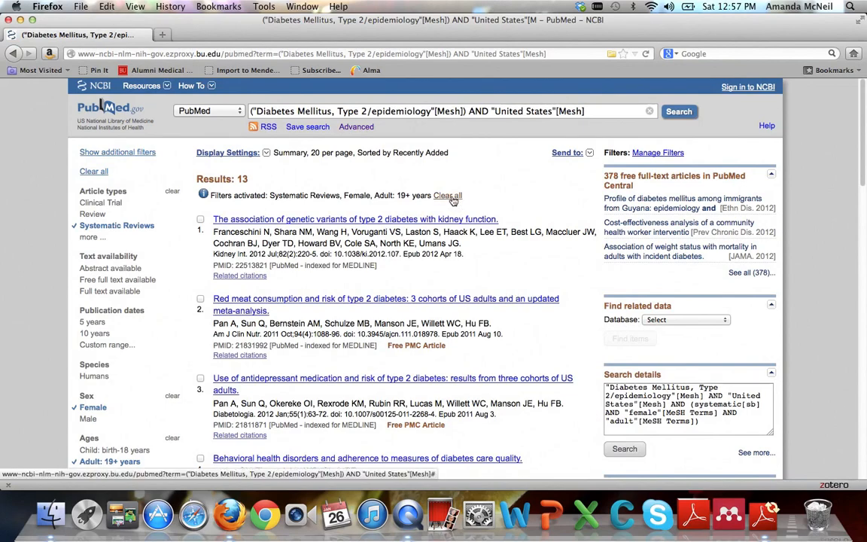
pyautogui.click(448, 195)
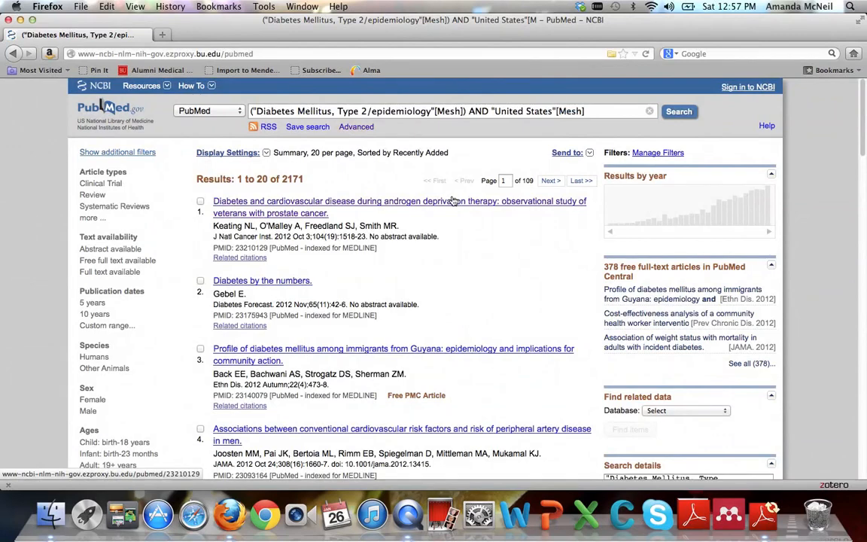
pyautogui.moveTo(460, 258)
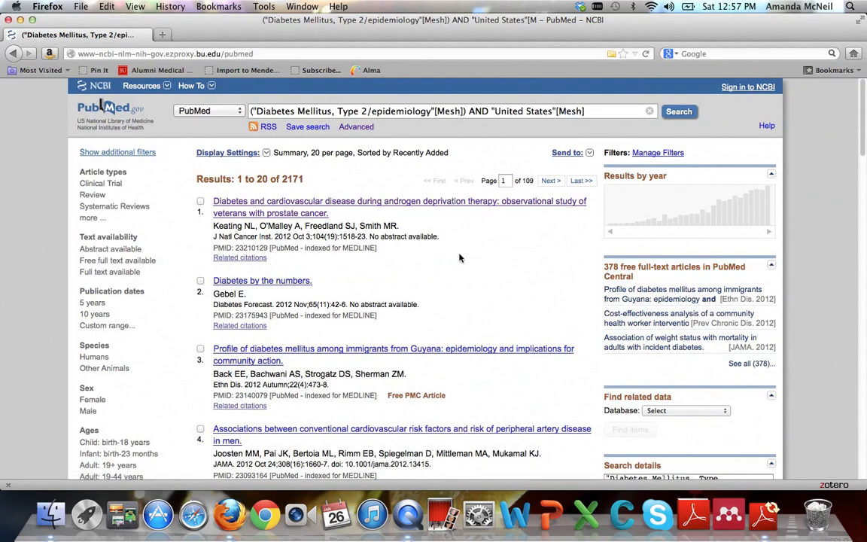
pyautogui.scroll(-3)
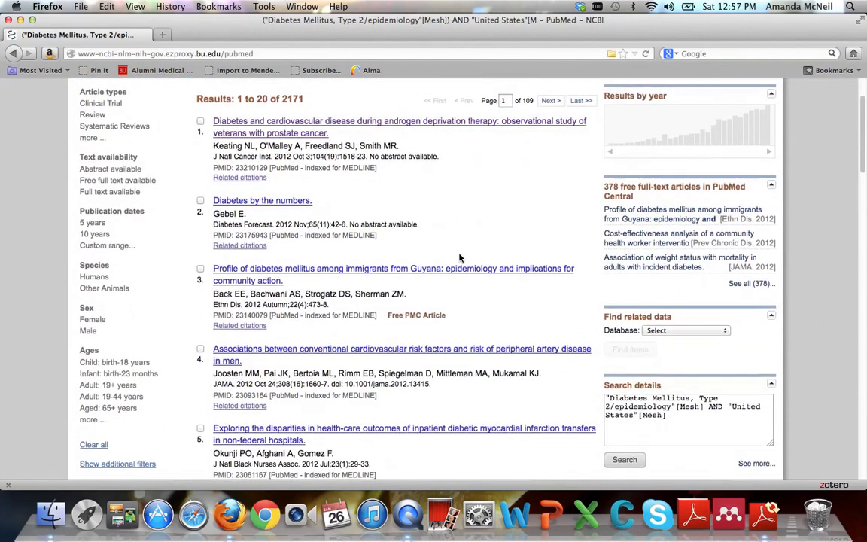
pyautogui.scroll(-3)
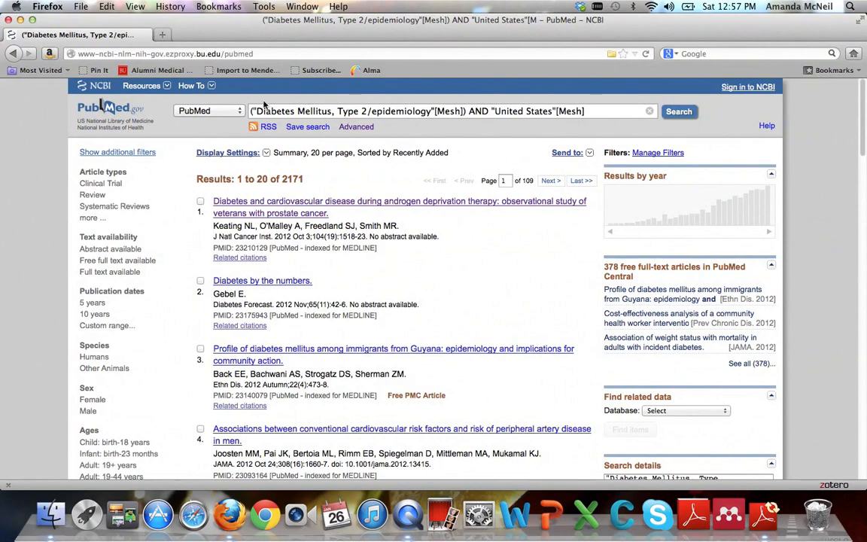
# Look up 'cardiovascular disease' in MeSH and search PubMed for the Cardiovascular Diseases heading.
pyautogui.click(209, 111)
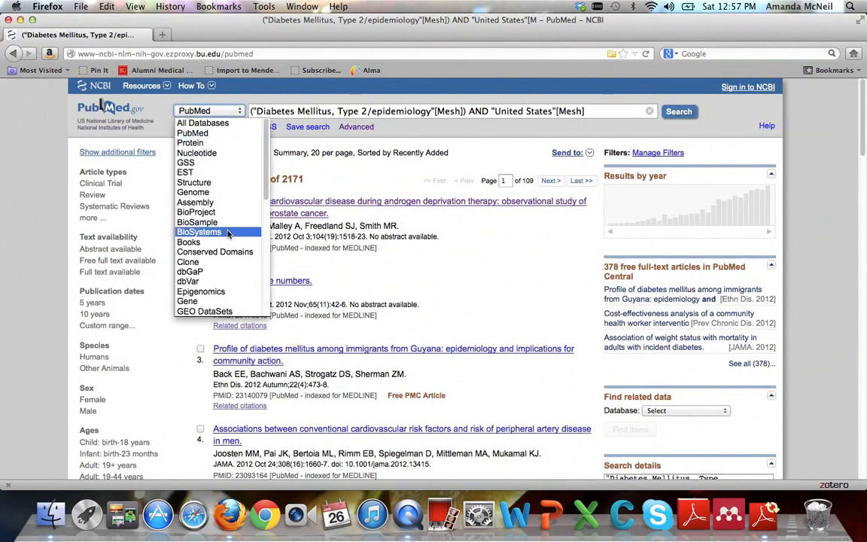
pyautogui.scroll(-3)
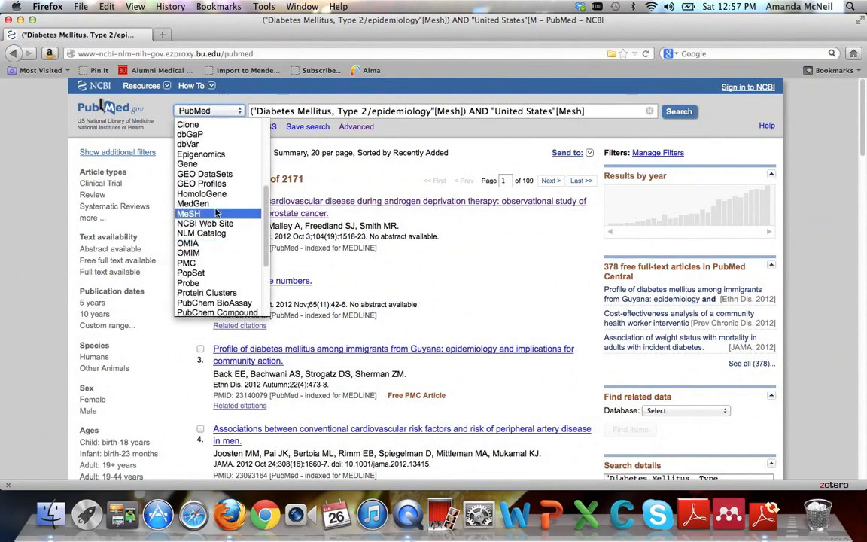
pyautogui.moveTo(193, 203)
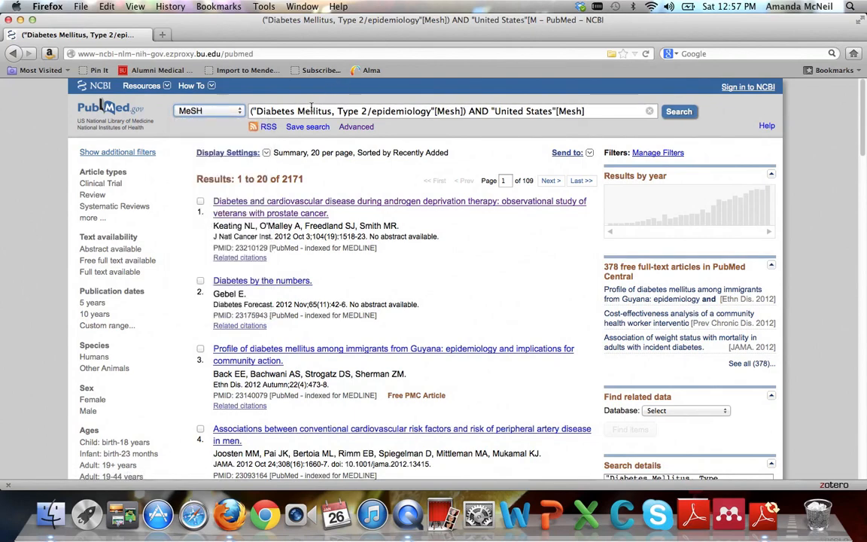
pyautogui.write('cad')
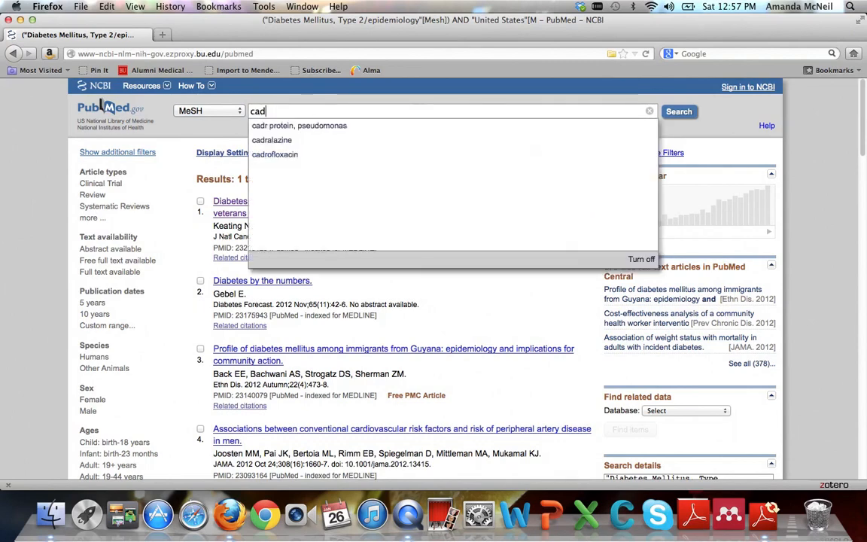
pyautogui.write('ardiovascular disease')
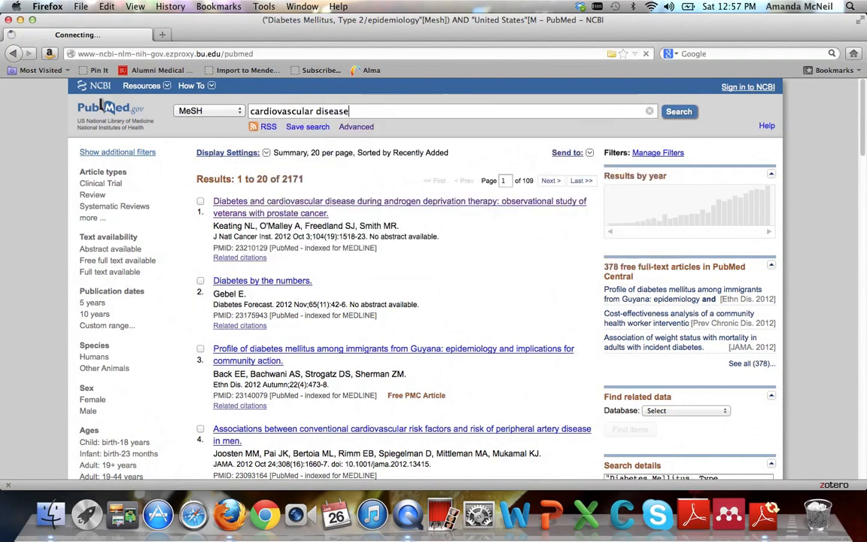
pyautogui.click(678, 112)
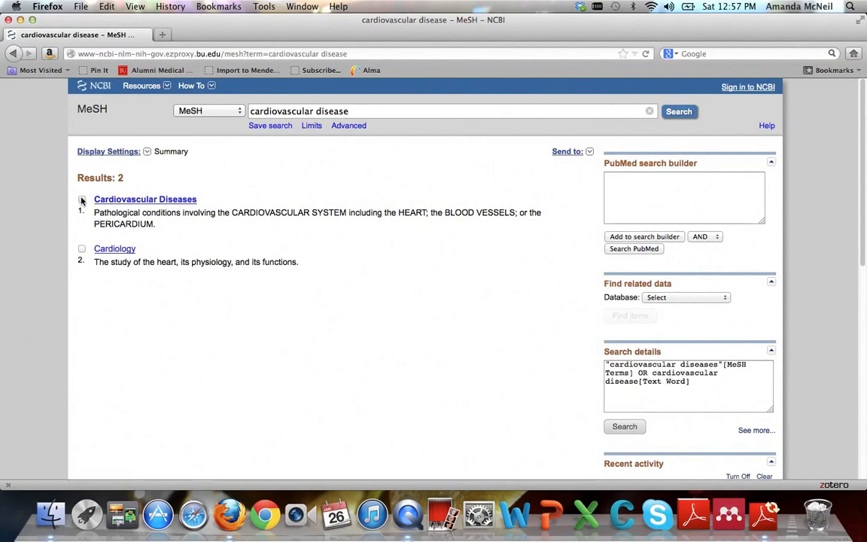
pyautogui.click(81, 199)
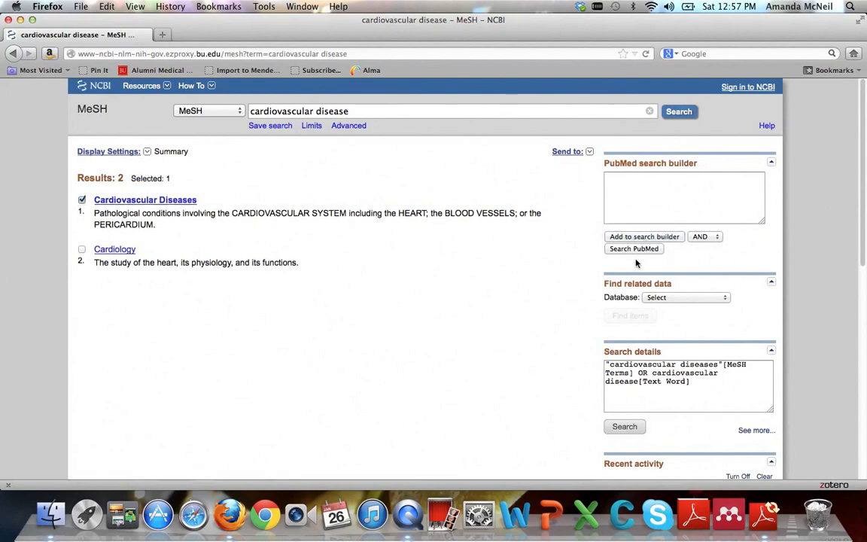
pyautogui.click(634, 249)
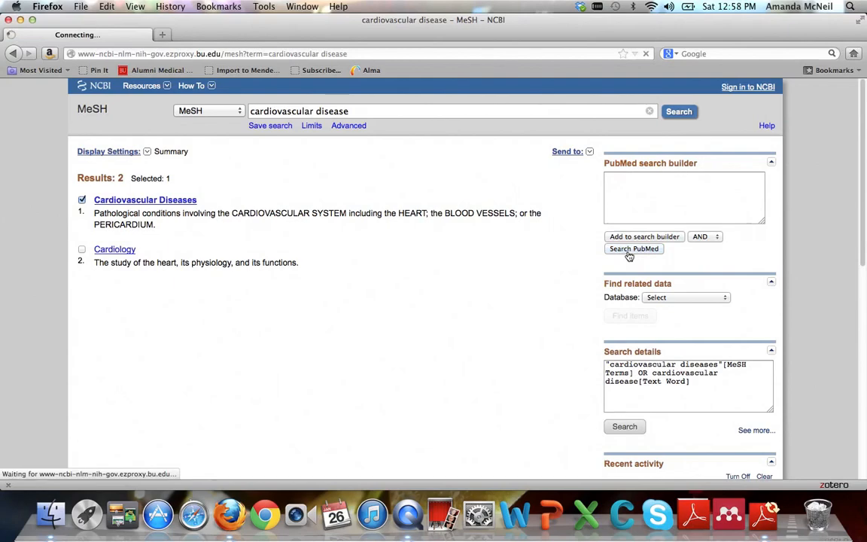
pyautogui.click(633, 249)
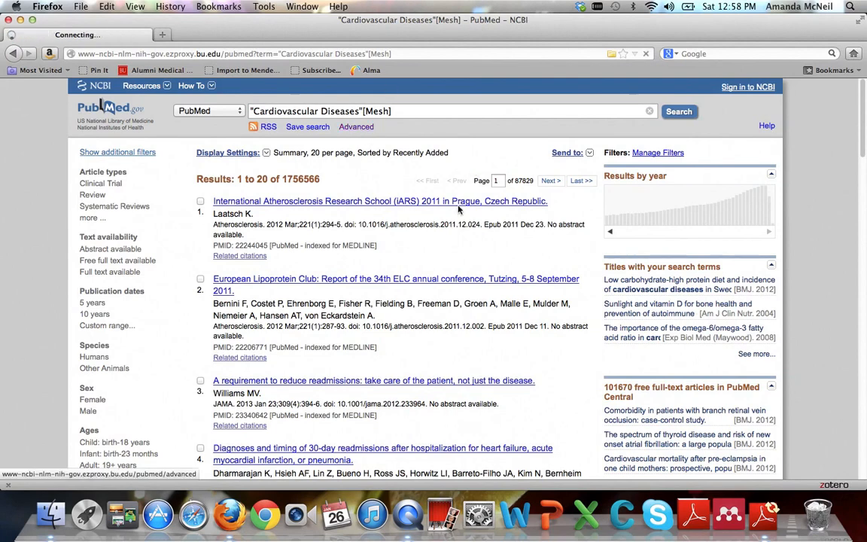
# In Advanced search, combine history searches as (#9) NOT #11, returning 1,577 results.
pyautogui.click(356, 126)
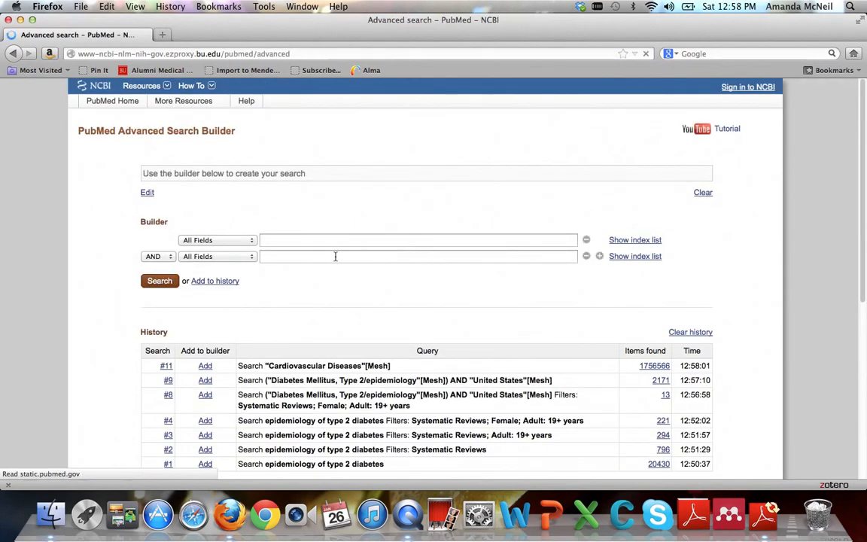
pyautogui.scroll(-3)
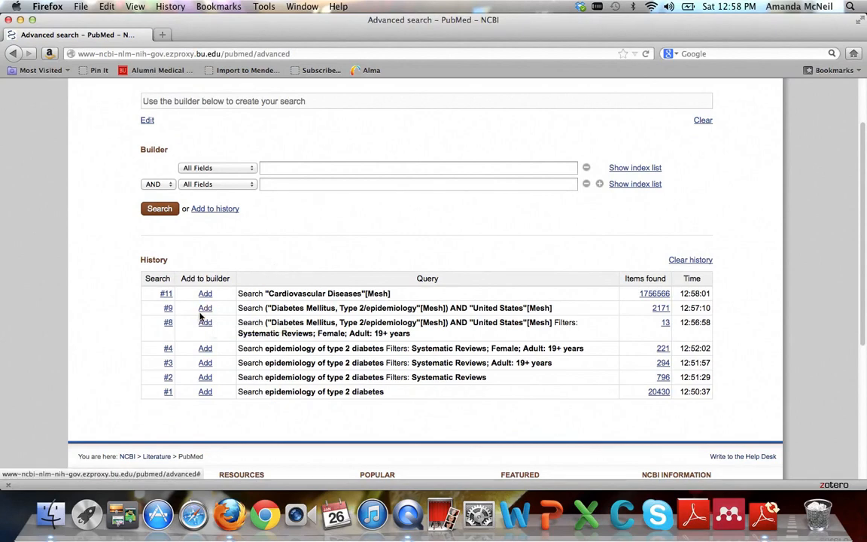
pyautogui.click(168, 322)
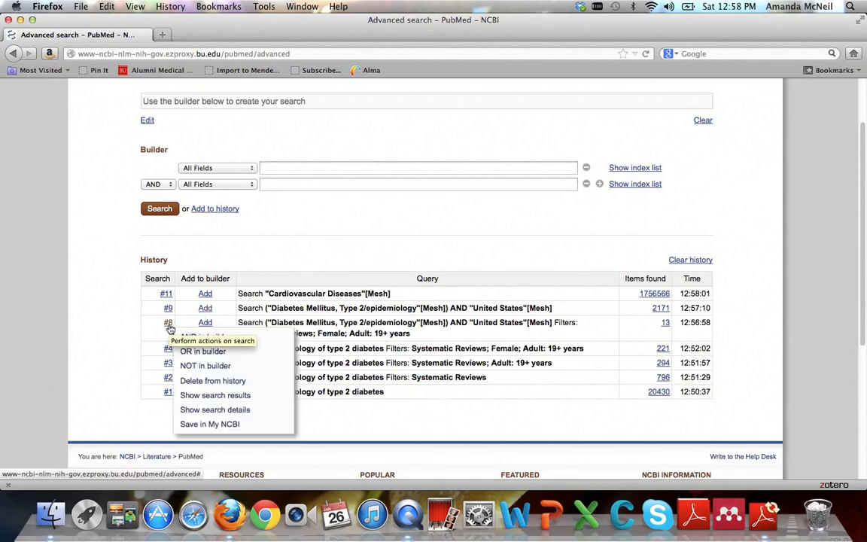
pyautogui.moveTo(216, 395)
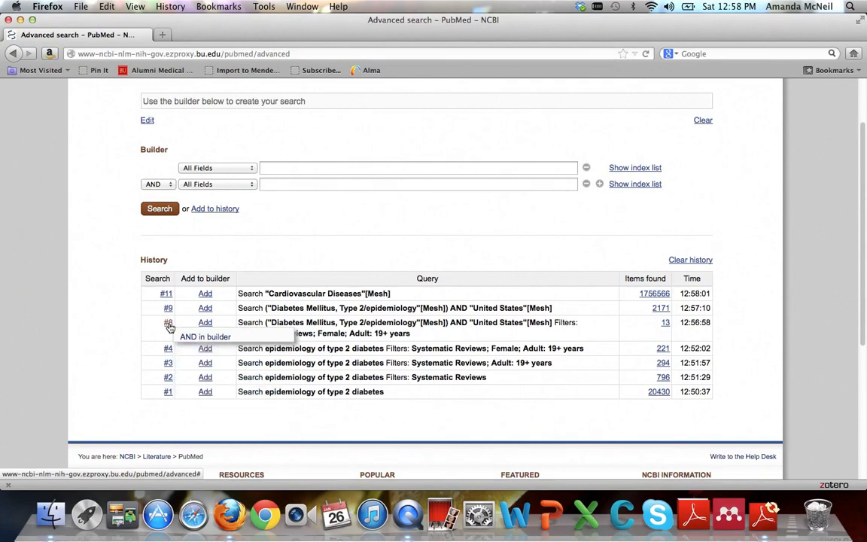
pyautogui.moveTo(346, 320)
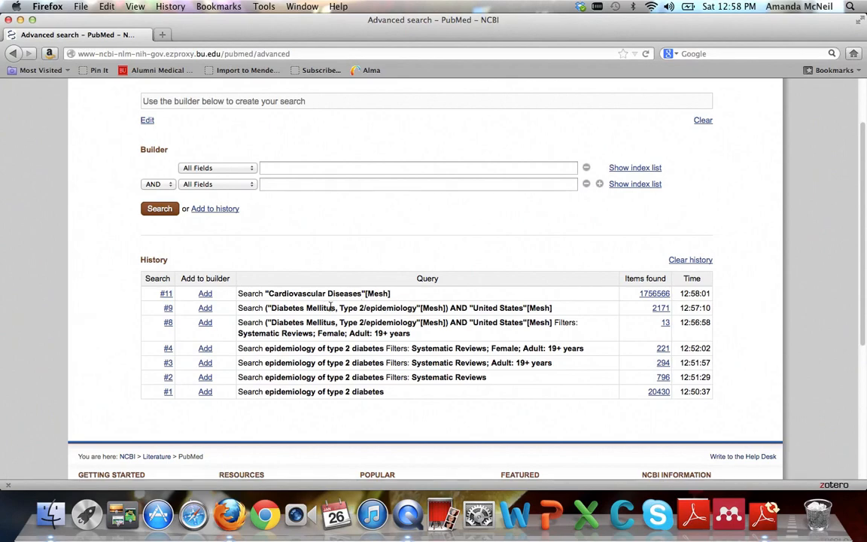
pyautogui.moveTo(518, 318)
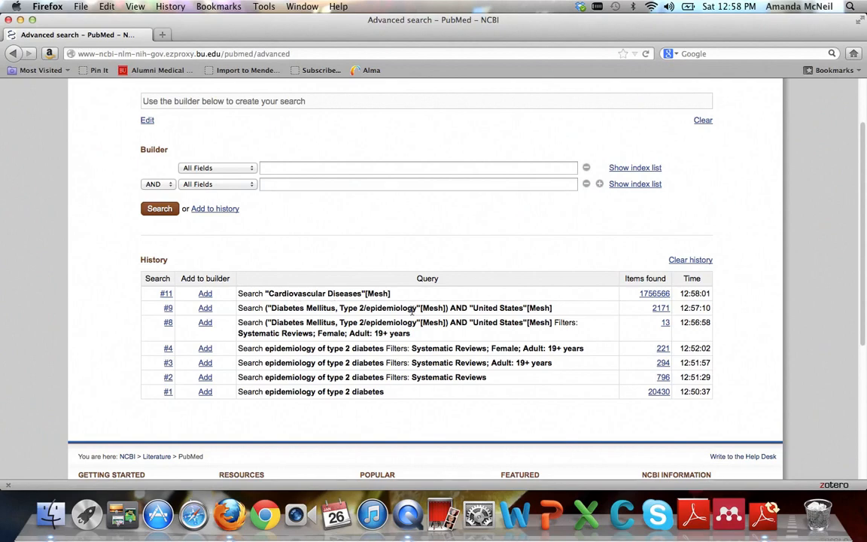
pyautogui.moveTo(205, 308)
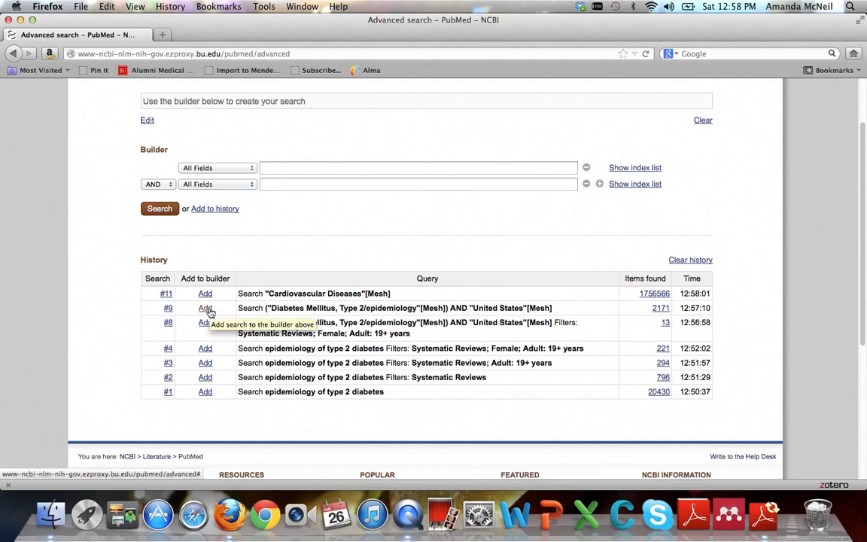
pyautogui.click(205, 308)
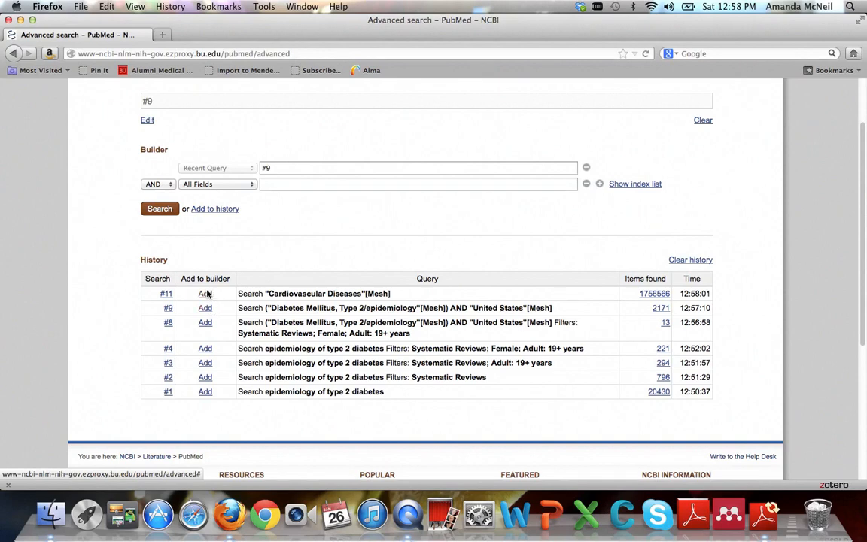
pyautogui.click(205, 293)
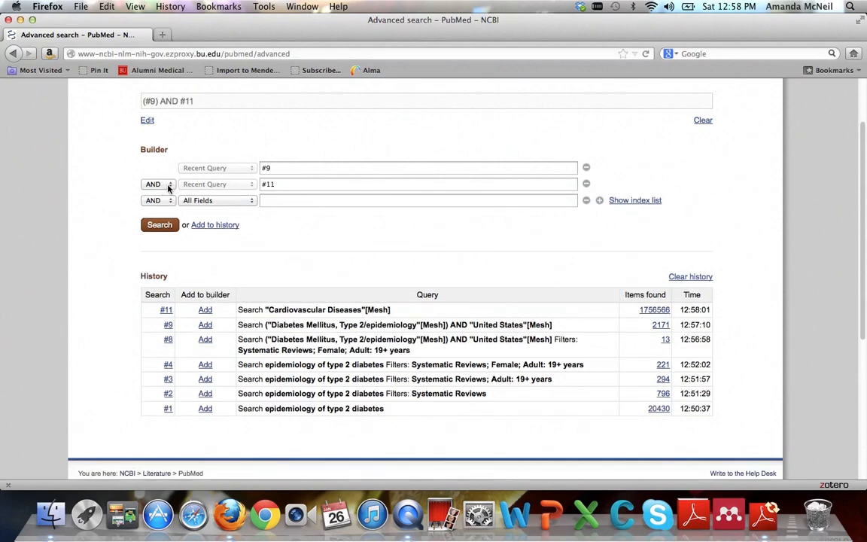
pyautogui.click(158, 185)
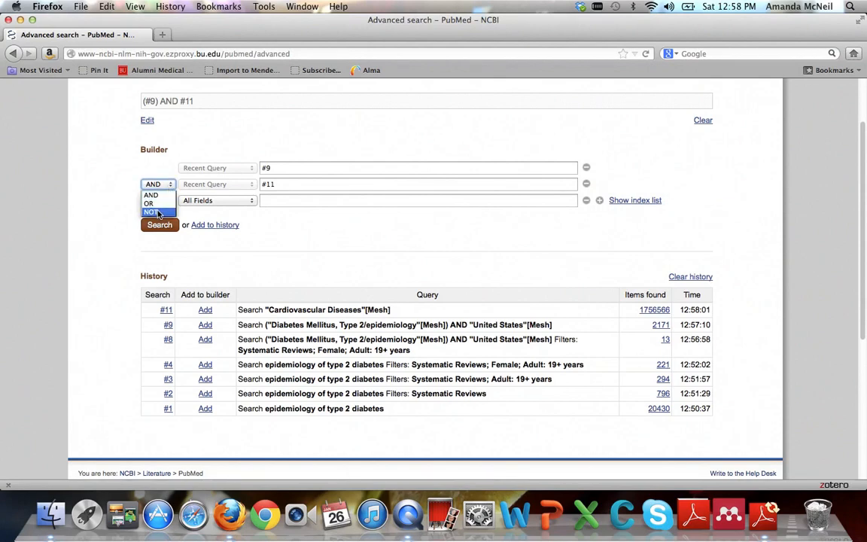
pyautogui.click(150, 212)
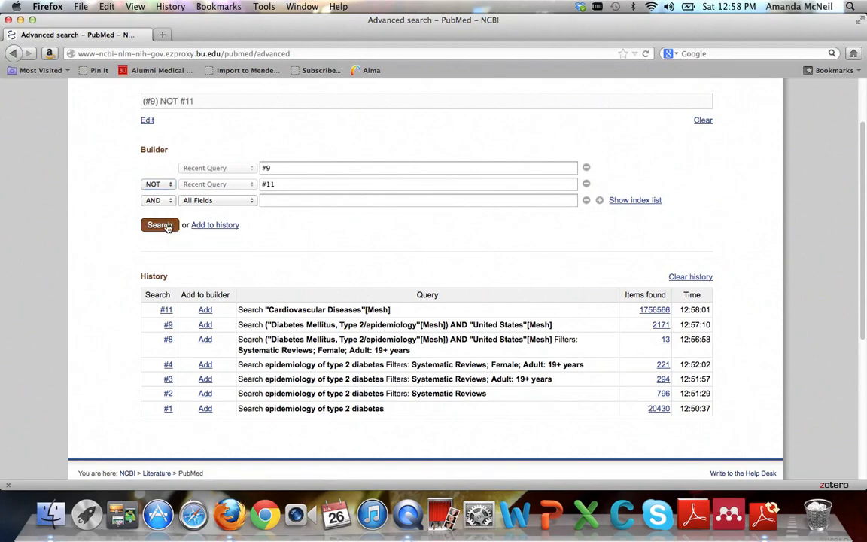
pyautogui.click(159, 225)
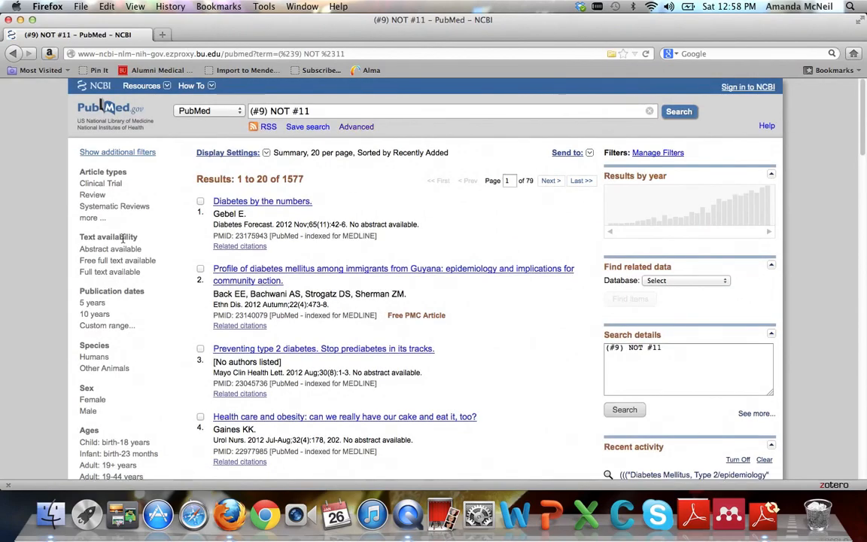
pyautogui.moveTo(280, 268)
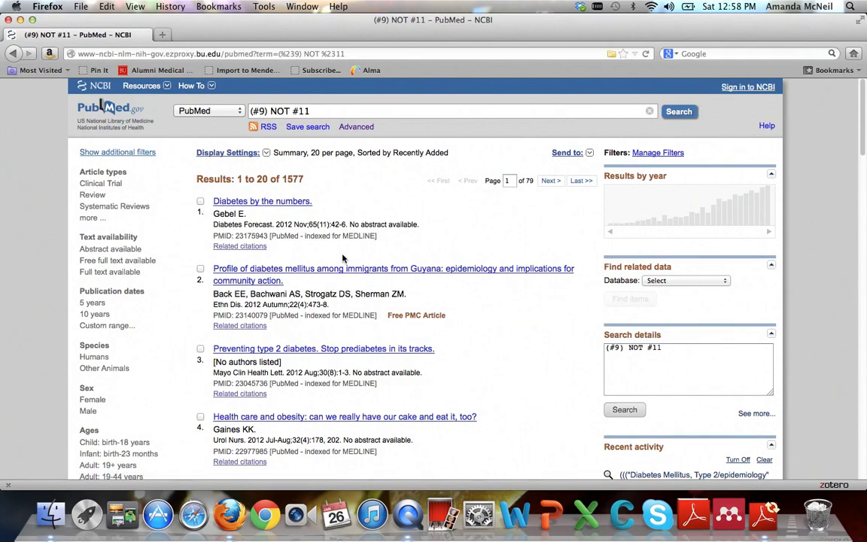
pyautogui.moveTo(204, 242)
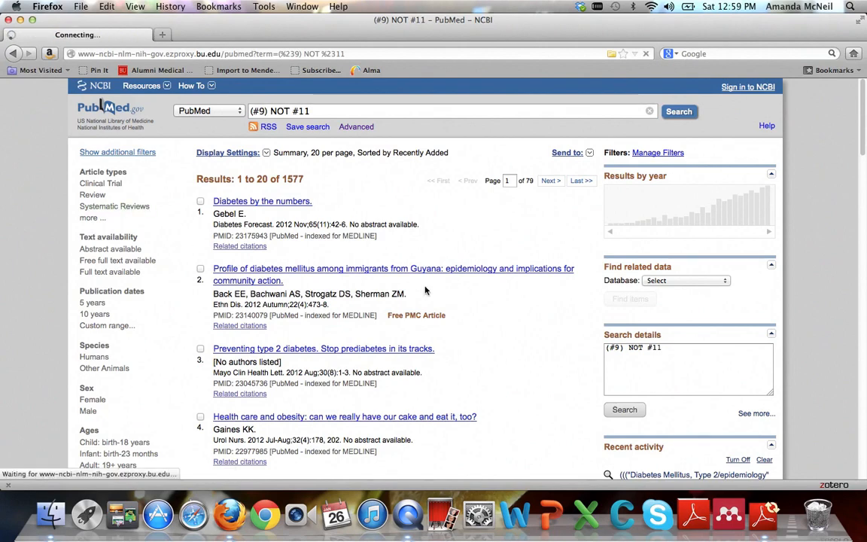
# Apply the Systematic Reviews article-type filter and scroll through the 46 remaining citations.
pyautogui.click(117, 225)
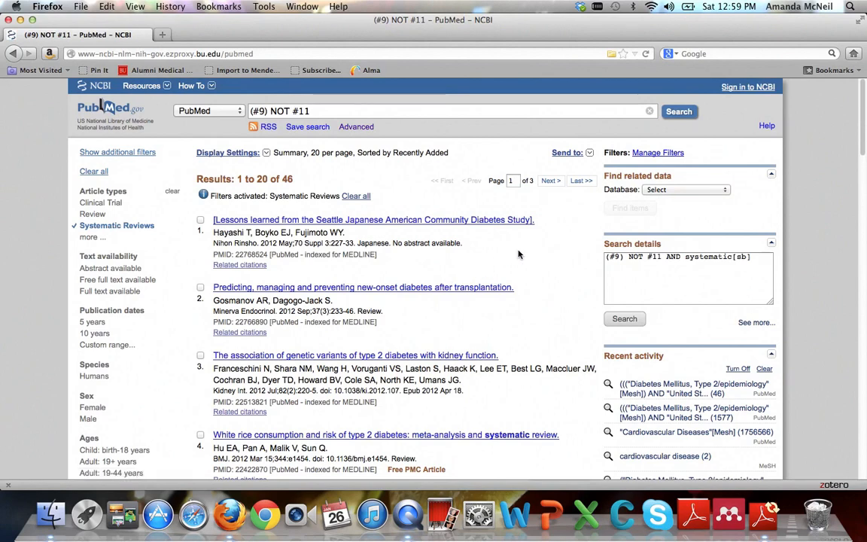
pyautogui.moveTo(519, 249)
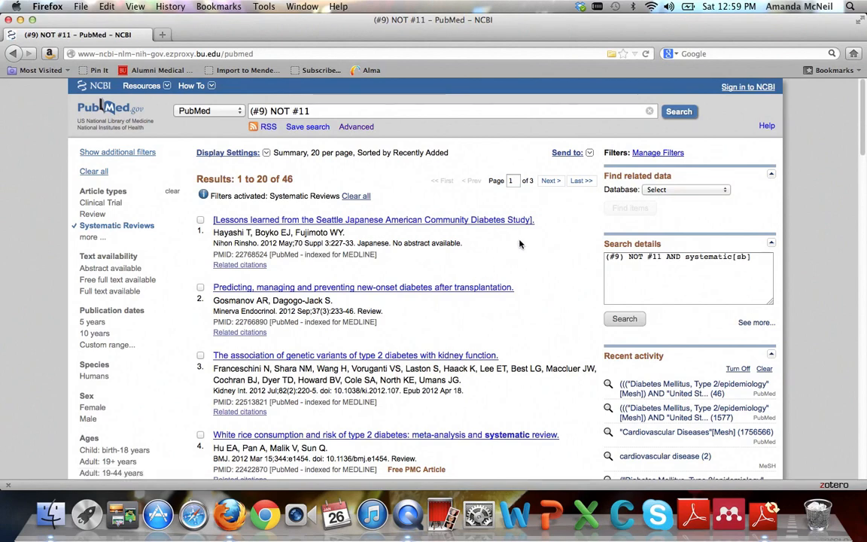
pyautogui.scroll(-3)
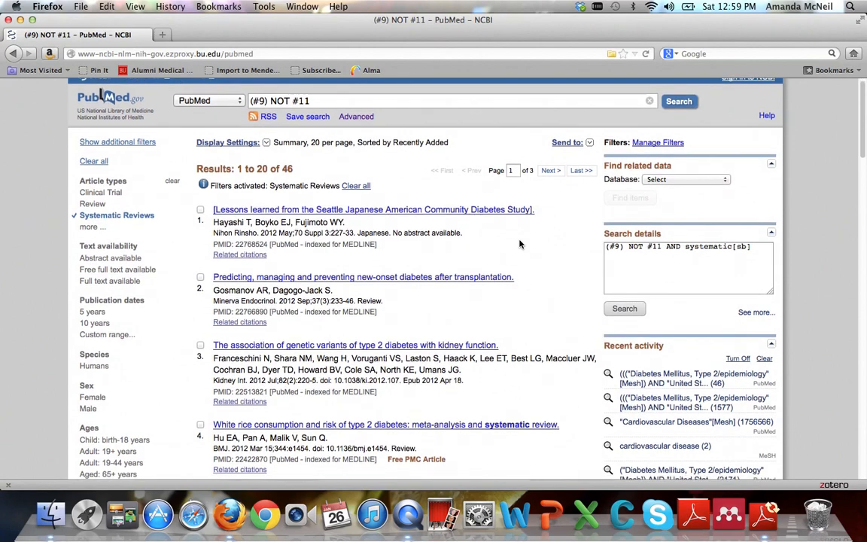
pyautogui.scroll(-3)
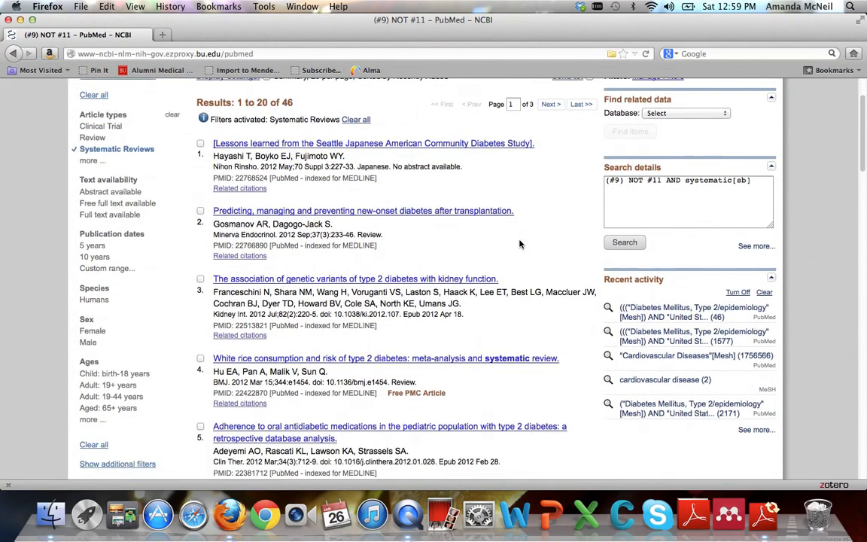
pyautogui.scroll(-3)
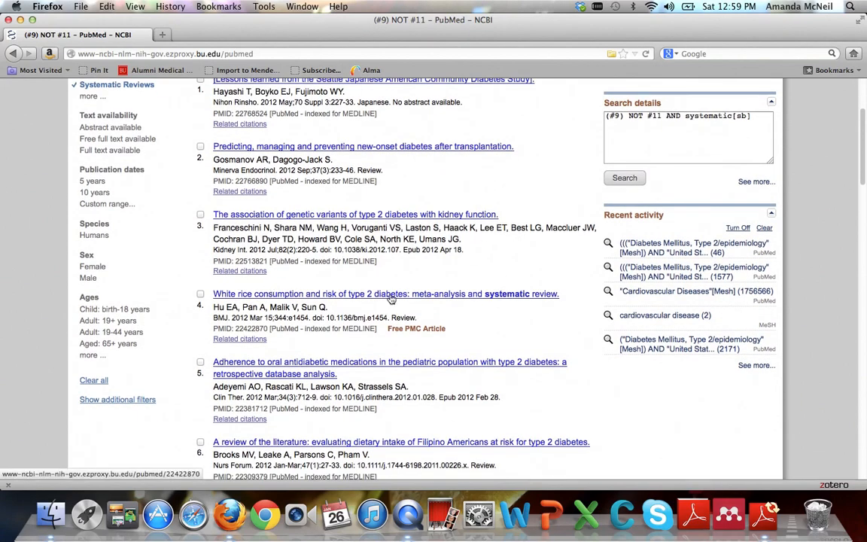
pyautogui.moveTo(416, 302)
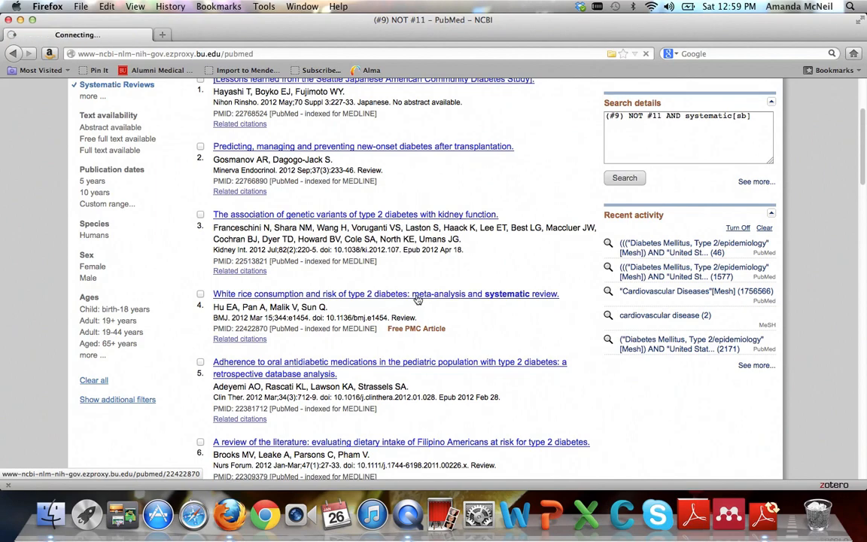
# Open the BMJ 2012 white rice meta-analysis and expand its publication types and MeSH terms.
pyautogui.click(386, 293)
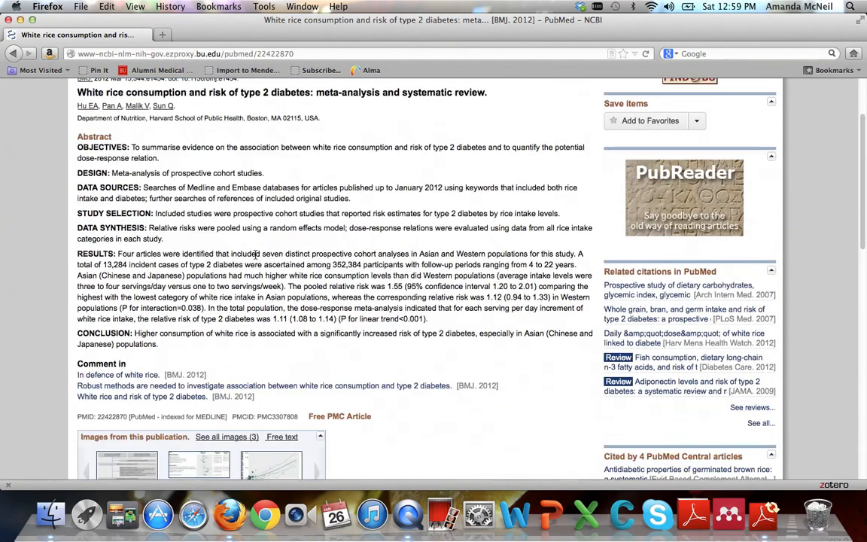
pyautogui.scroll(-3)
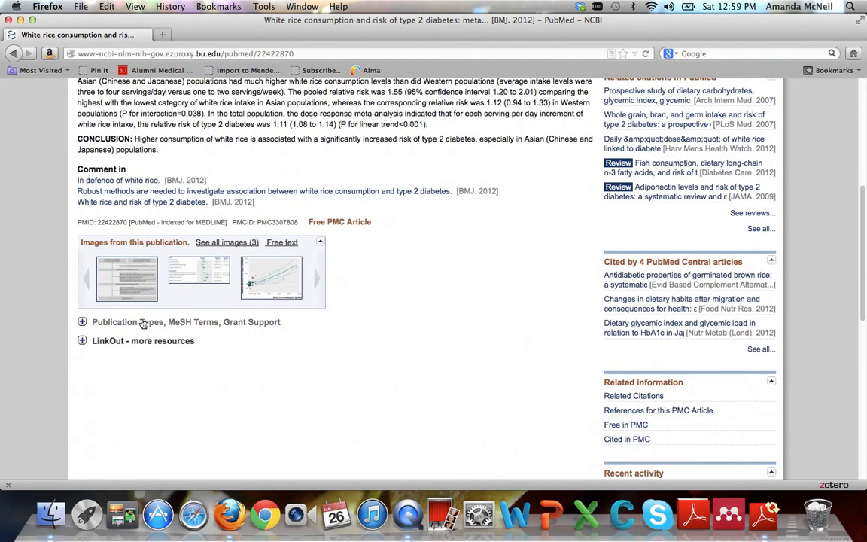
pyautogui.moveTo(107, 341)
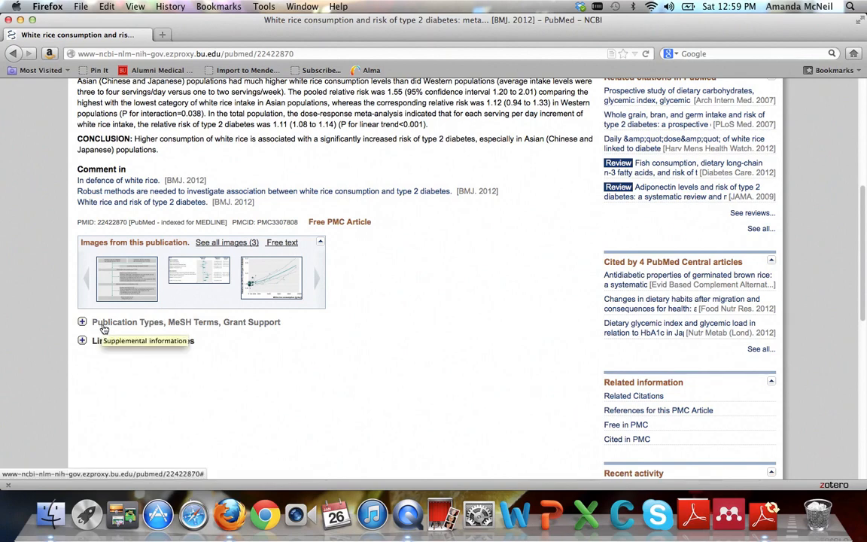
pyautogui.click(82, 322)
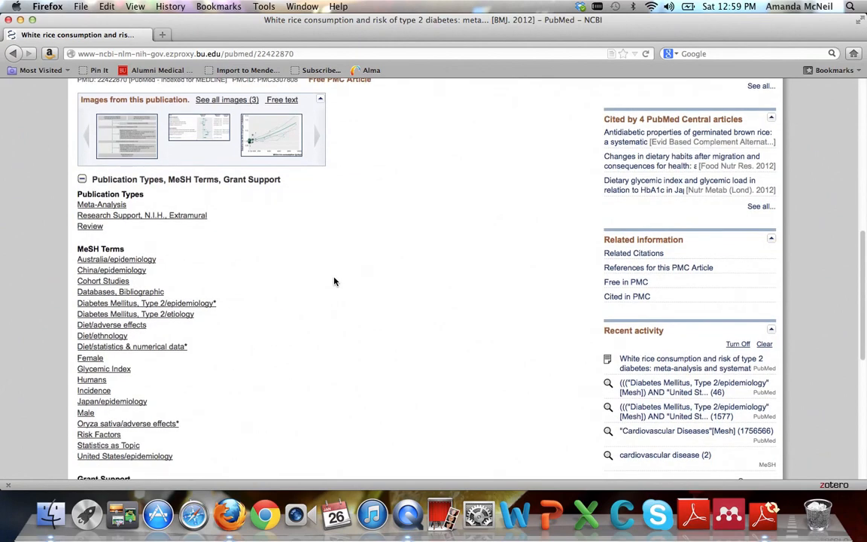
pyautogui.scroll(-3)
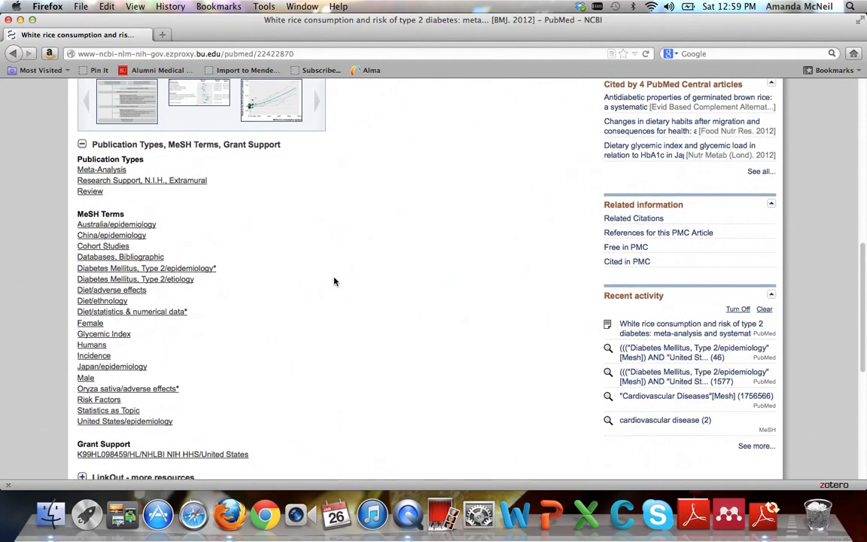
pyautogui.moveTo(266, 286)
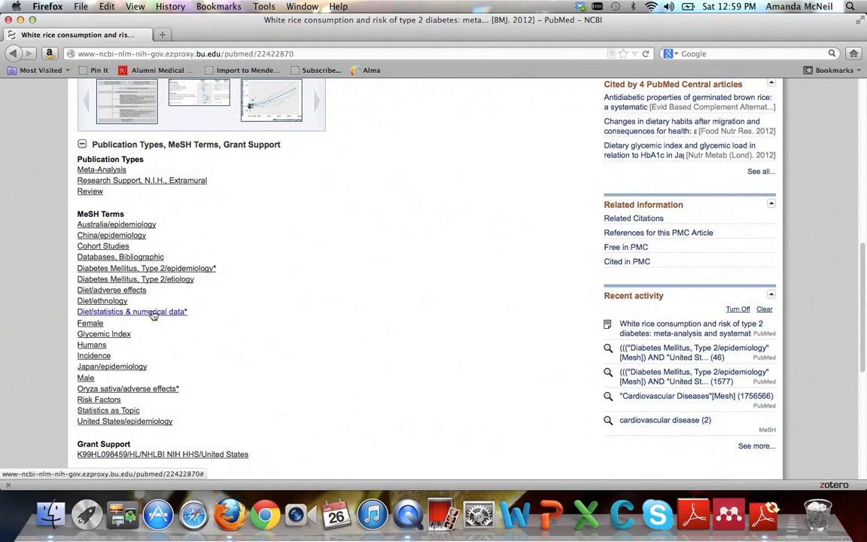
pyautogui.moveTo(154, 317)
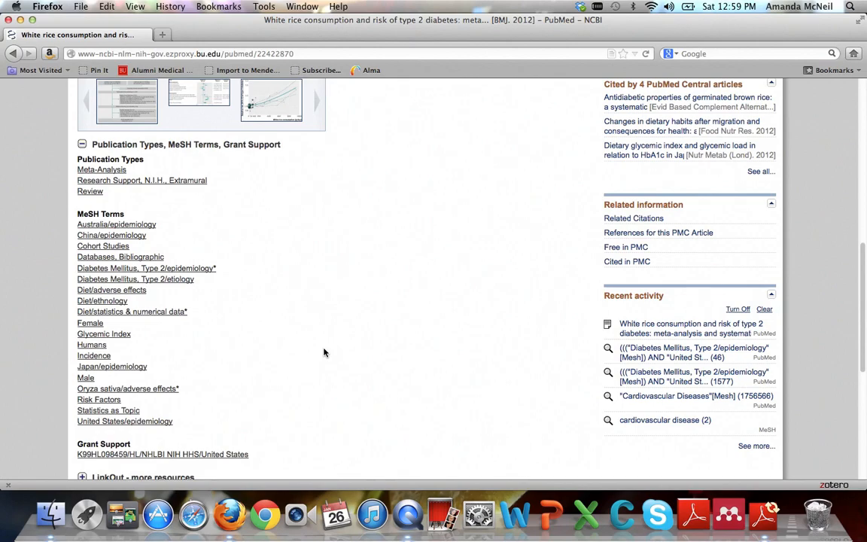
# Show the full list of 141 related citations for the white rice article.
pyautogui.scroll(3)
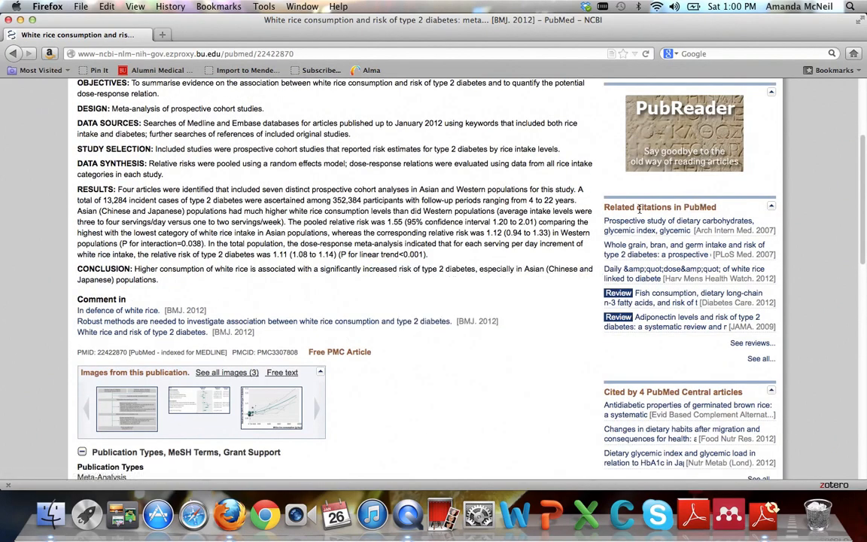
pyautogui.click(760, 359)
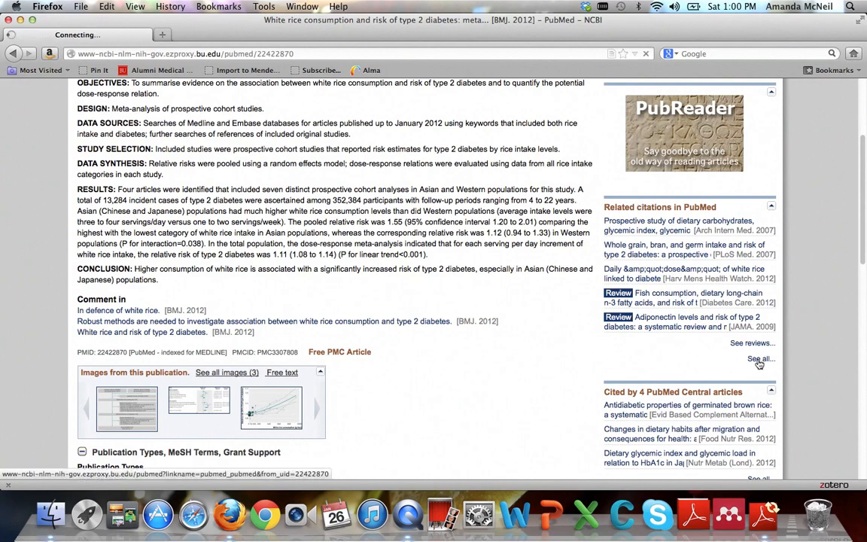
pyautogui.click(760, 358)
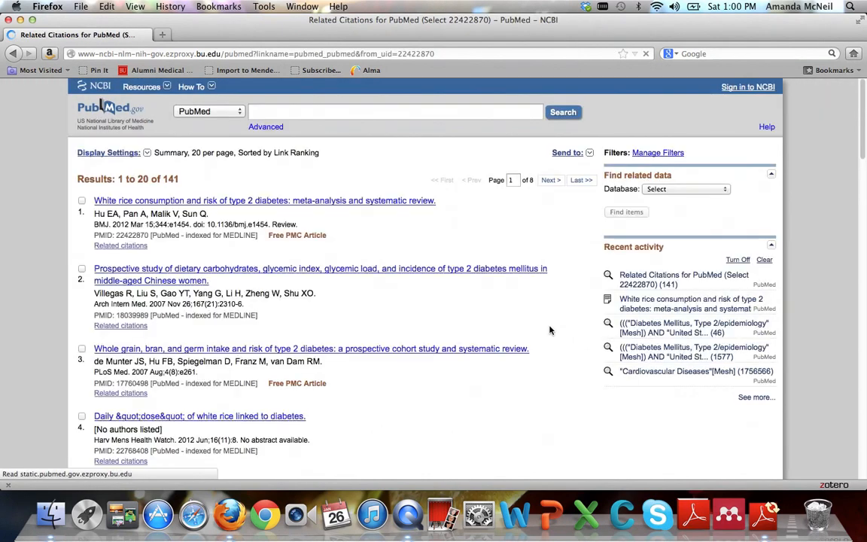